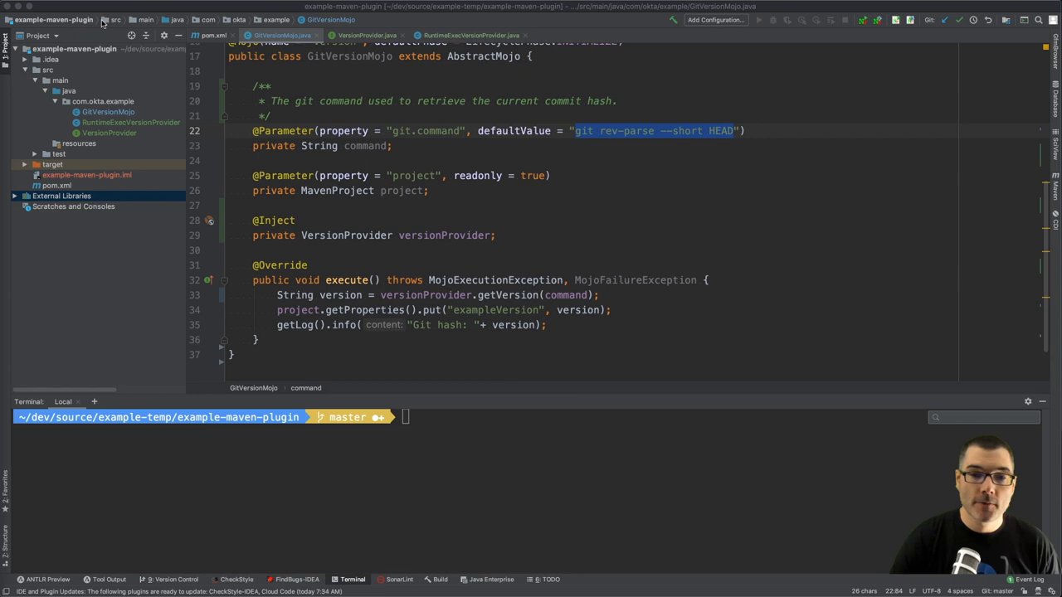
mouse_move(481, 91)
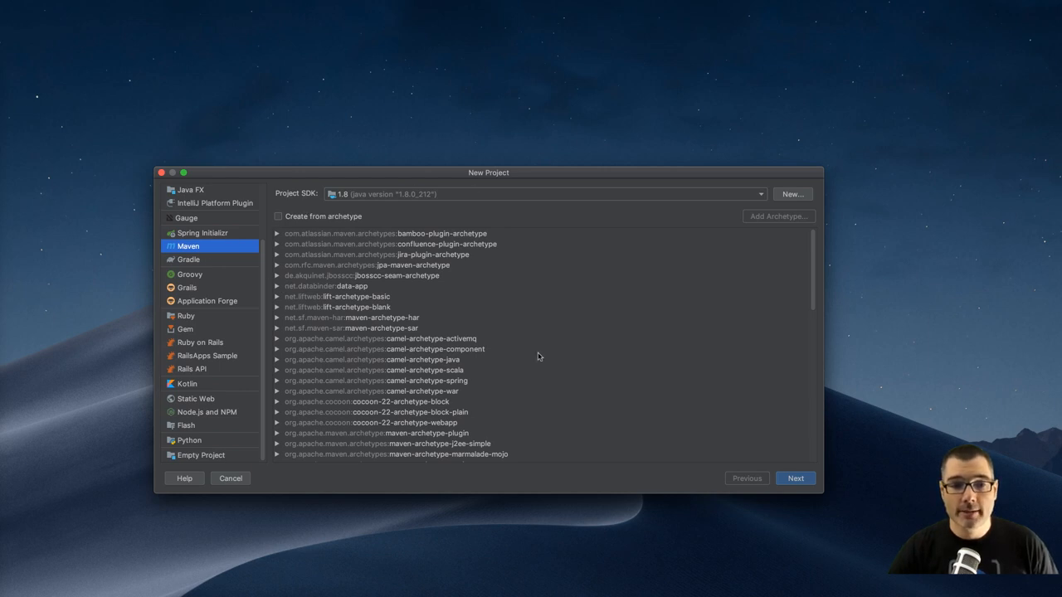
Enter GroupId com.okta.example and ArtifactId example-maven-plugin for the new Maven project.
left_click(796, 477)
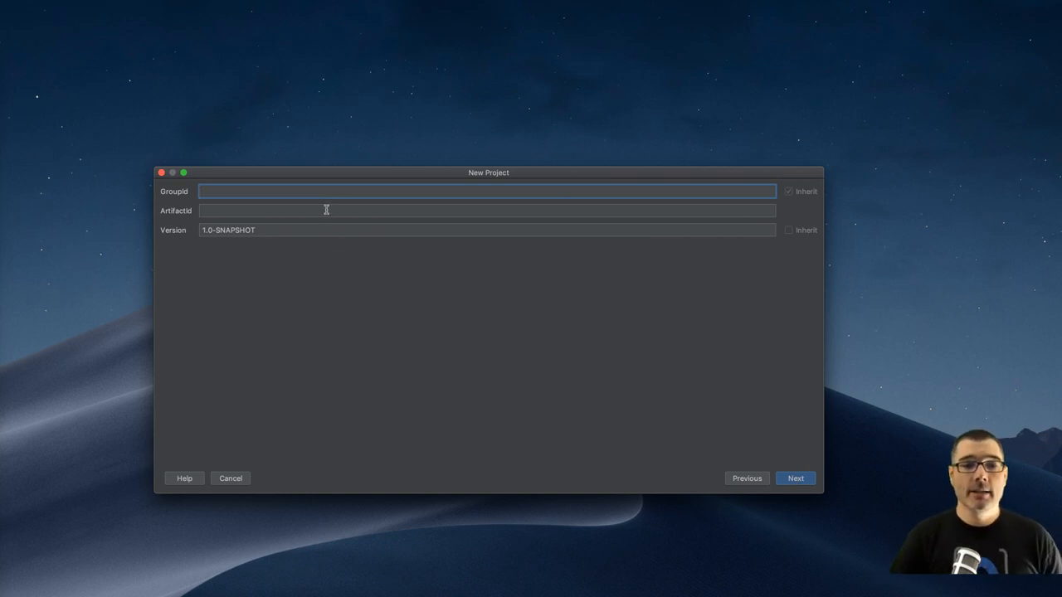
type("com.okta.exampl")
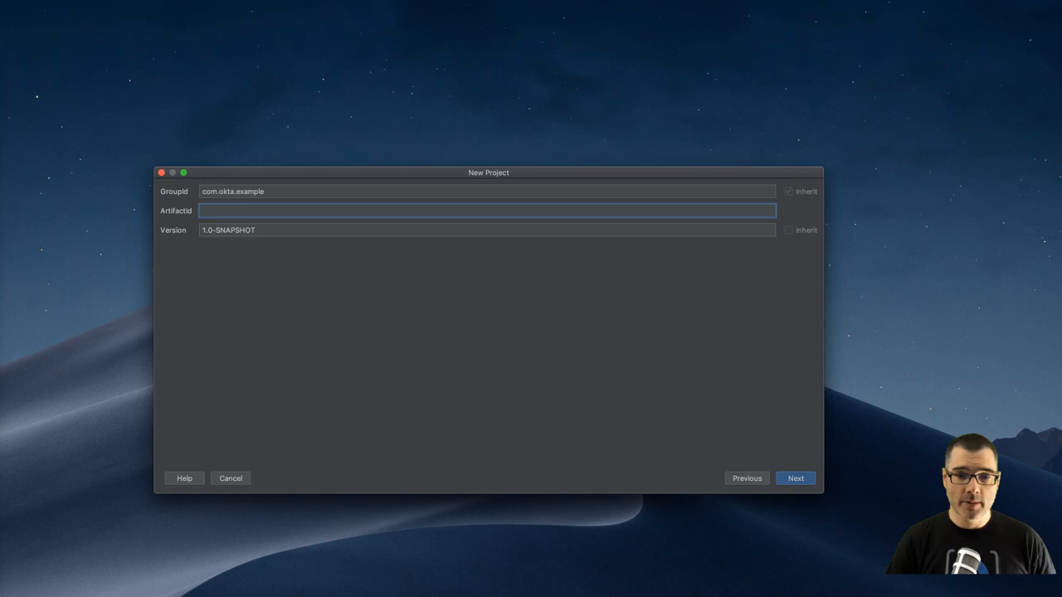
type("example-maven-plugin")
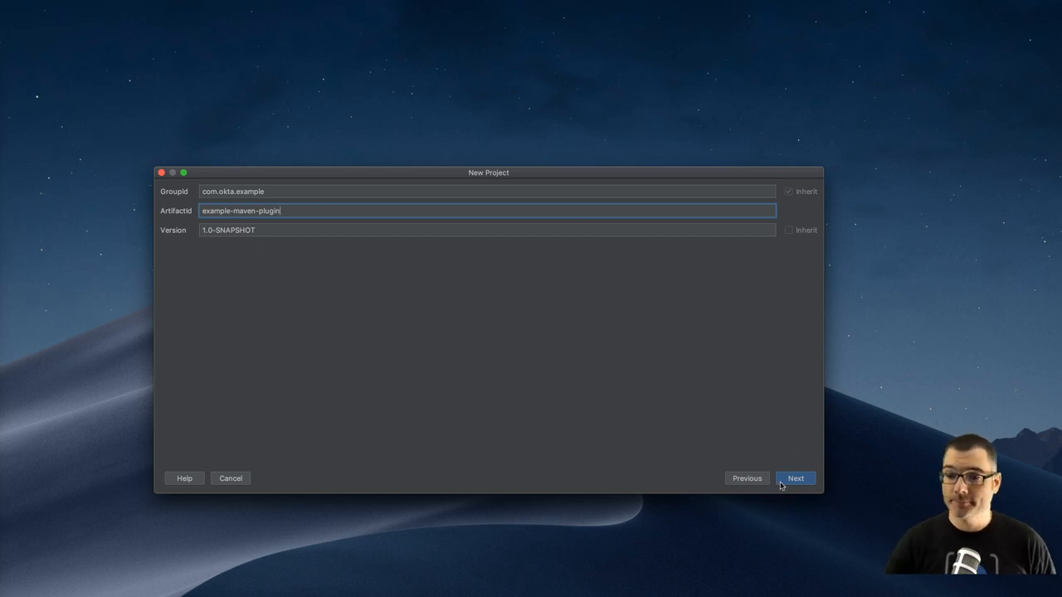
left_click(796, 478)
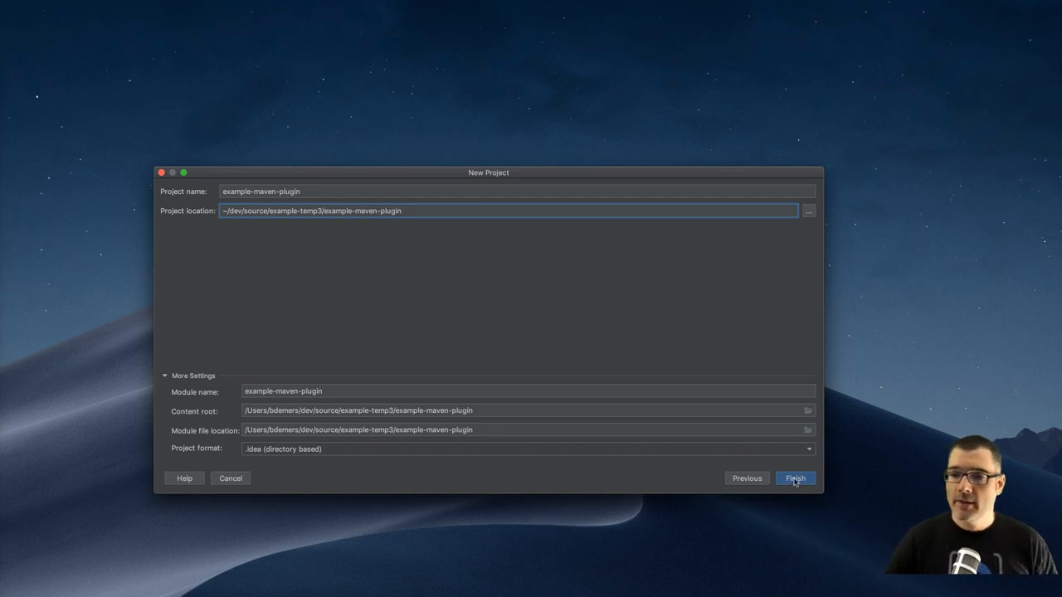
Finish creating the project, allowing the missing project folder to be created.
left_click(794, 477)
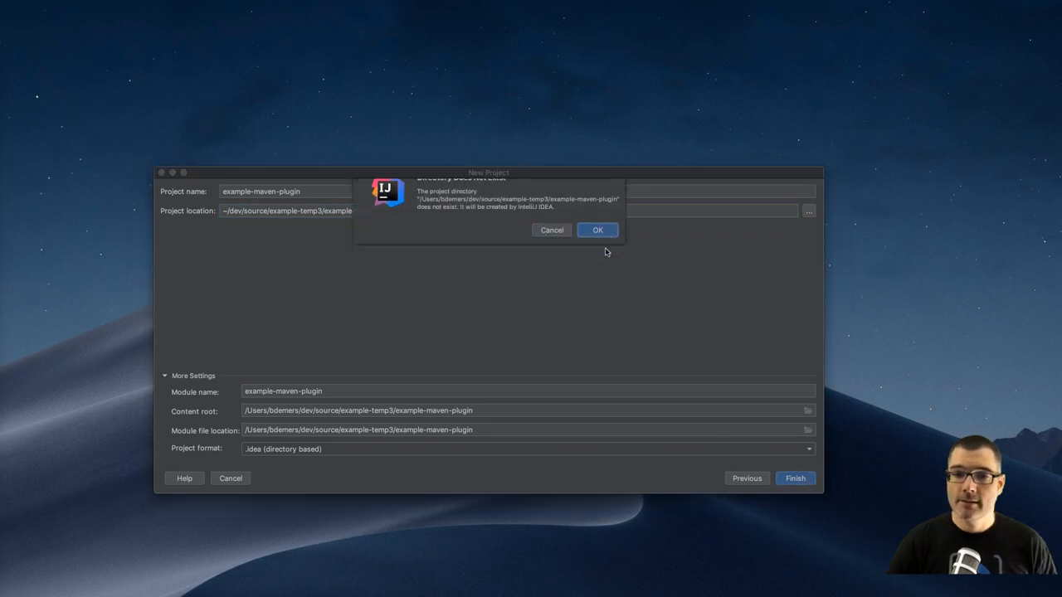
left_click(598, 230)
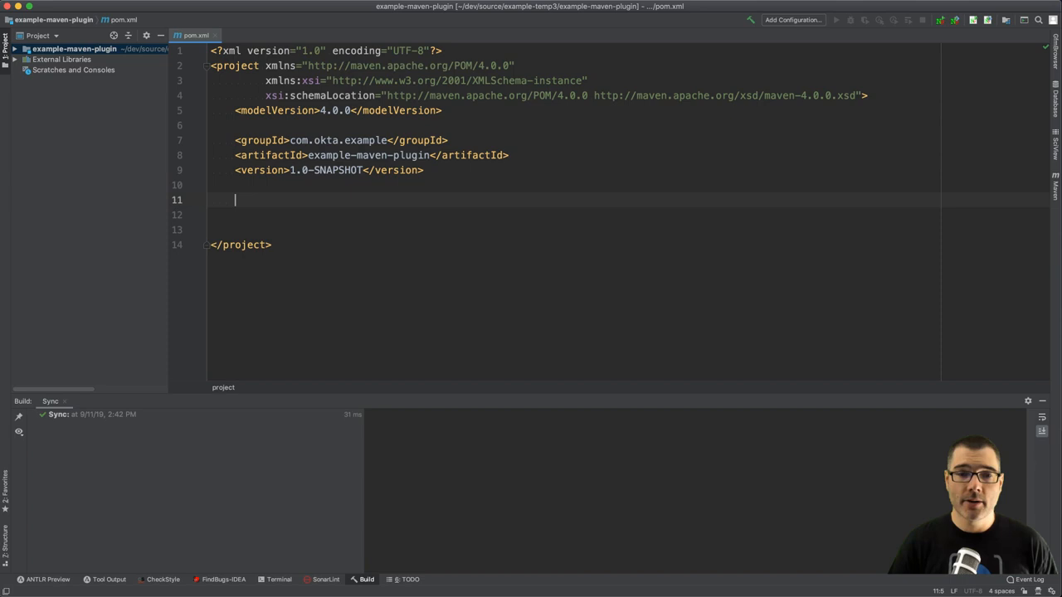
Insert the mvn-name and mvn-common-props live templates into pom.xml.
type("mv")
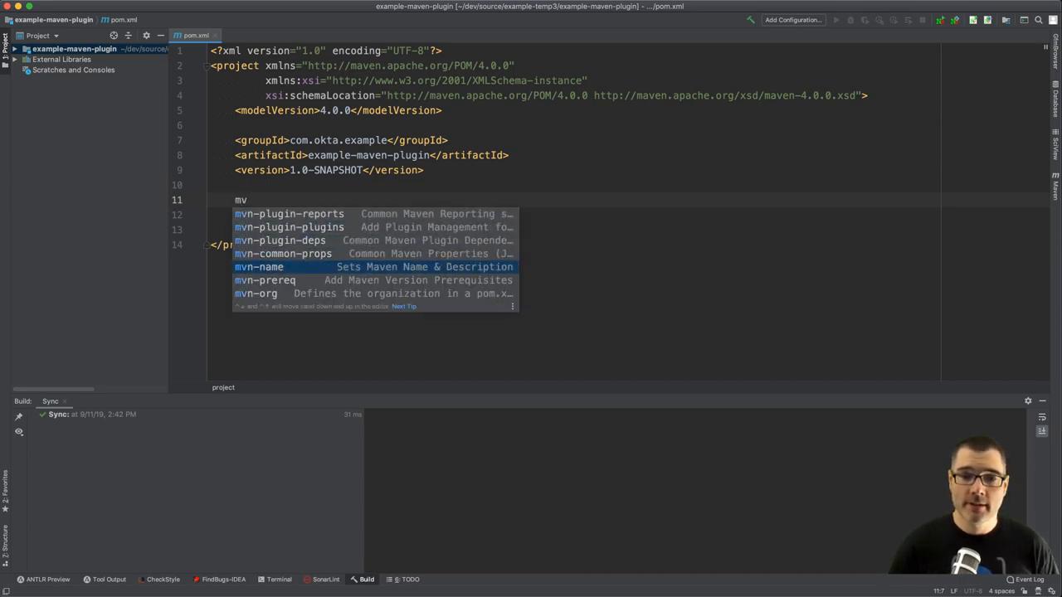
left_click(259, 266)
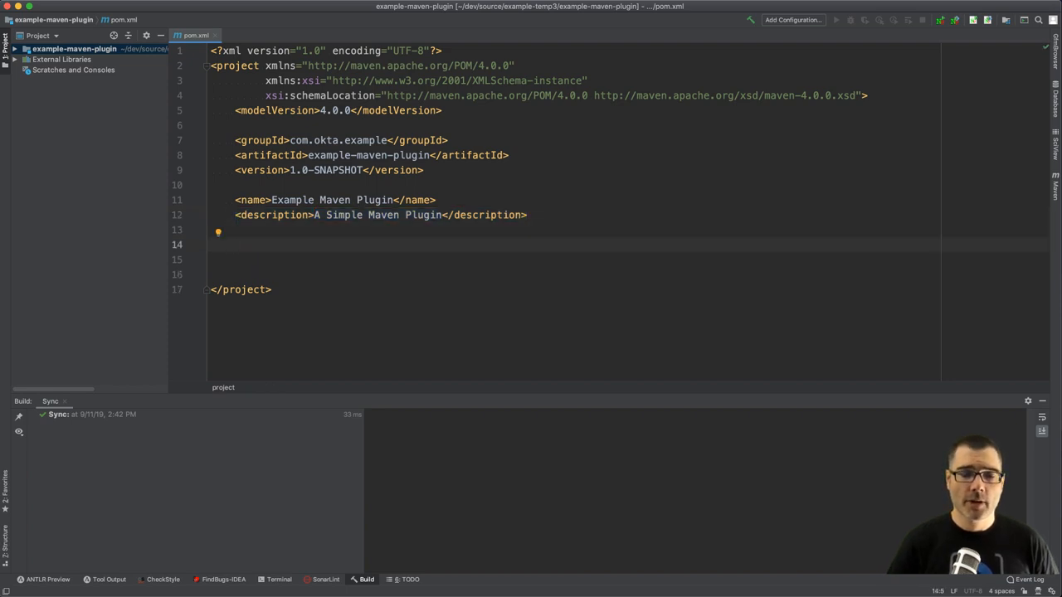
type("mvn")
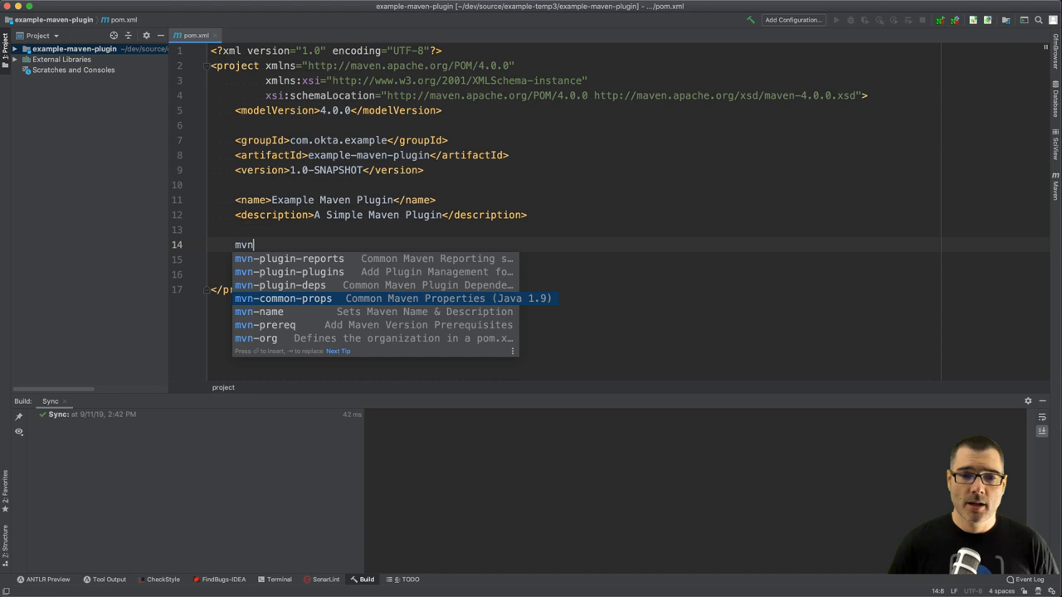
left_click(283, 298)
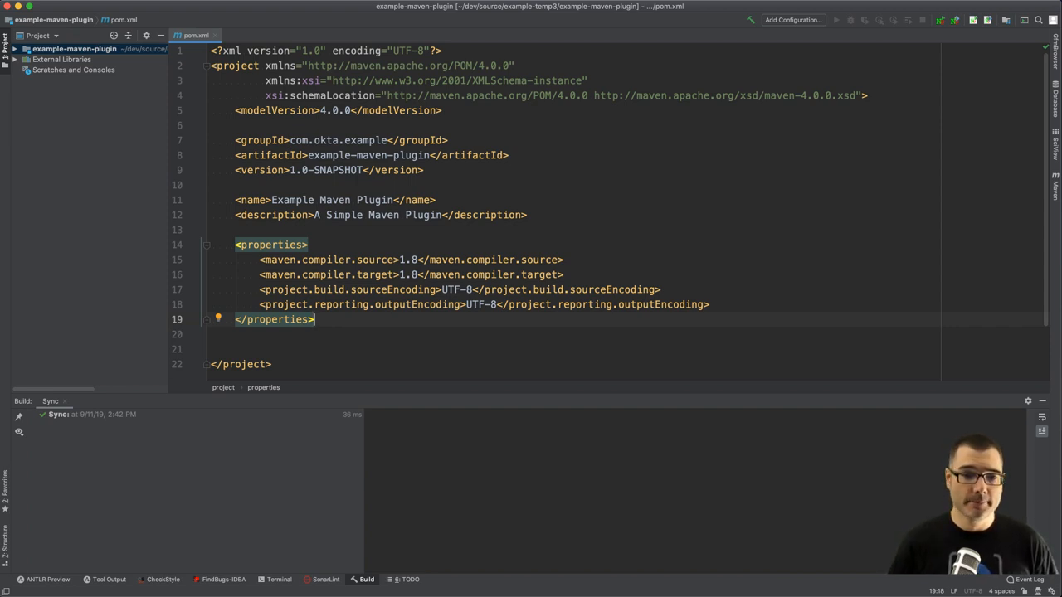
Insert the mvn-plugin-deps template giving provided maven-plugin-api, maven-core and maven-plugin-annotations dependencies.
type("<dependencies>")
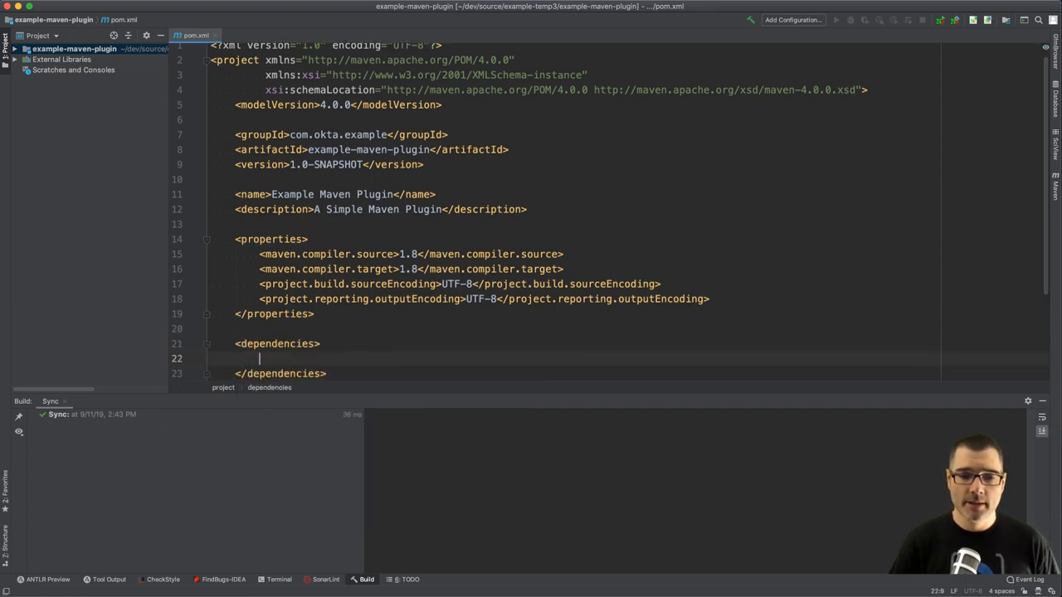
type("mvn")
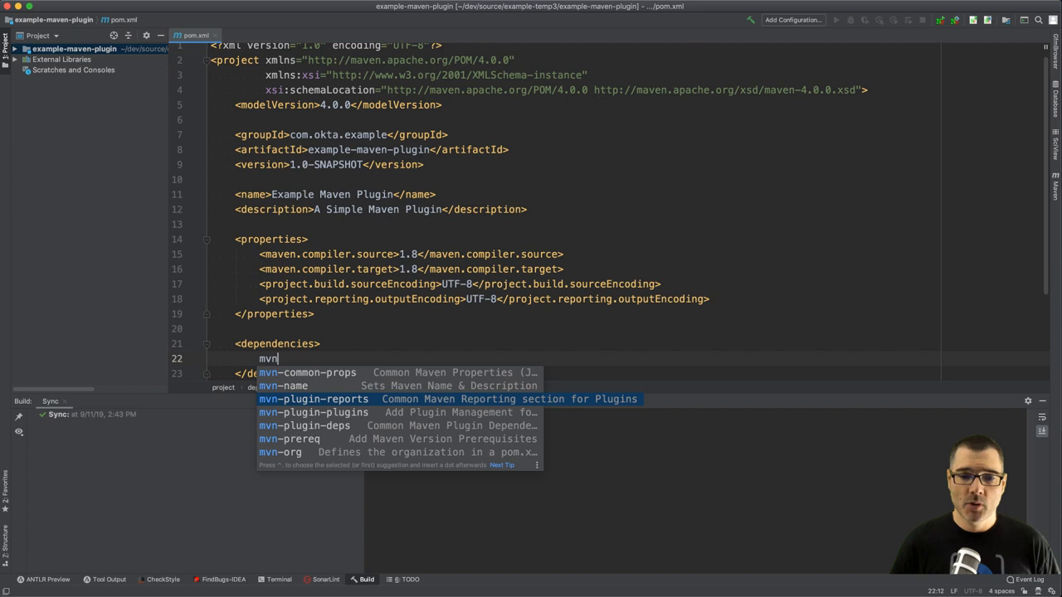
key("Escape")
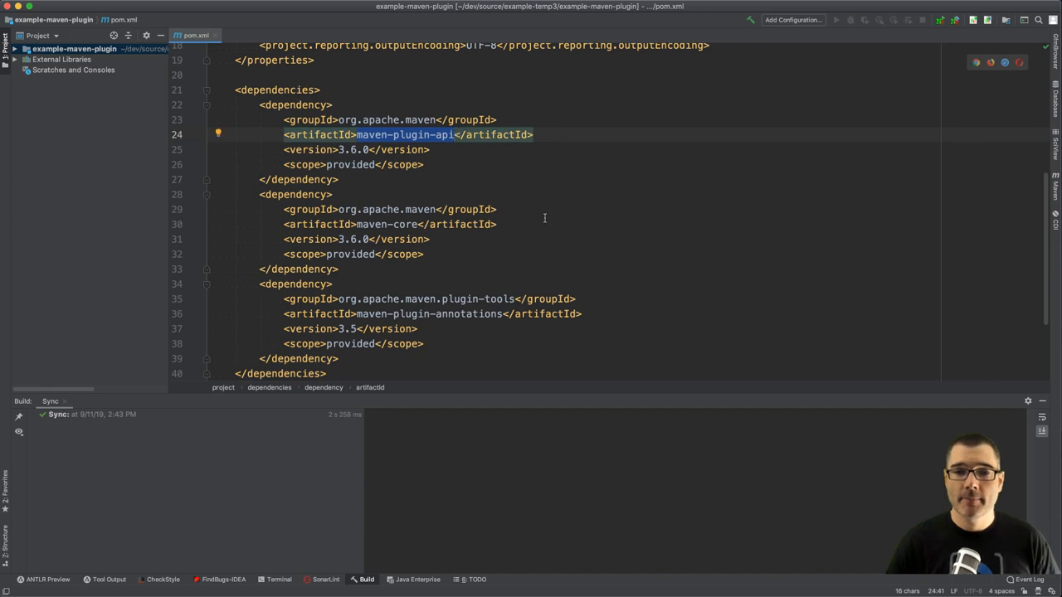
mouse_move(410, 224)
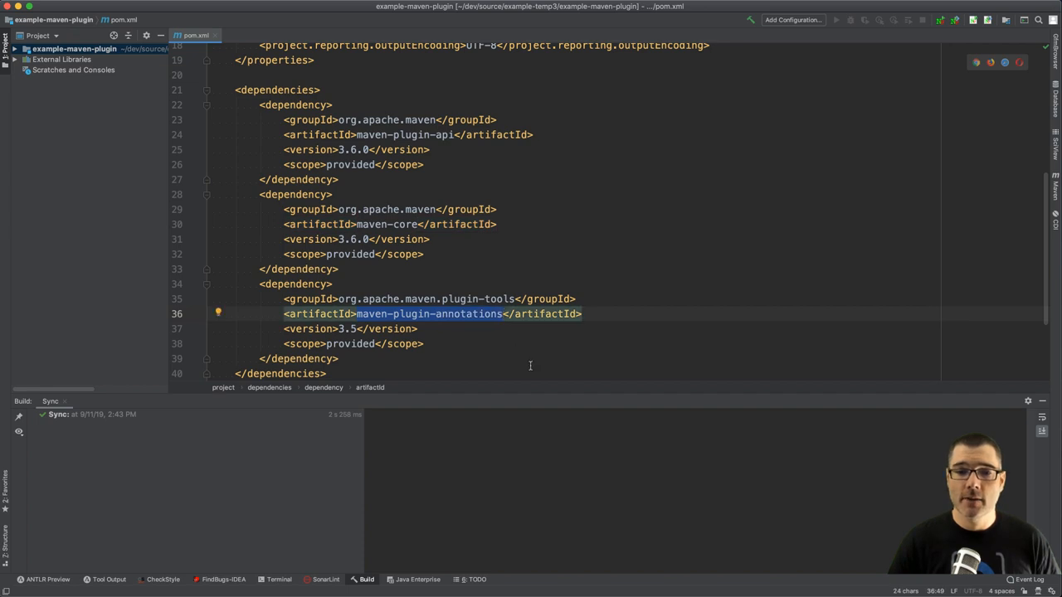
mouse_move(366, 357)
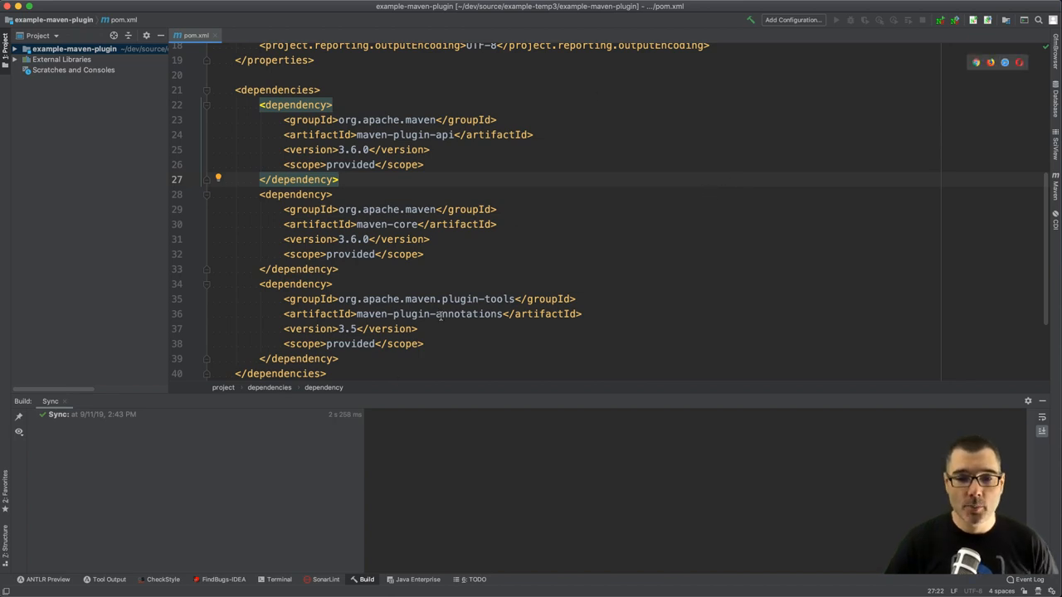
left_click_drag(284, 328, 423, 343)
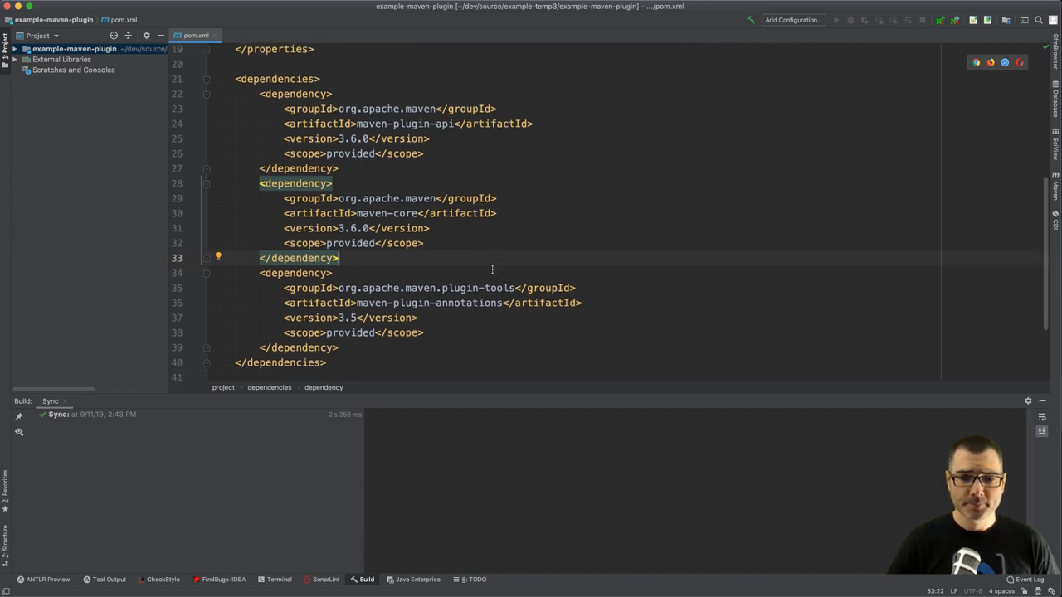
scroll("down", 3)
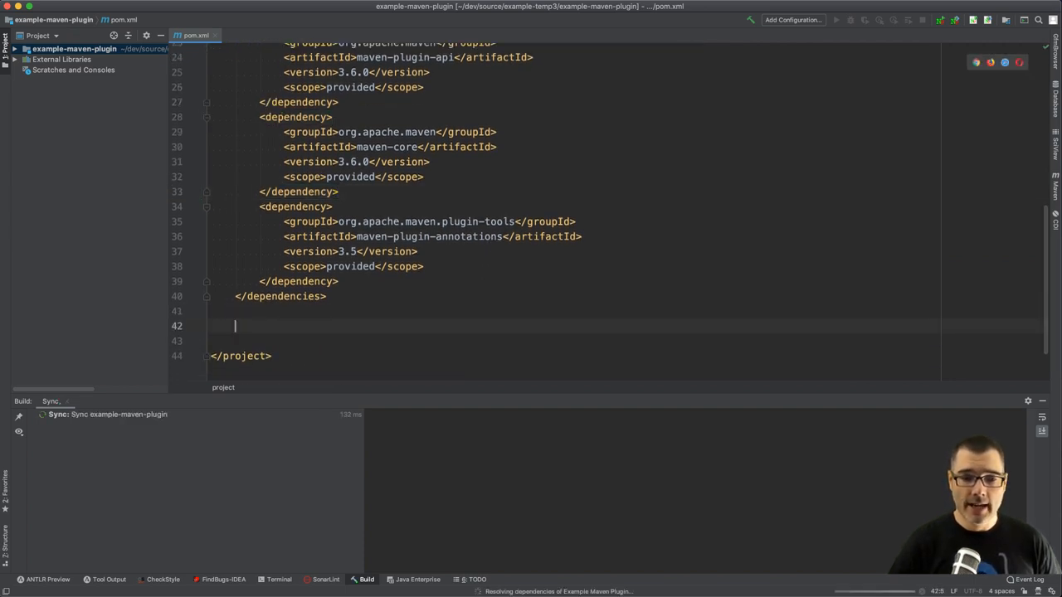
Add a build pluginManagement block pinning maven-plugin-plugin 3.6.0 and maven-site-plugin 3.8.2.
type("<build>")
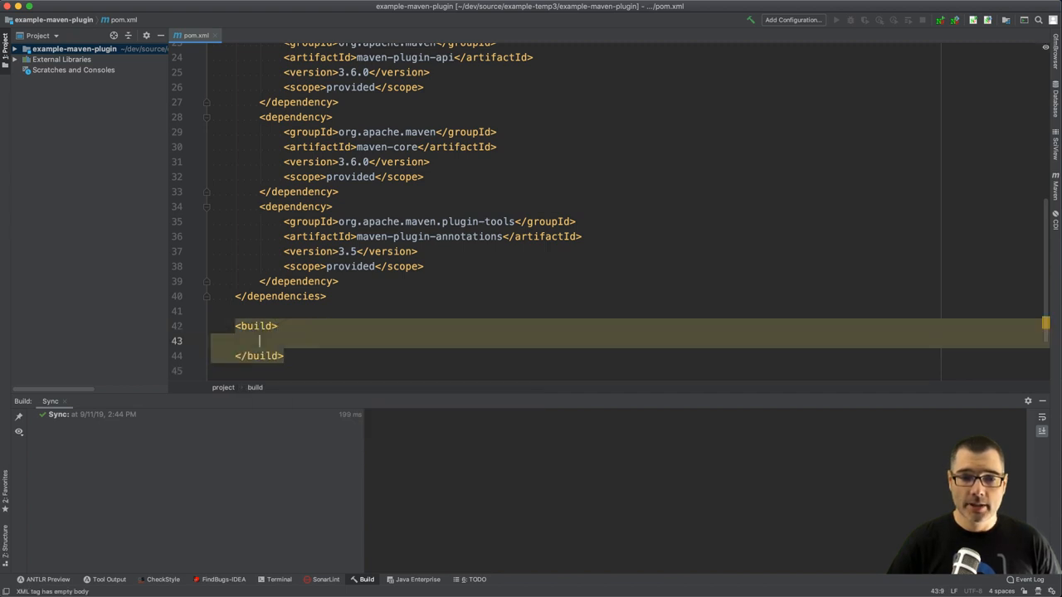
type("<")
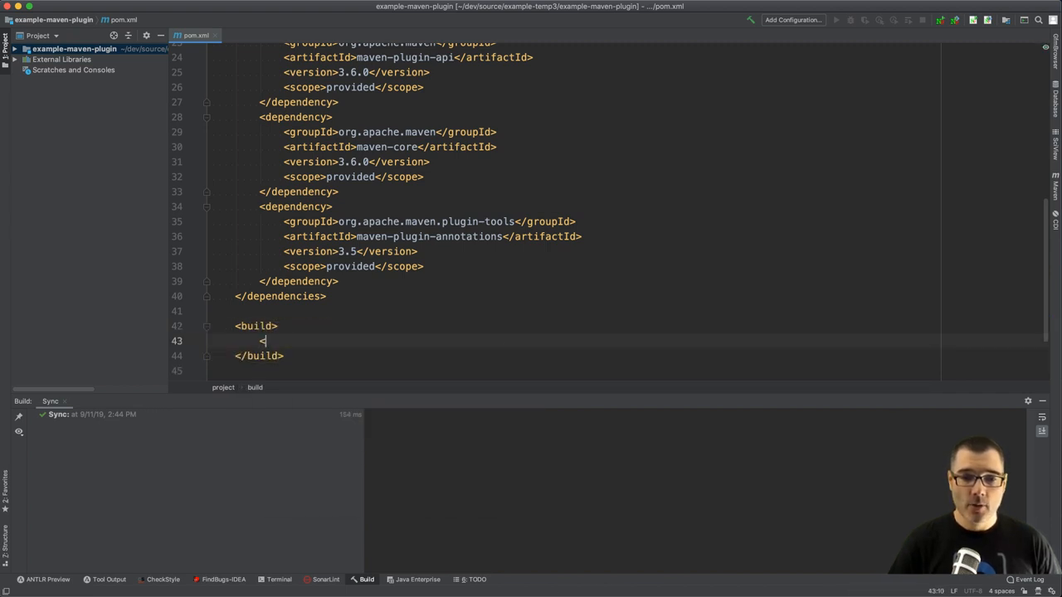
type("<")
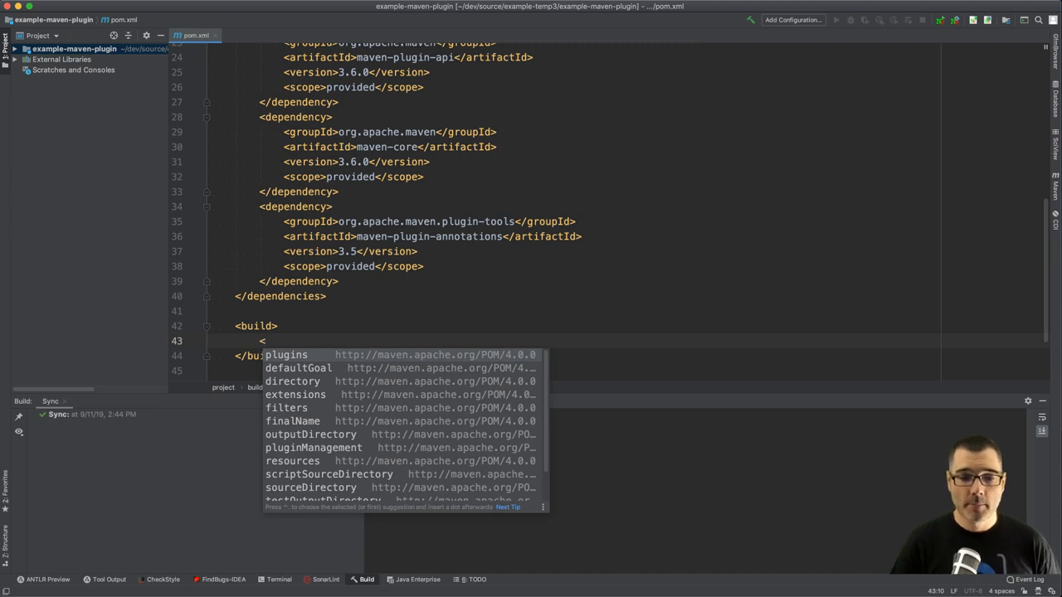
key("Escape")
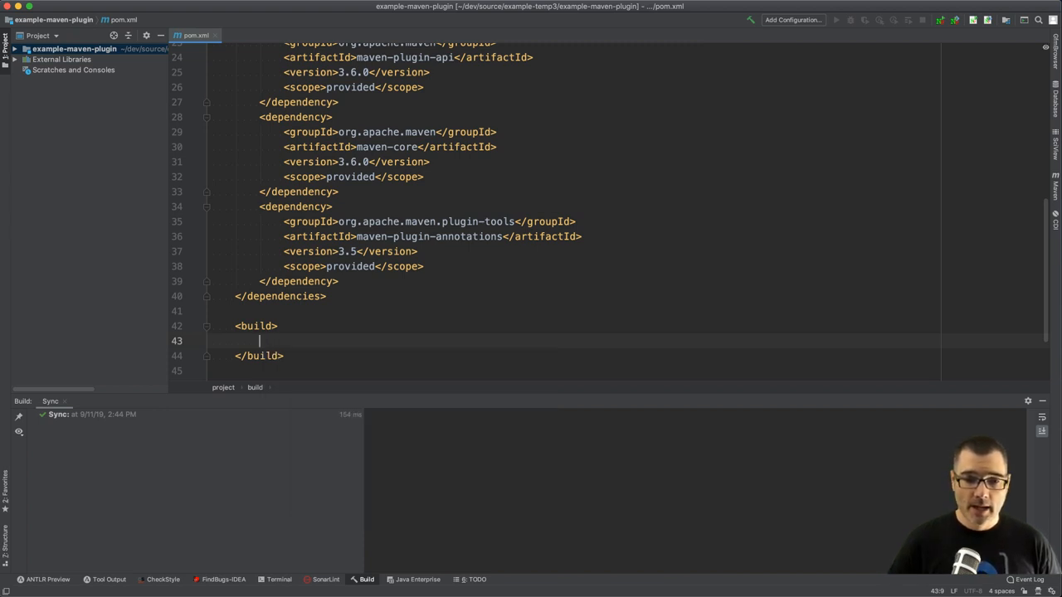
type("mvn")
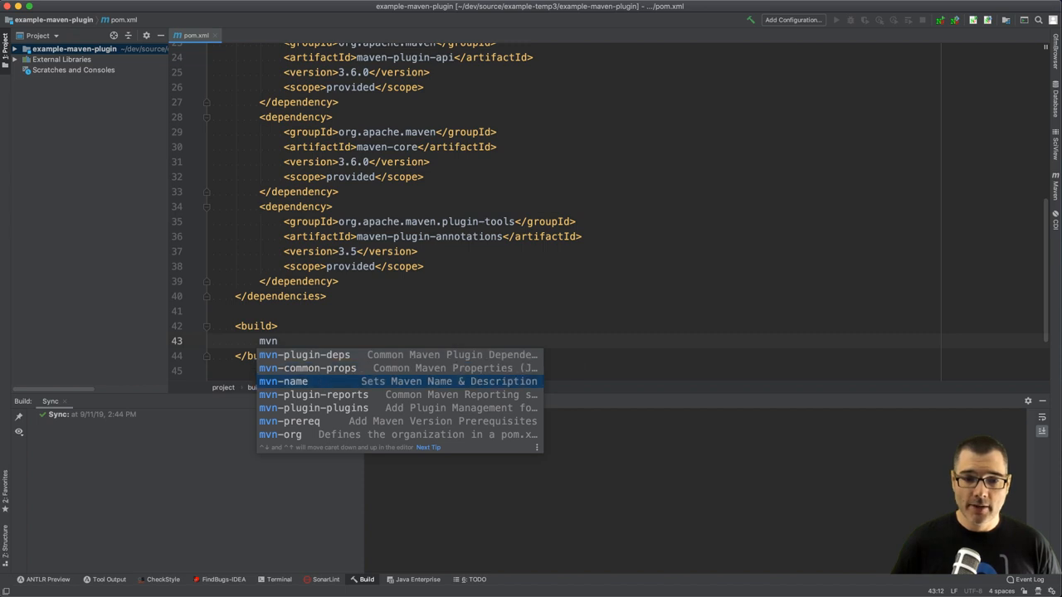
left_click(314, 408)
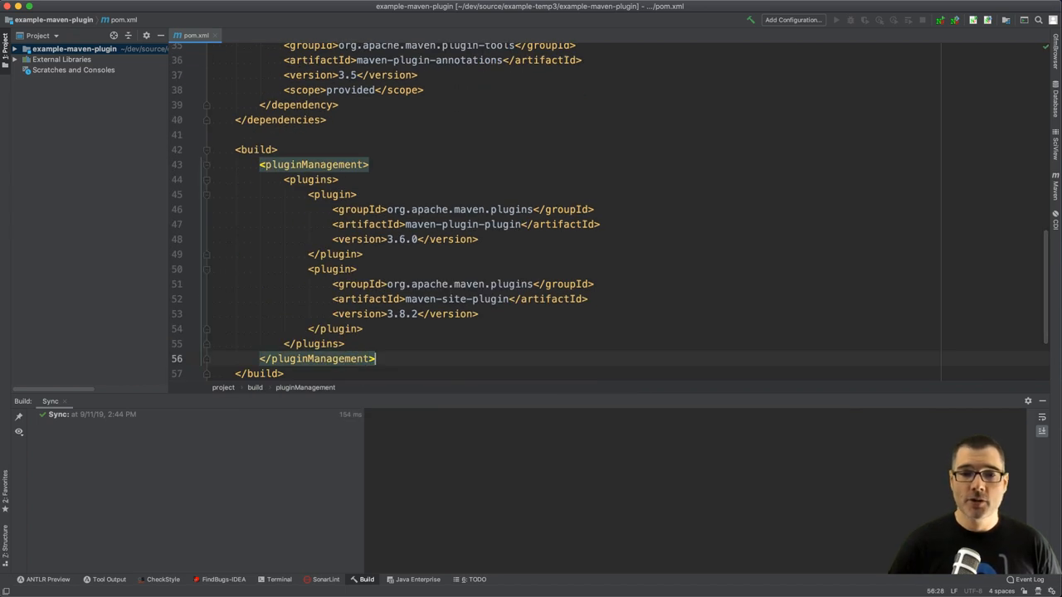
Review the inserted plugin artifact ids and versions and scroll through the pom.
double_click(462, 224)
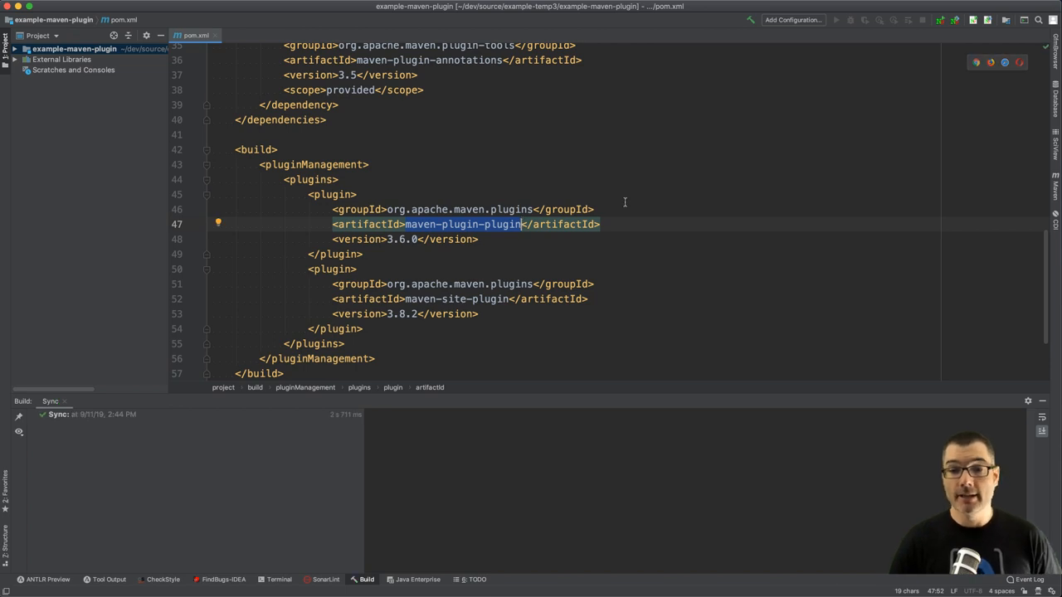
mouse_move(621, 194)
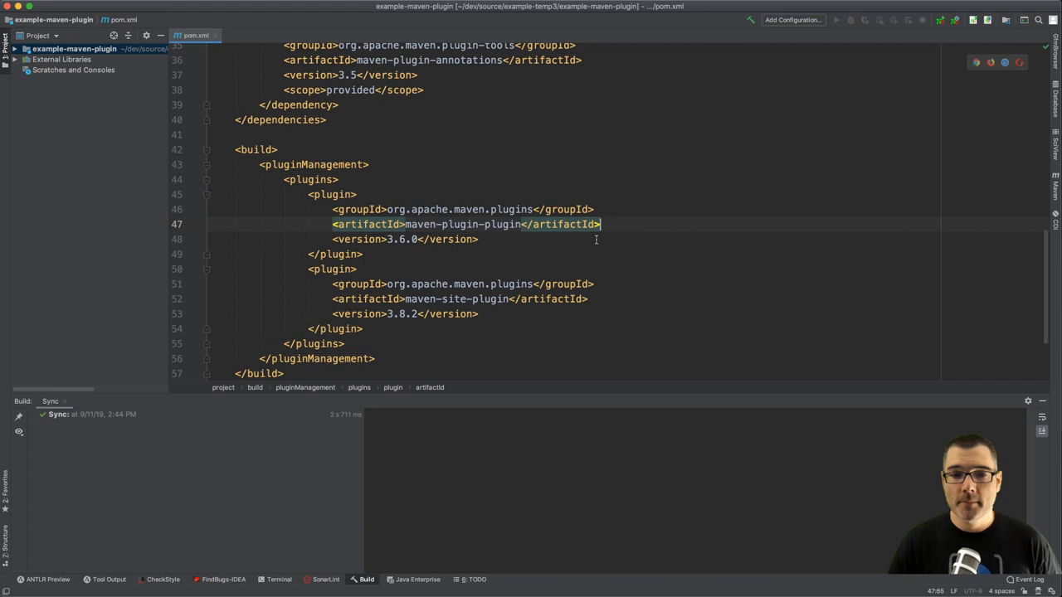
left_click(387, 239)
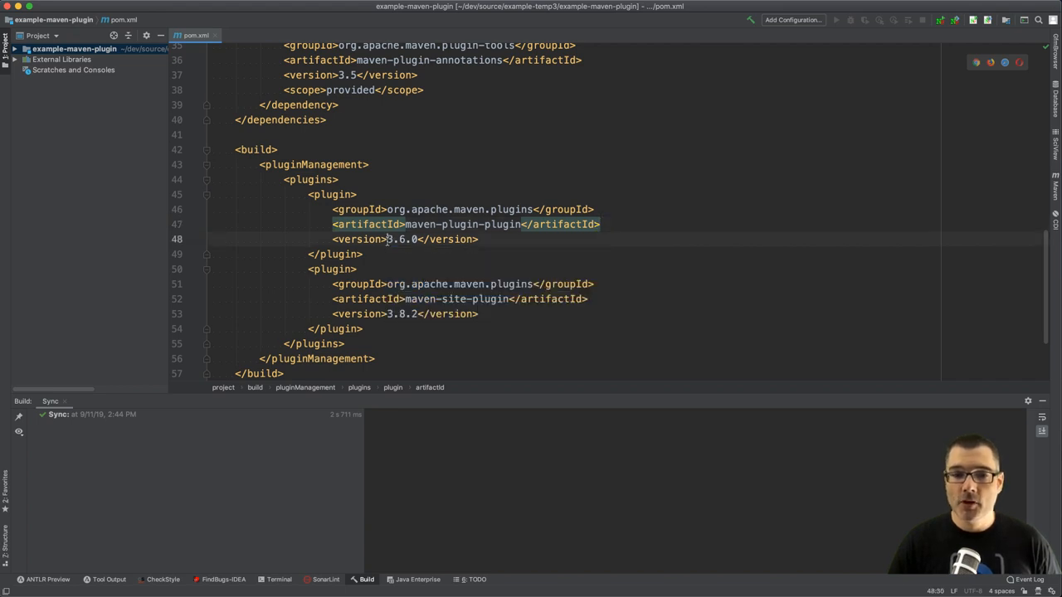
double_click(402, 239)
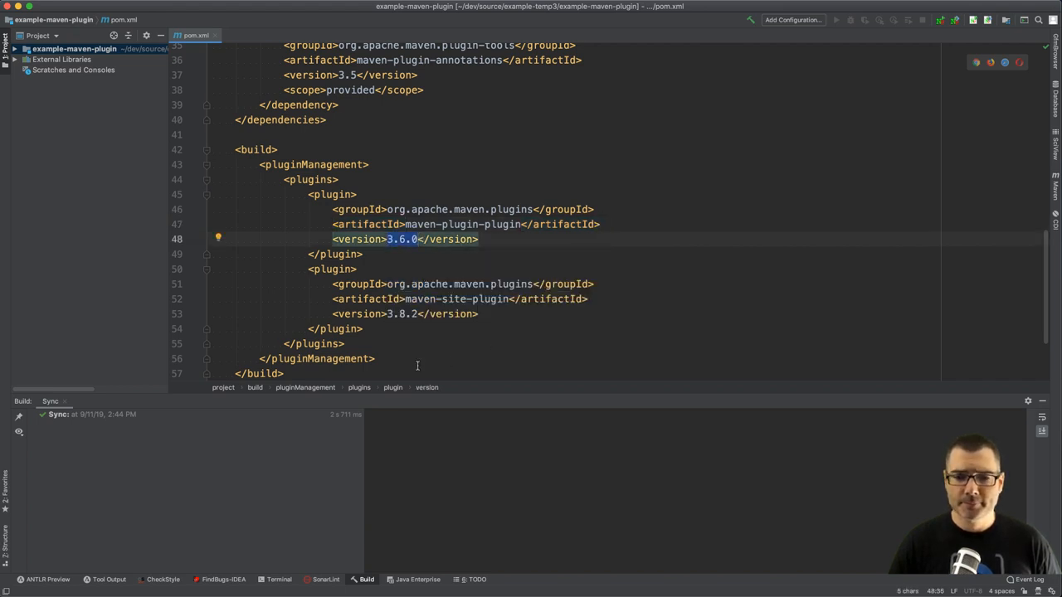
double_click(457, 298)
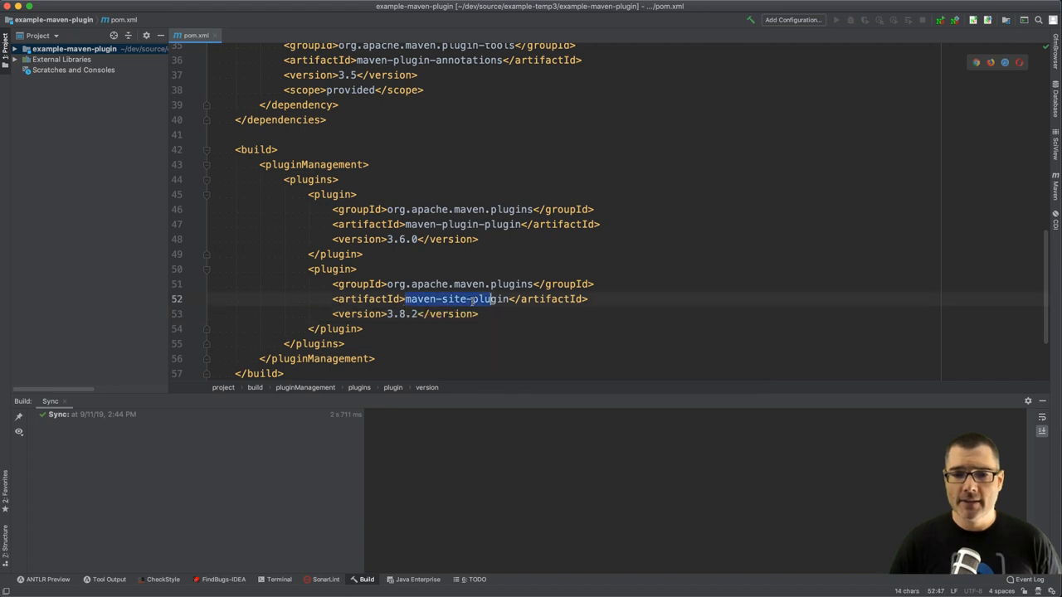
left_click(595, 284)
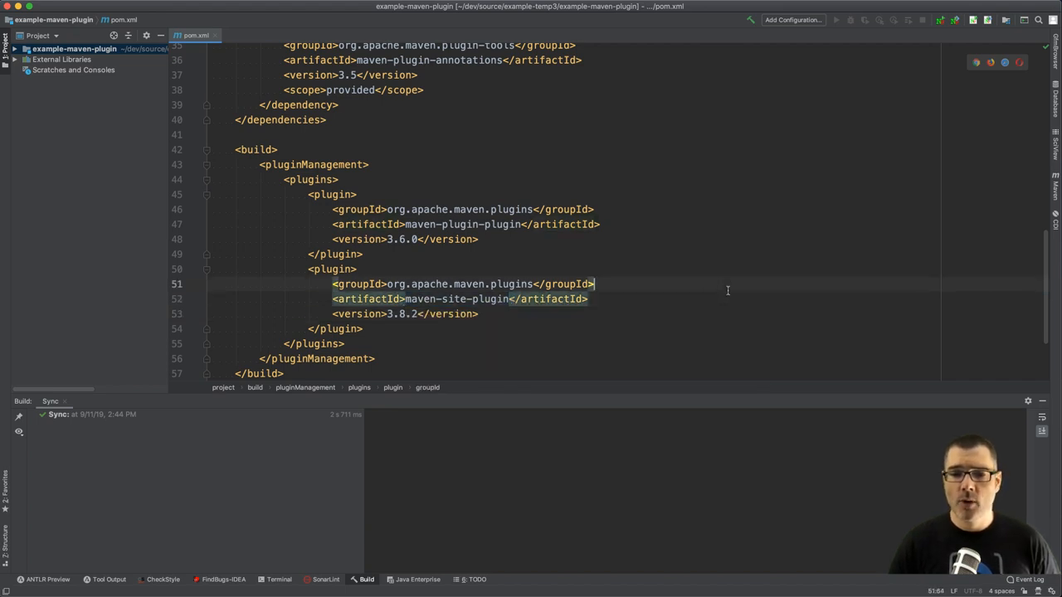
scroll("up", 3)
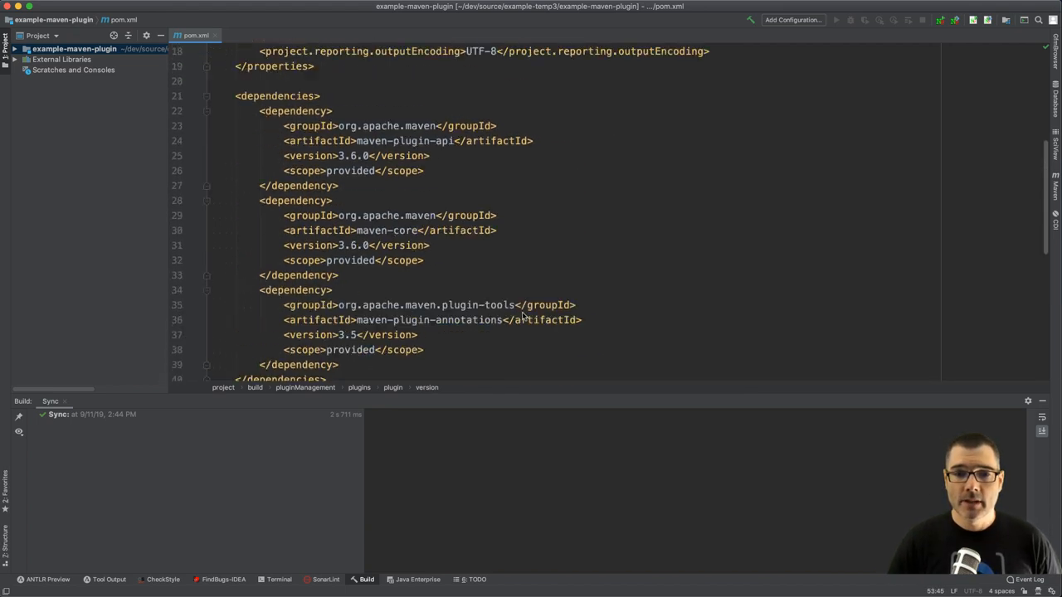
scroll("down", 3)
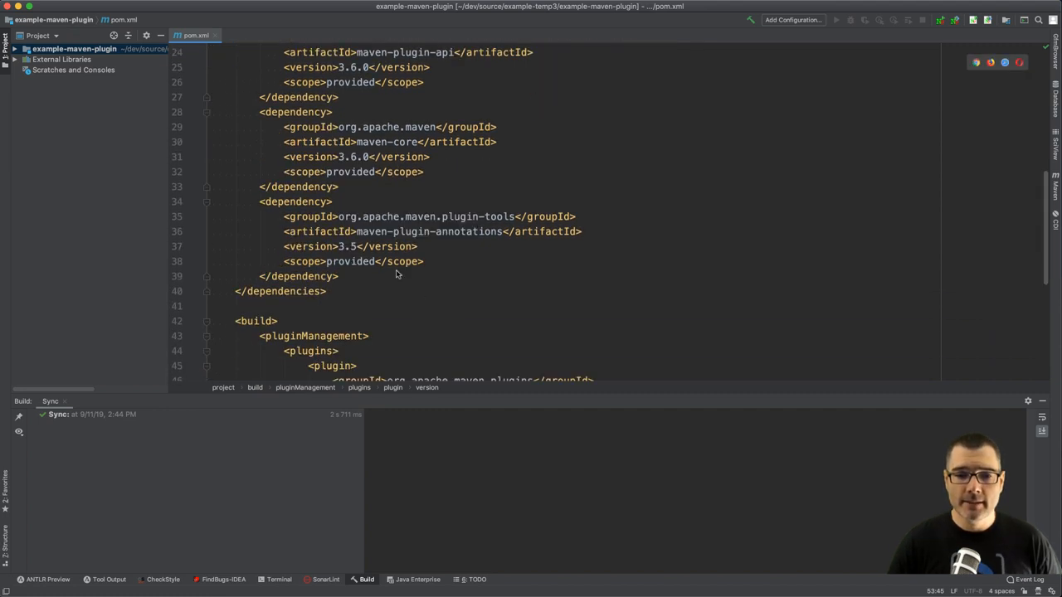
scroll("down", 3)
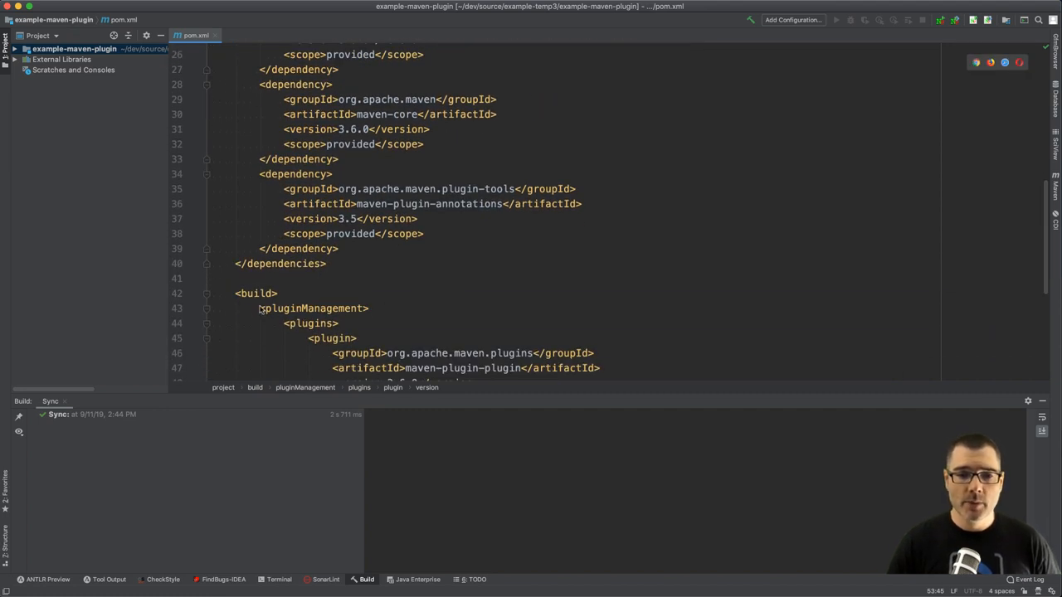
mouse_move(313, 308)
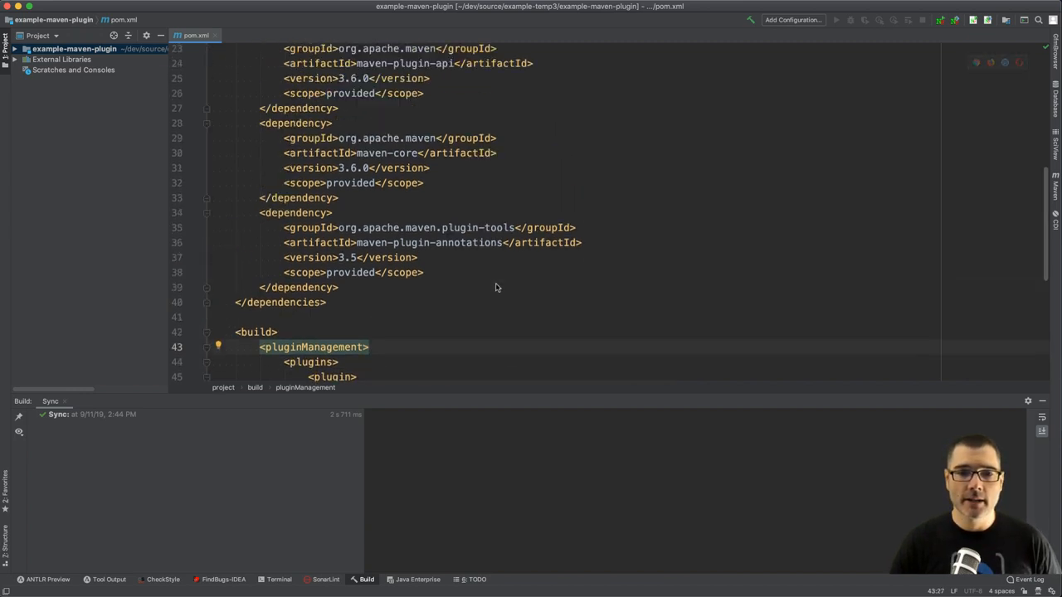
scroll("up", 3)
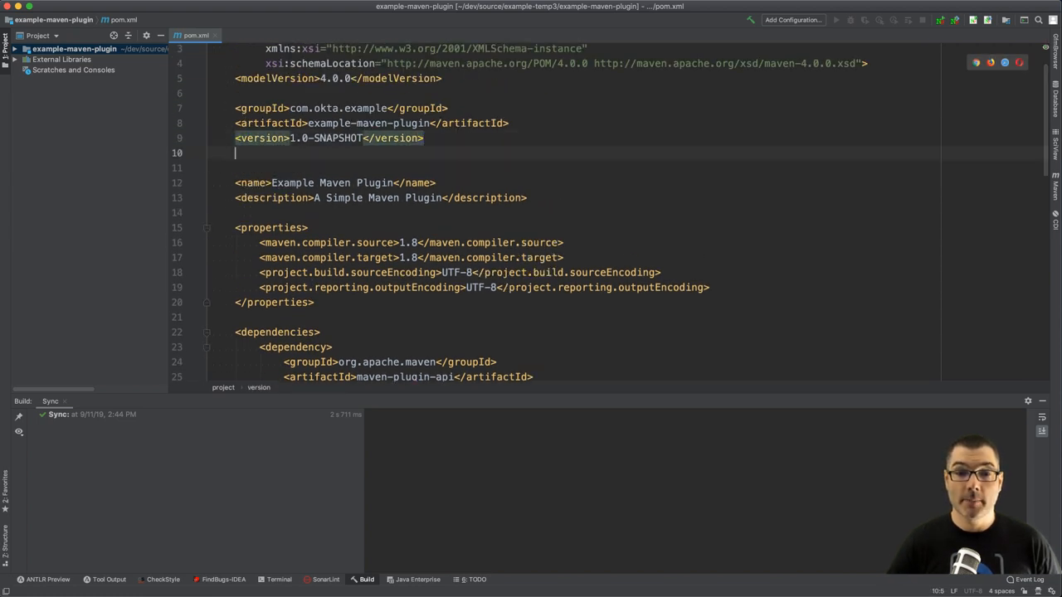
Declare maven-plugin packaging in pom.xml.
type("<")
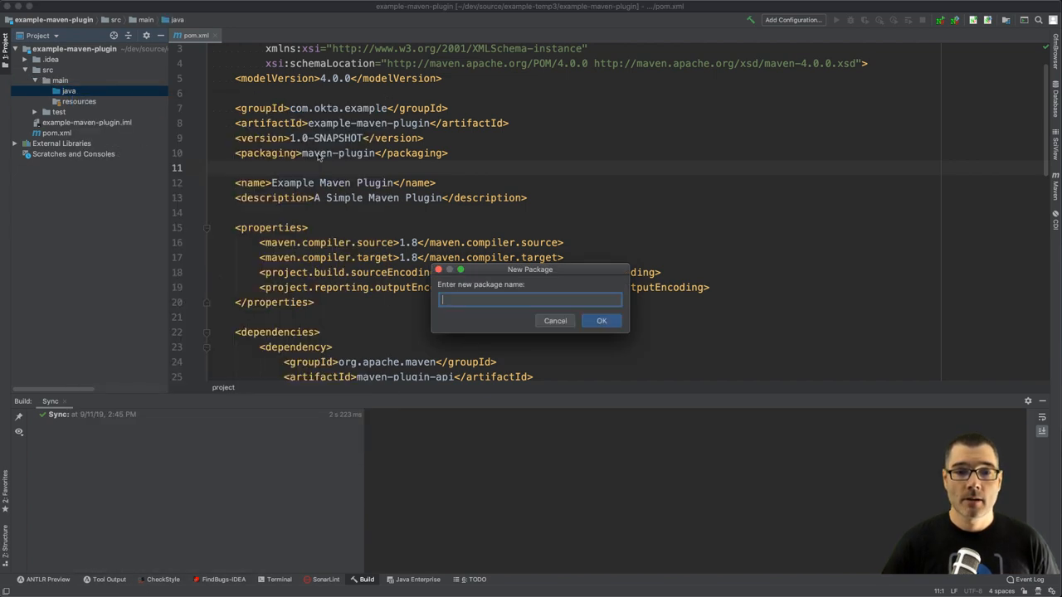
Create package com.okta.example and a new Java class GitVersionMojo inside it.
type("com.ok")
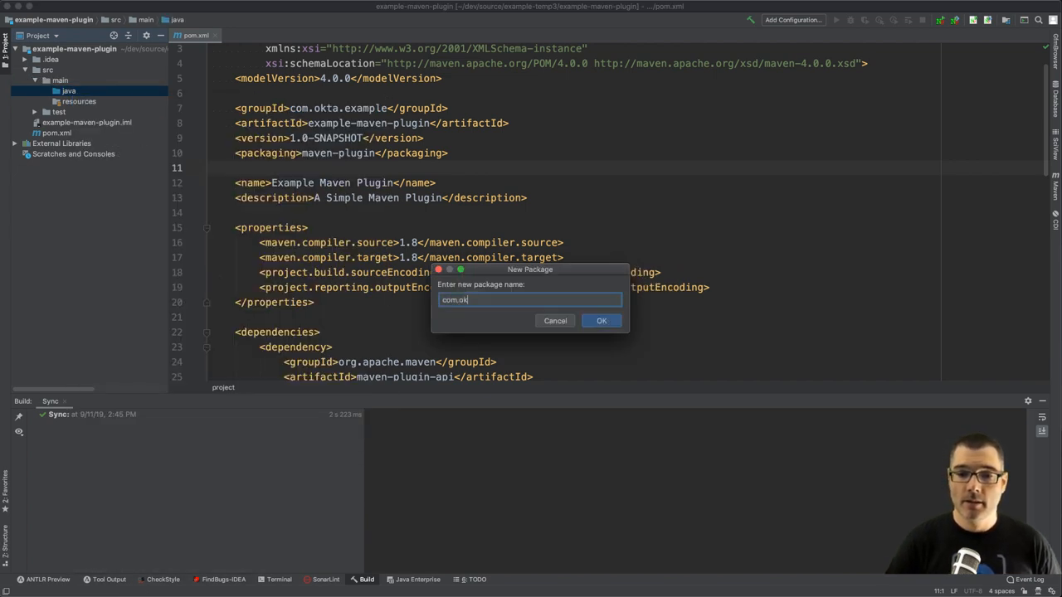
left_click(601, 320)
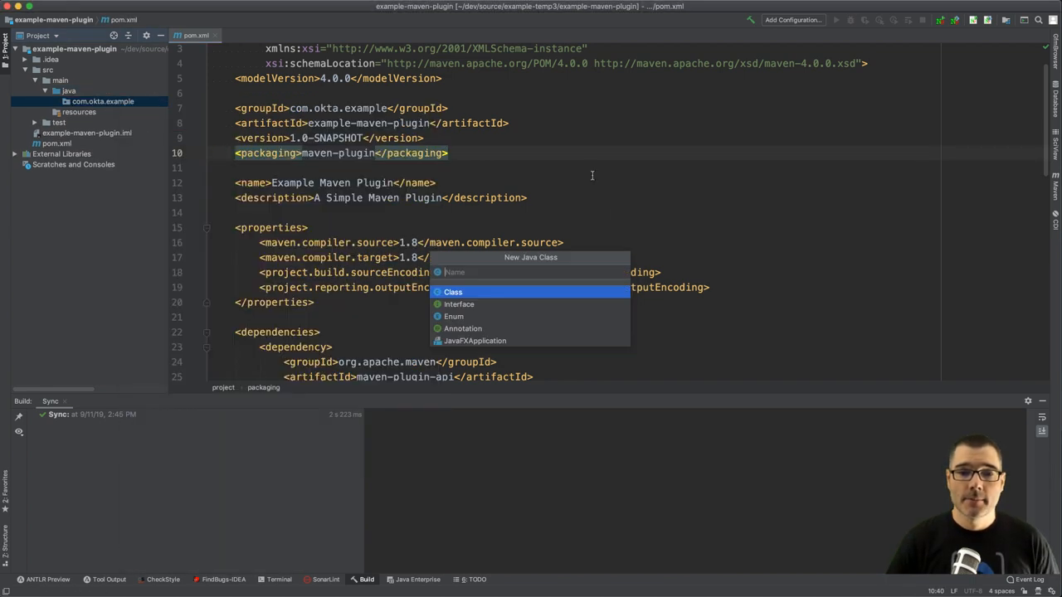
type("Git")
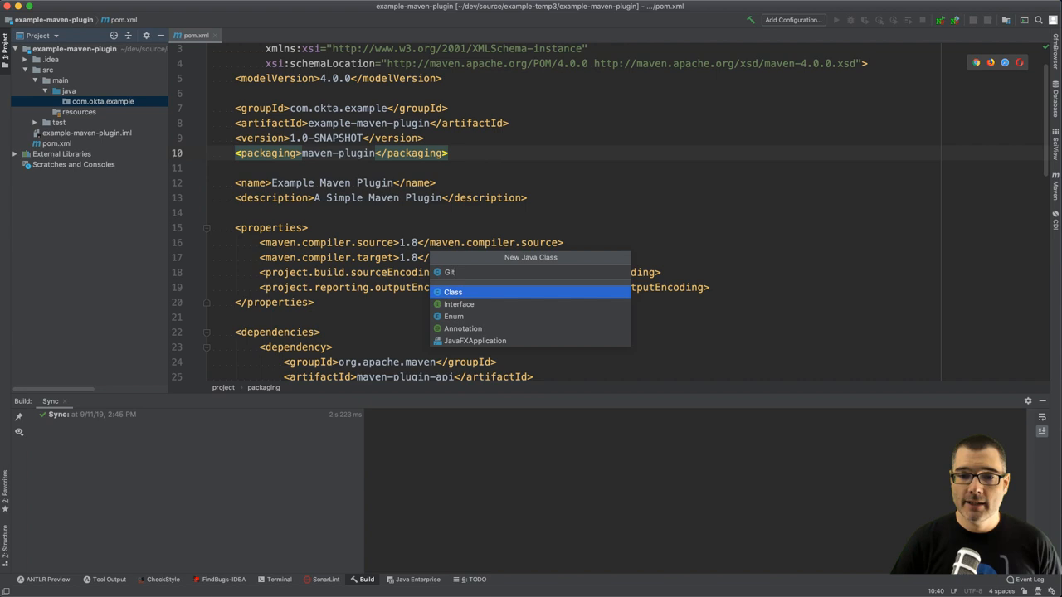
type("VersionMo")
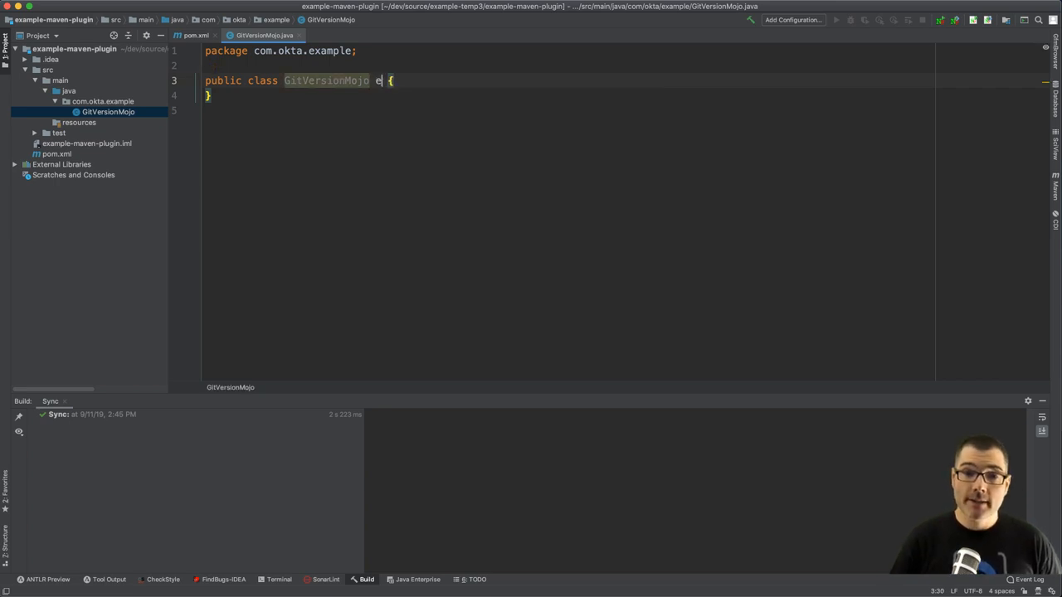
Extend AbstractMojo and implement execute() logging "Cool, a maven plugin!" via getLog().info.
type("xtends AbstractMojo")
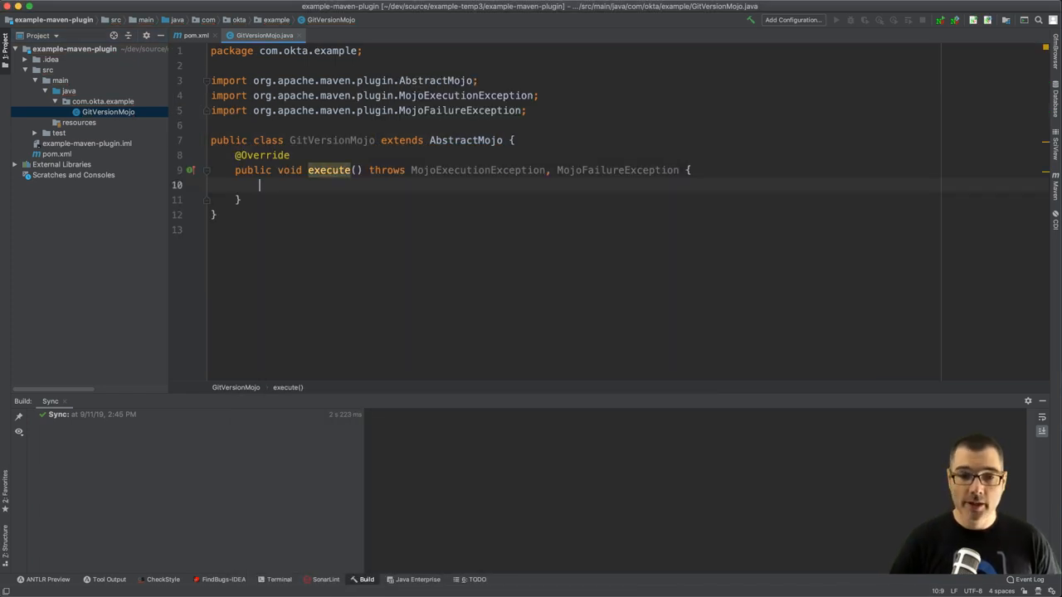
type("log")
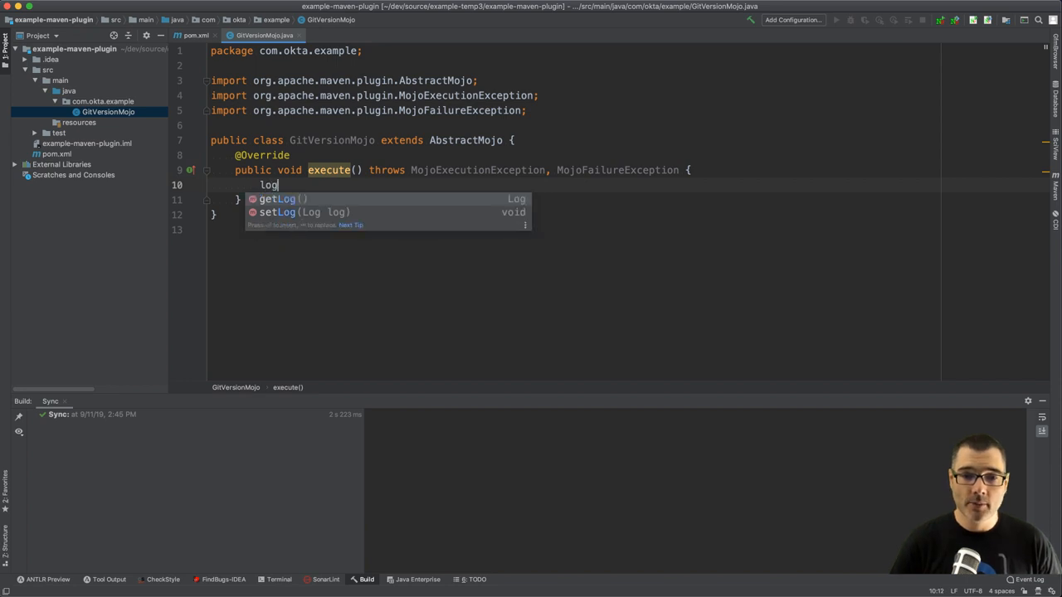
type("getLog().info();")
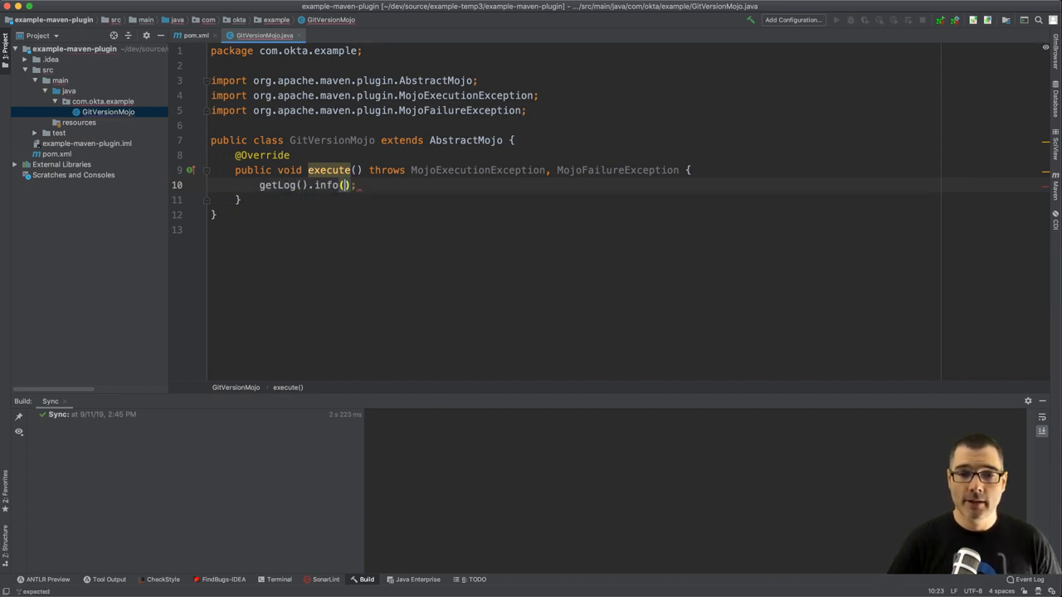
type("\"Cool,\"")
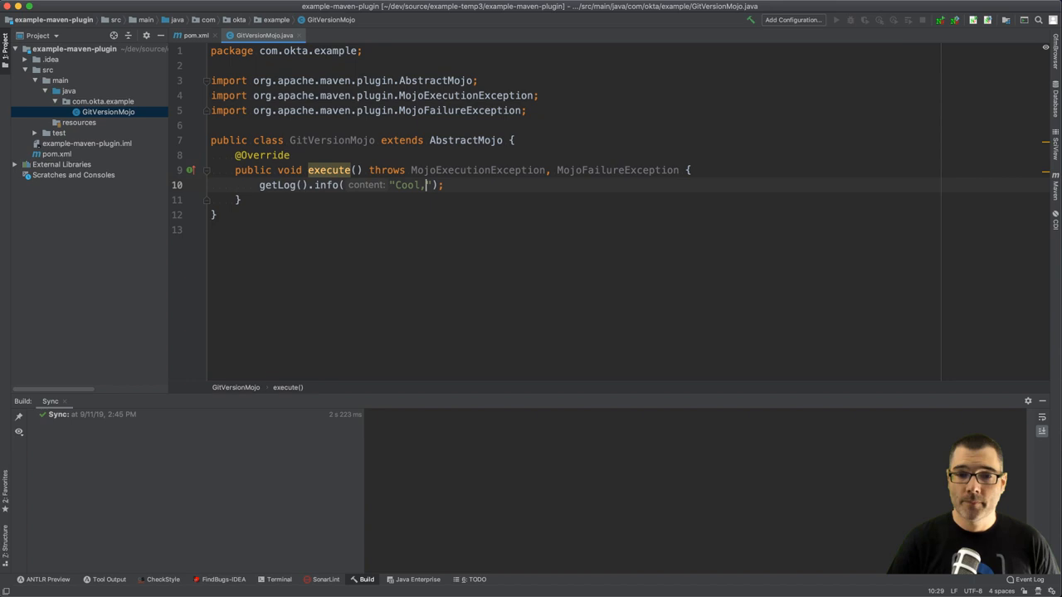
type("a maven plugin")
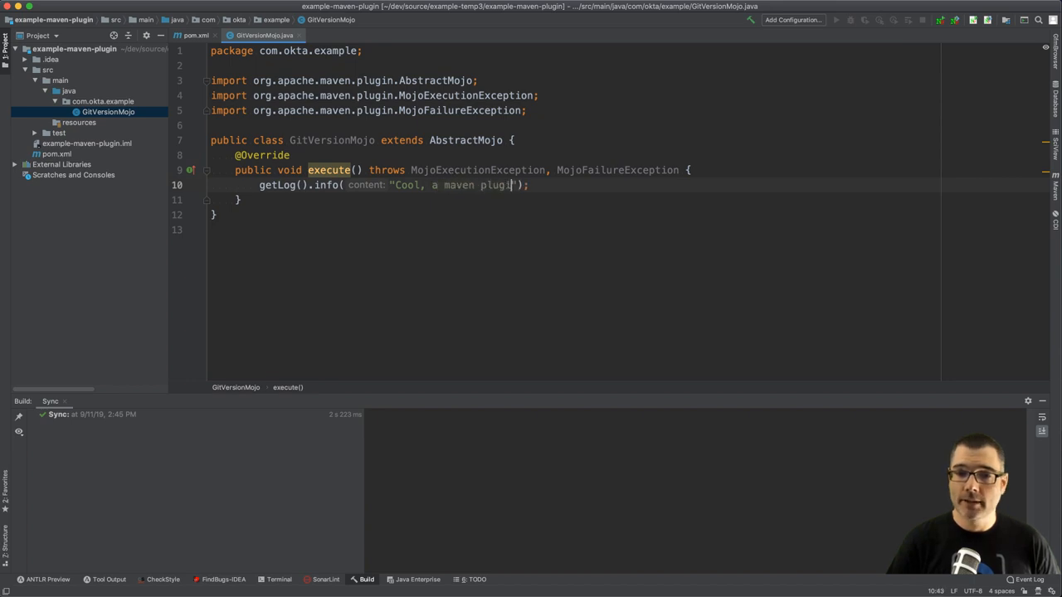
type("!")
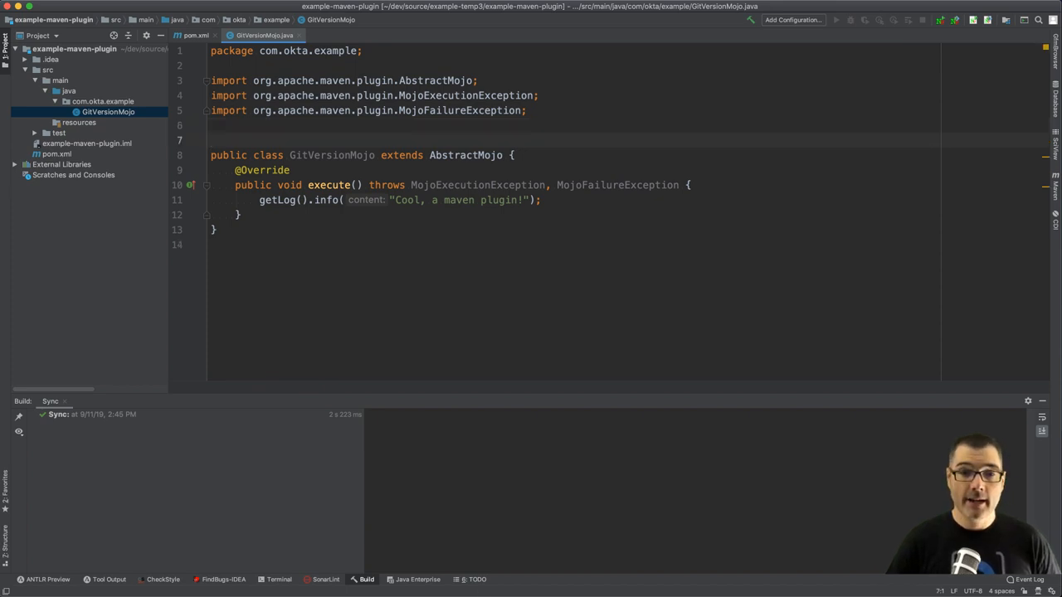
type("m")
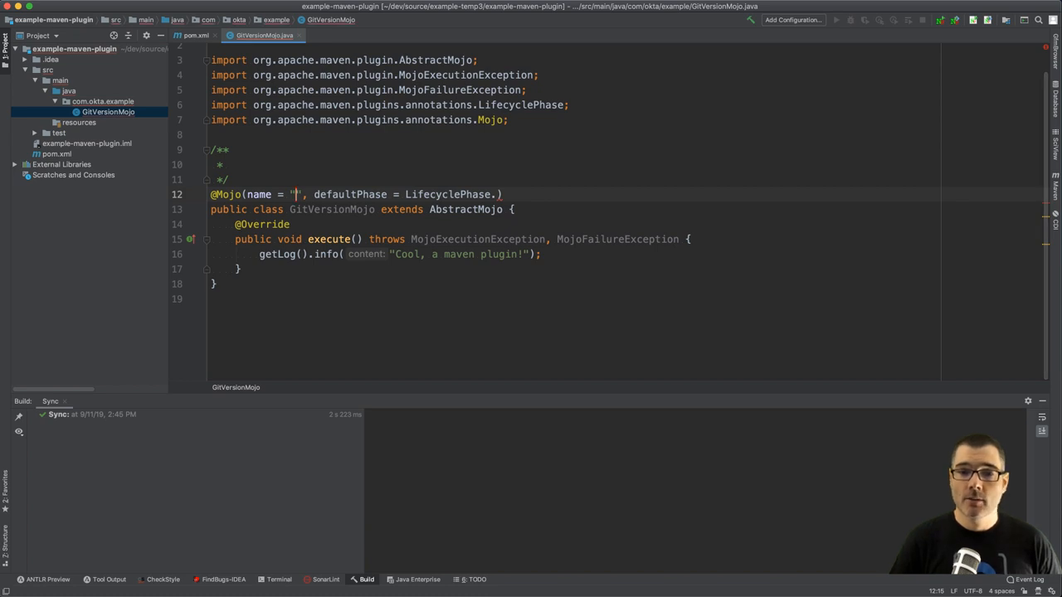
type("ver")
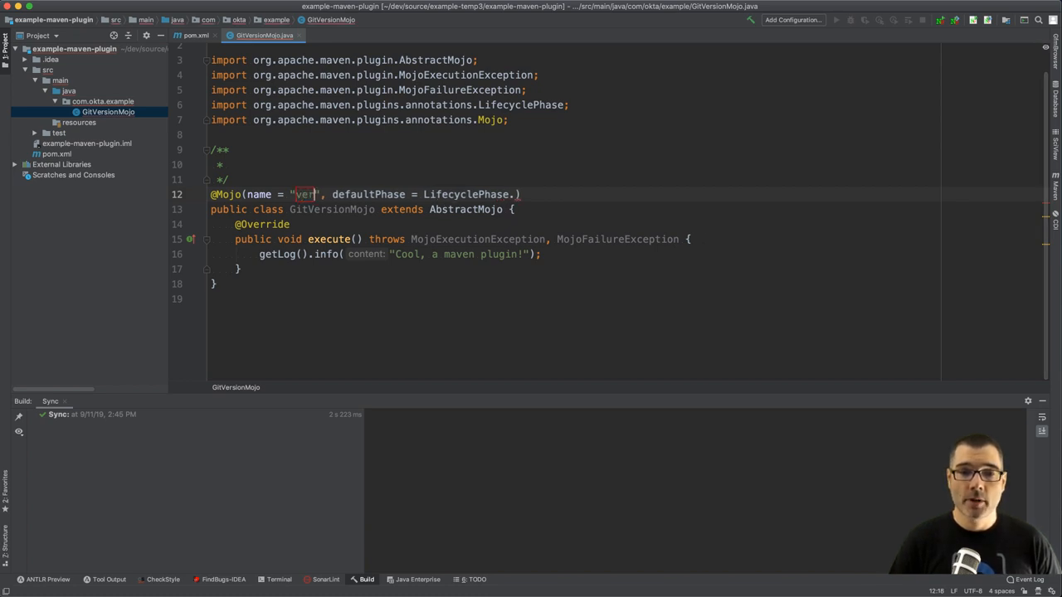
type("sio")
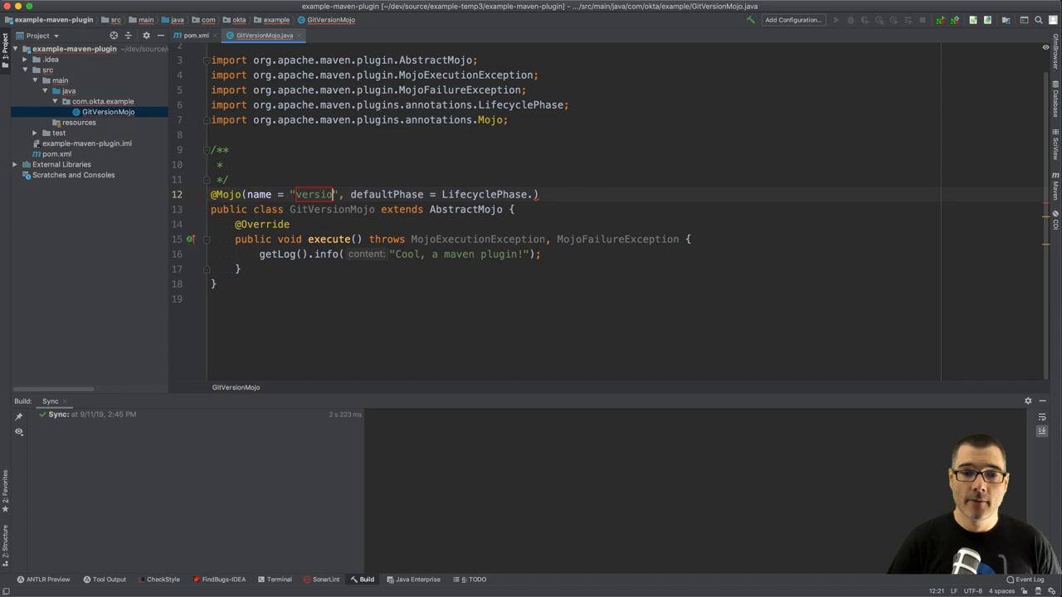
type("n")
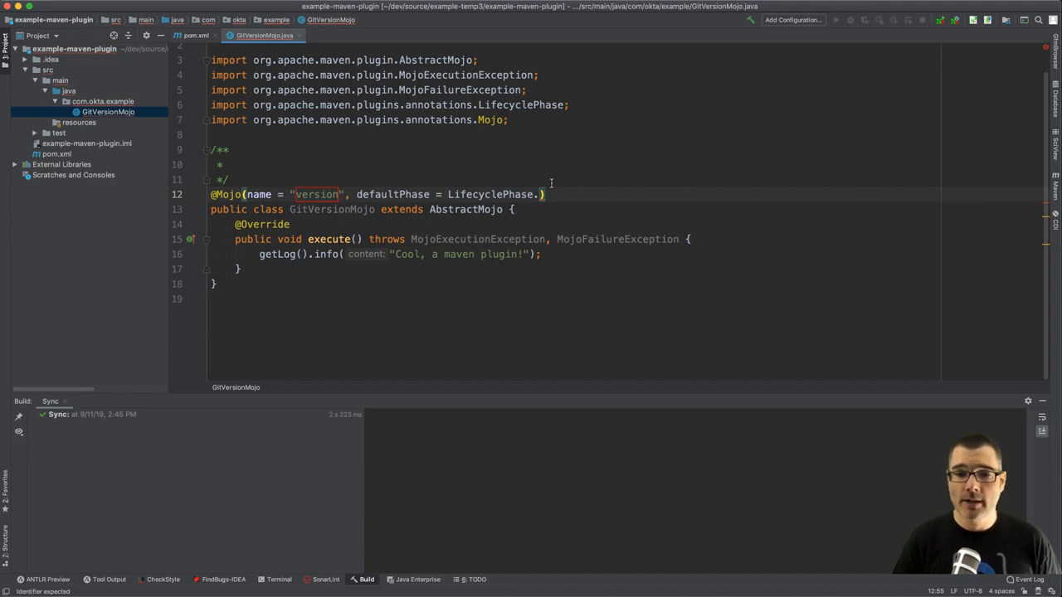
type("INITIALIZE")
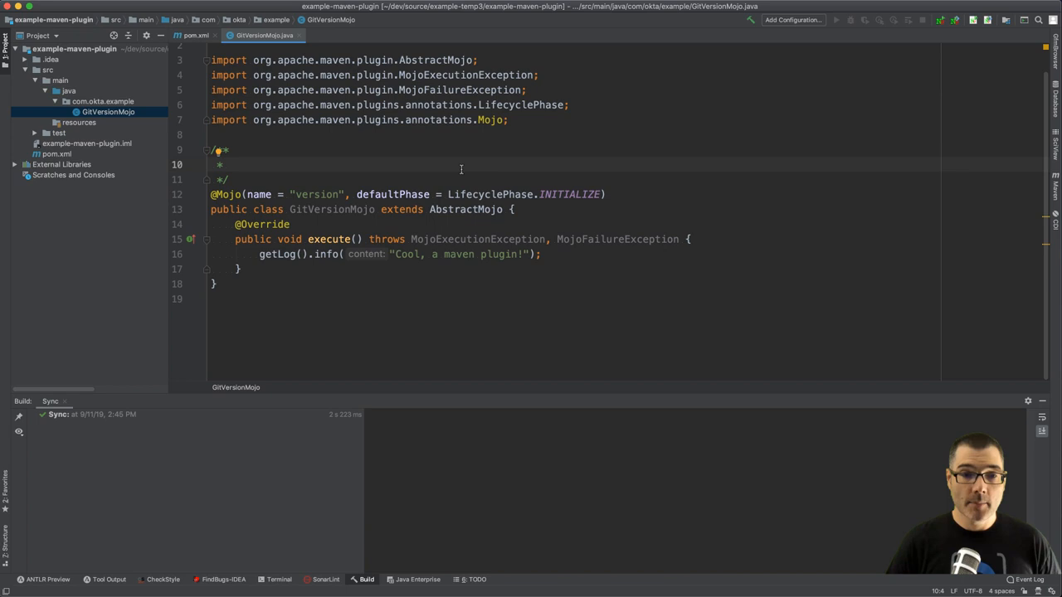
type("extend")
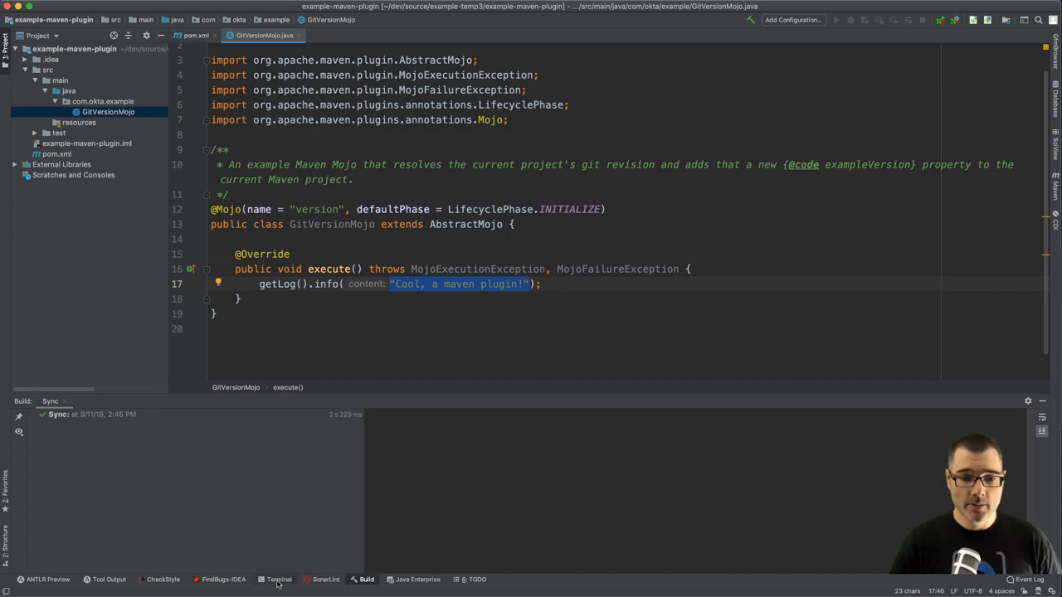
Run mvn install for the plugin from the project terminal.
left_click(278, 580)
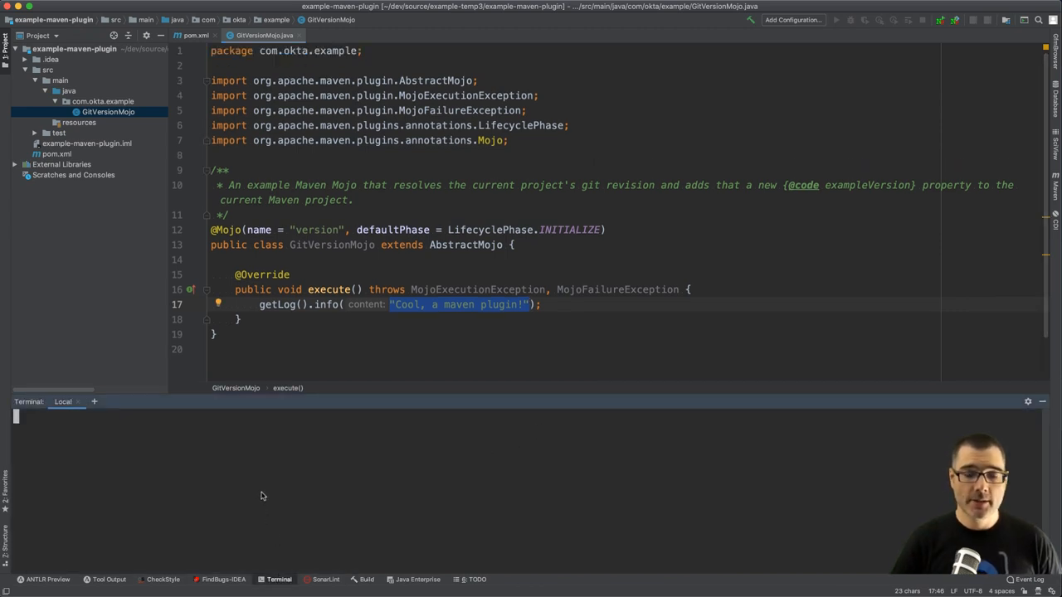
type("mvn")
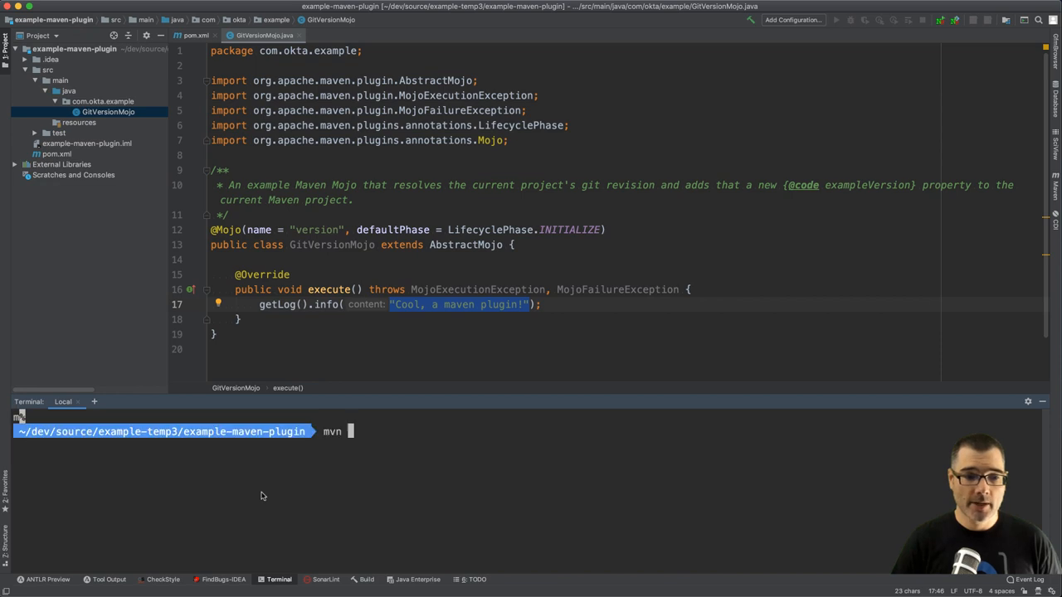
type("install")
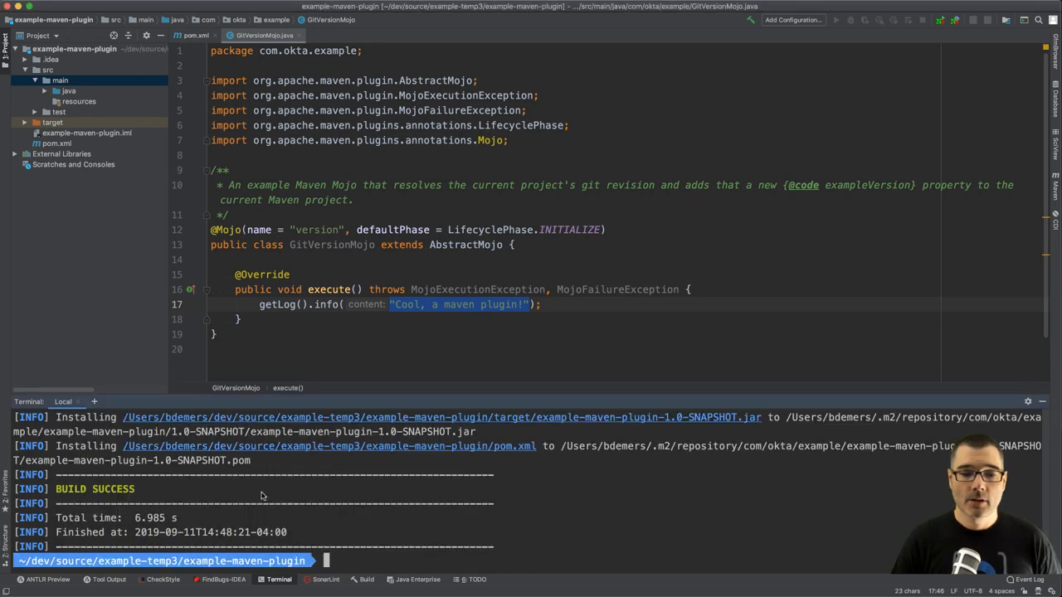
mouse_move(297, 512)
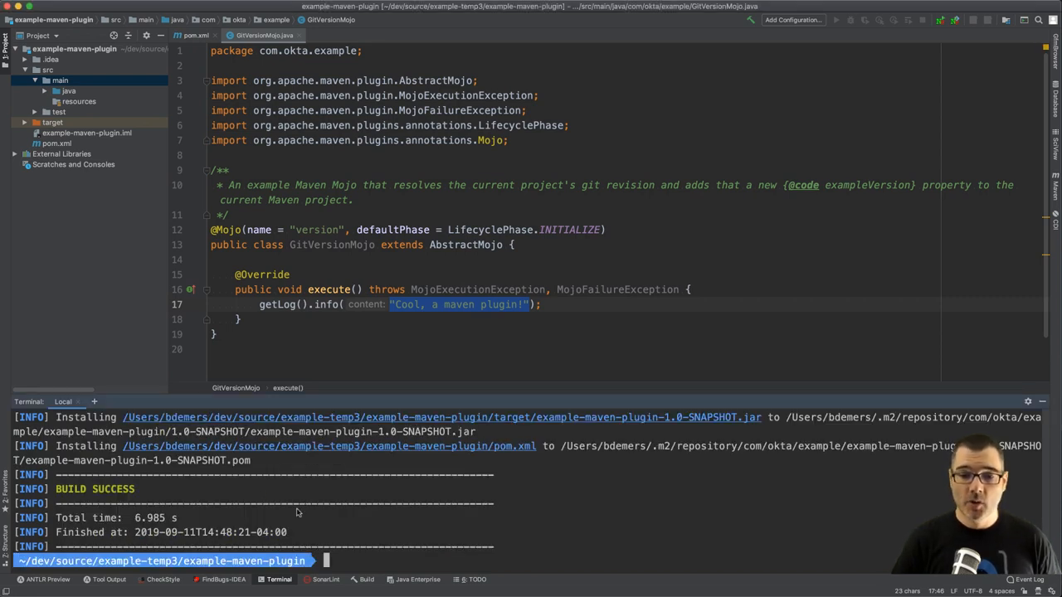
Run mvn com.okta.example:example-maven-plugin:version and confirm the "Cool, a maven plugin!" output.
type("mvn")
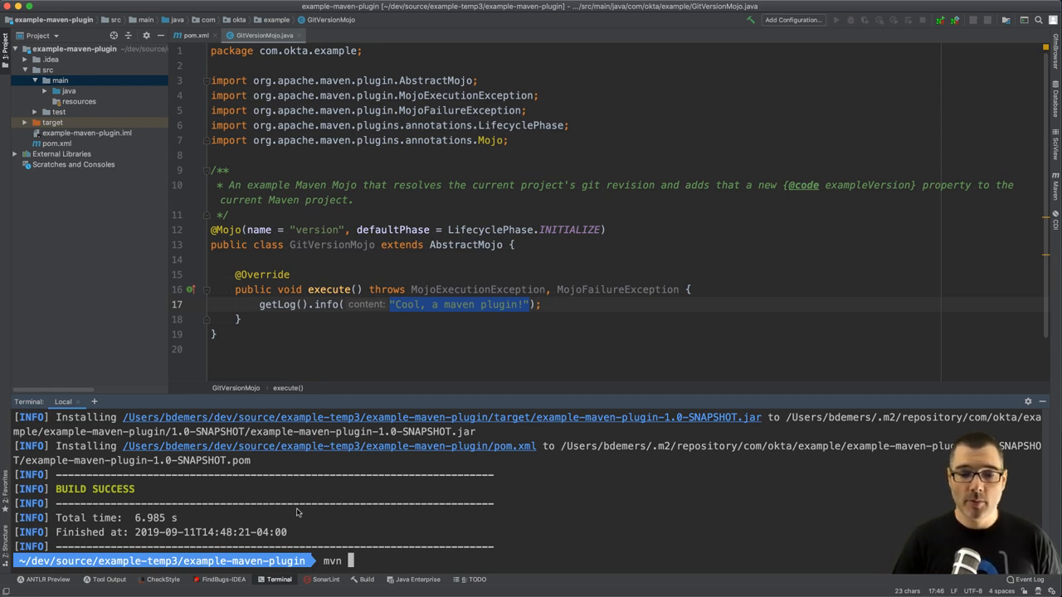
type("com")
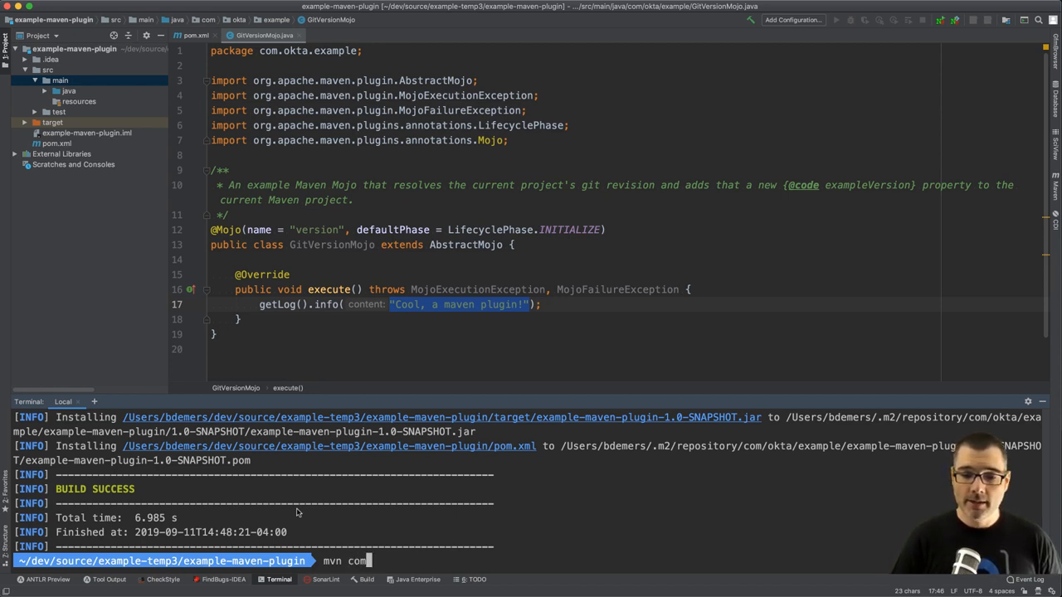
type(".okta.example")
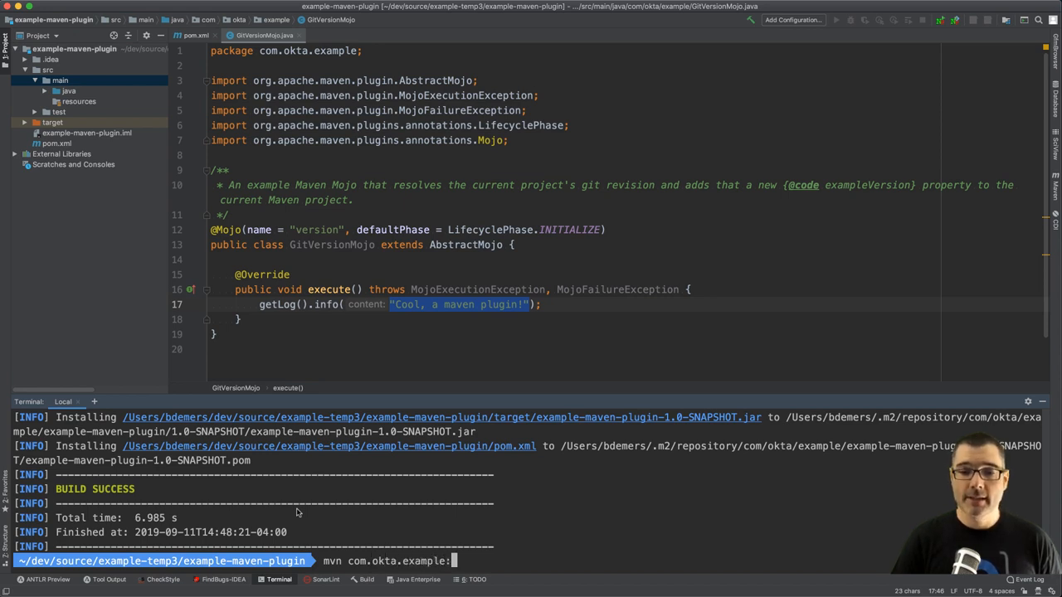
type(":example-maven-p")
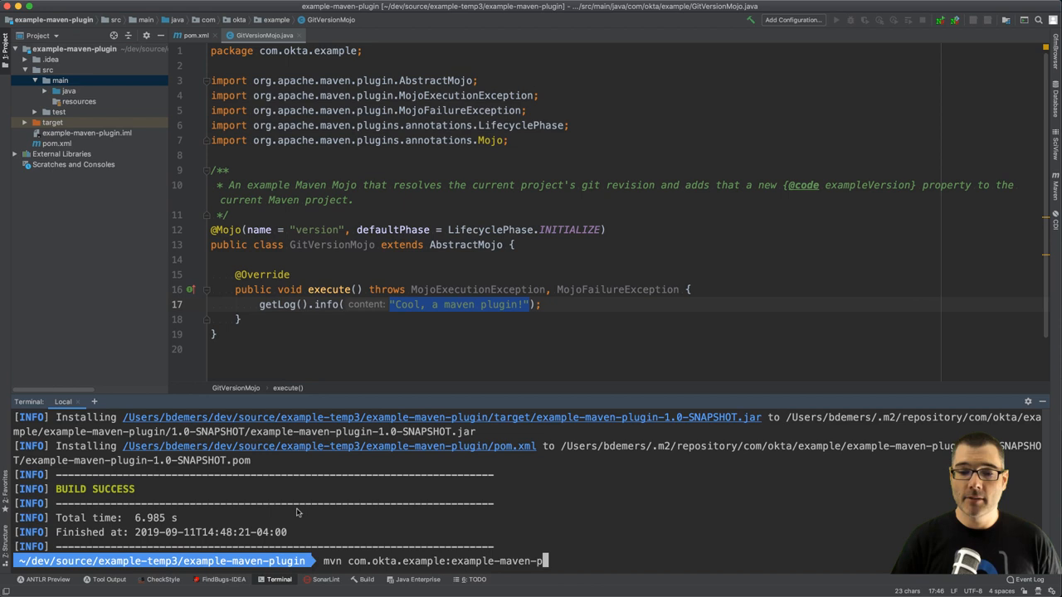
type("lugin:")
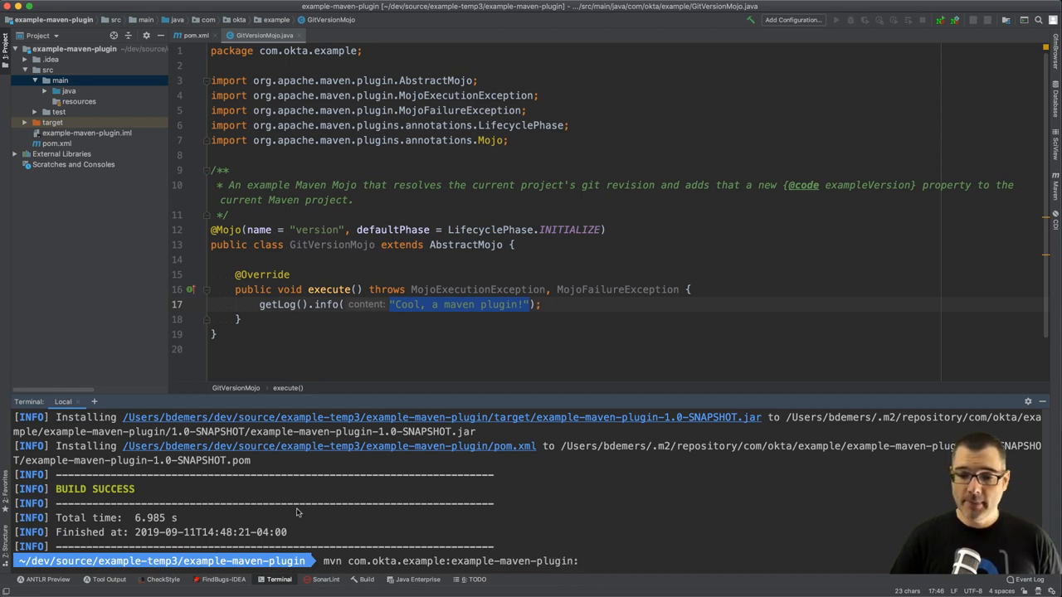
type("version")
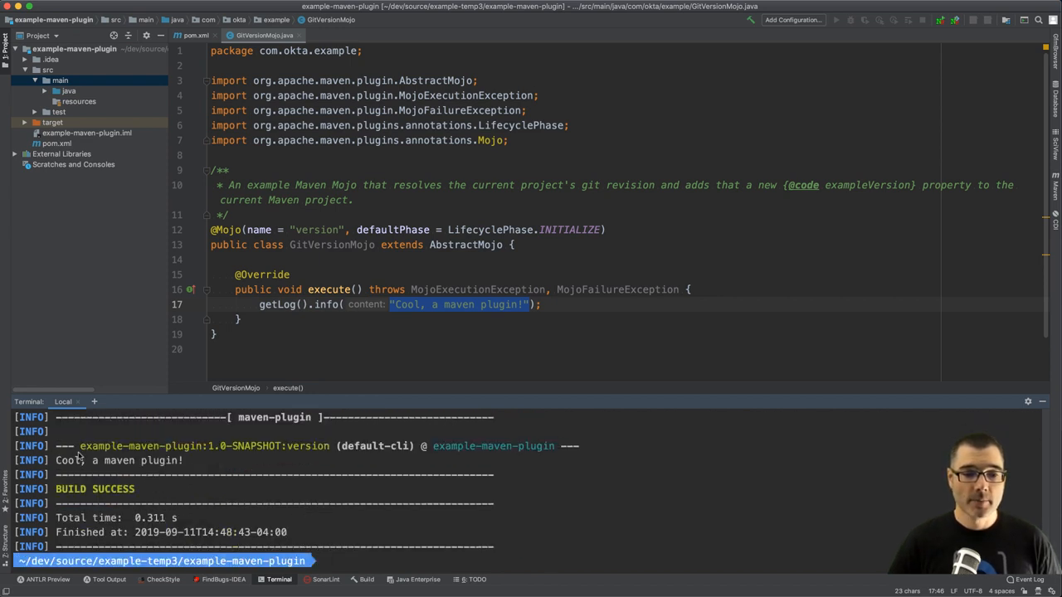
left_click(108, 460)
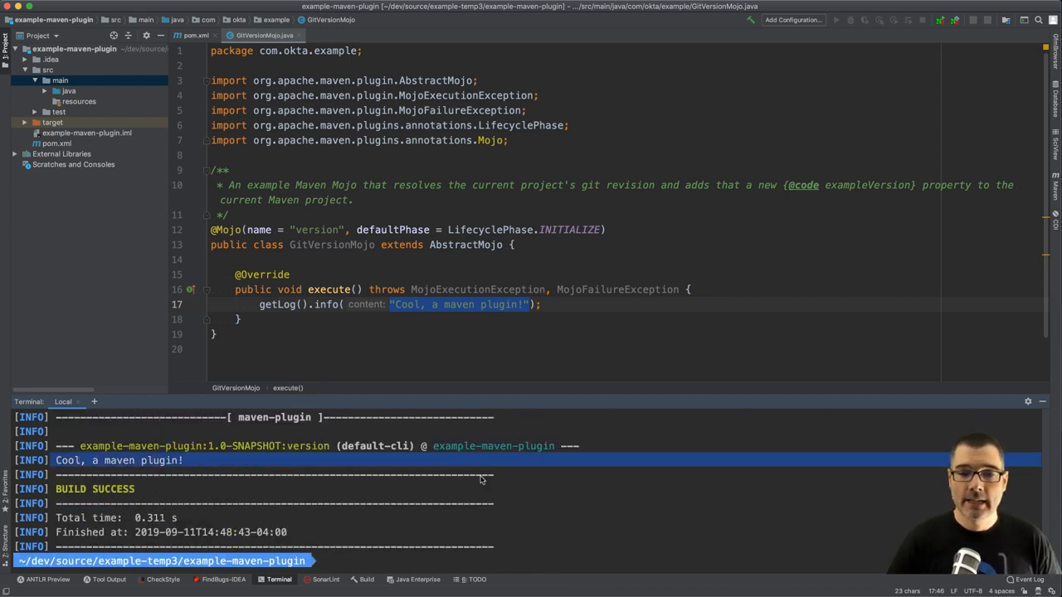
mouse_move(540, 378)
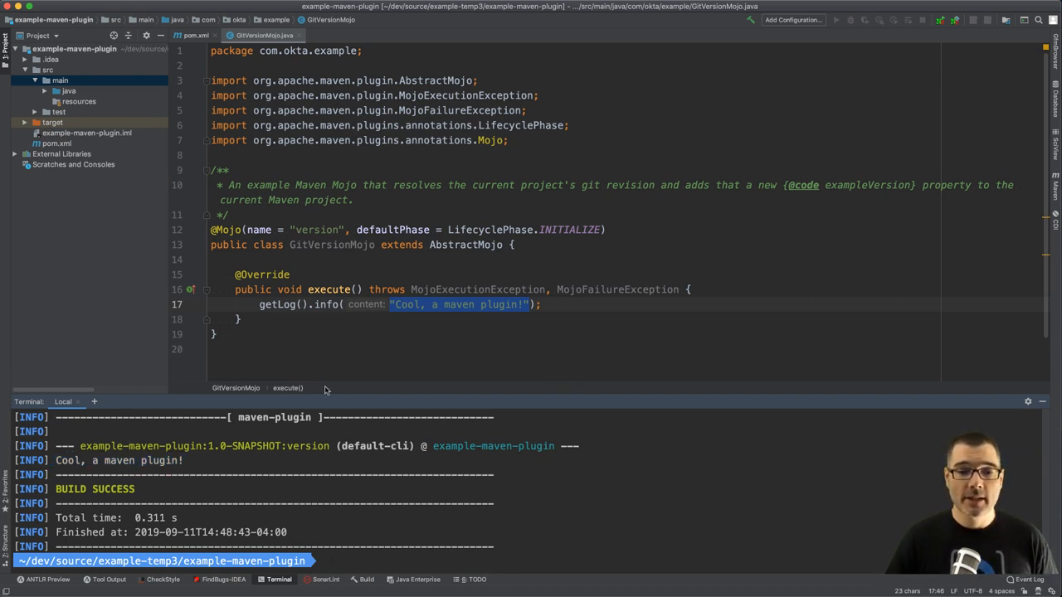
mouse_move(318, 365)
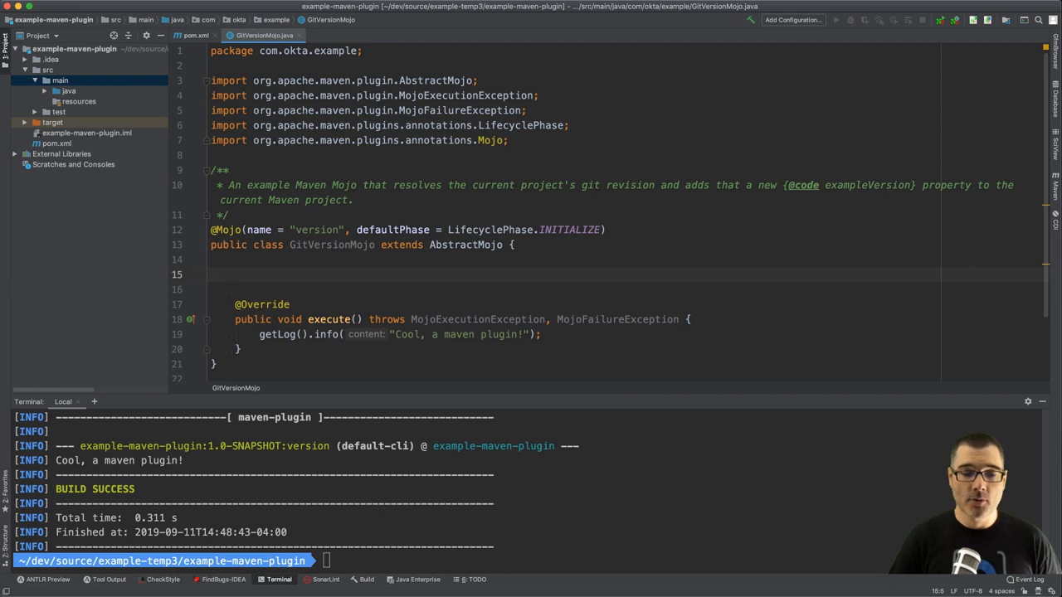
type("private Stin")
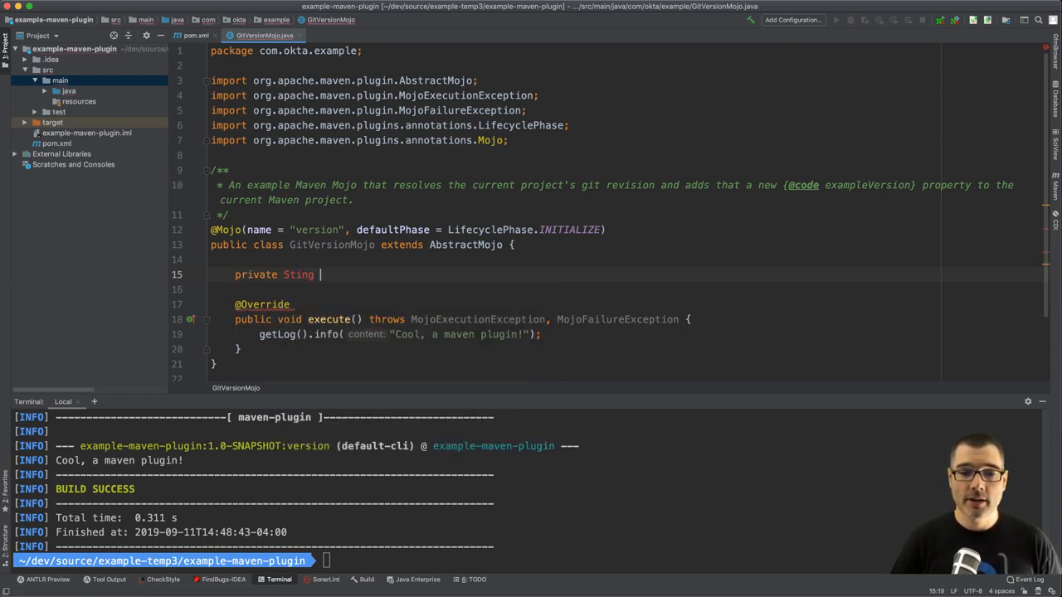
type("g")
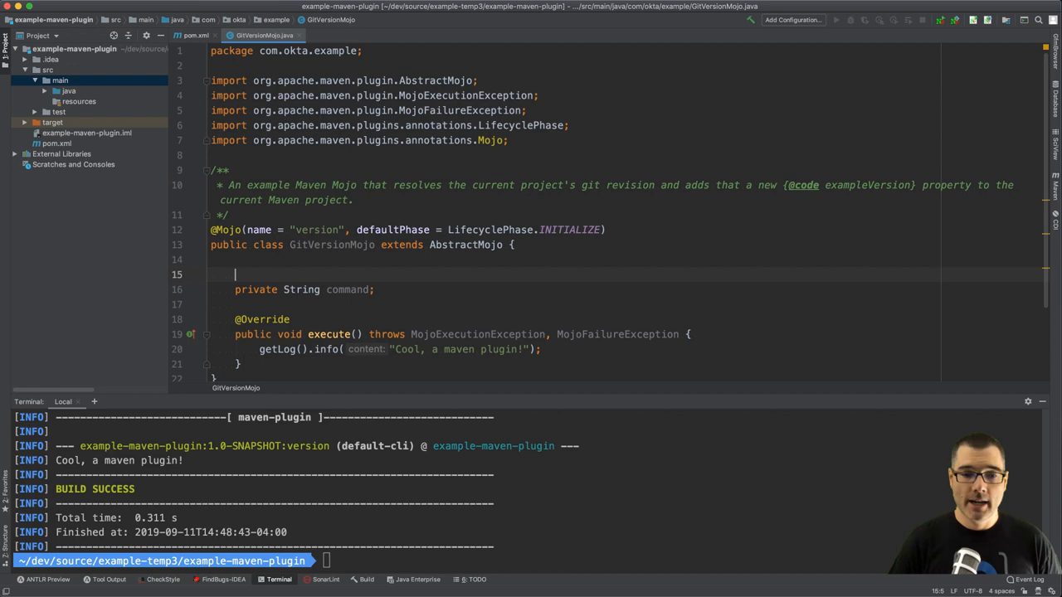
type("@Parameter(")
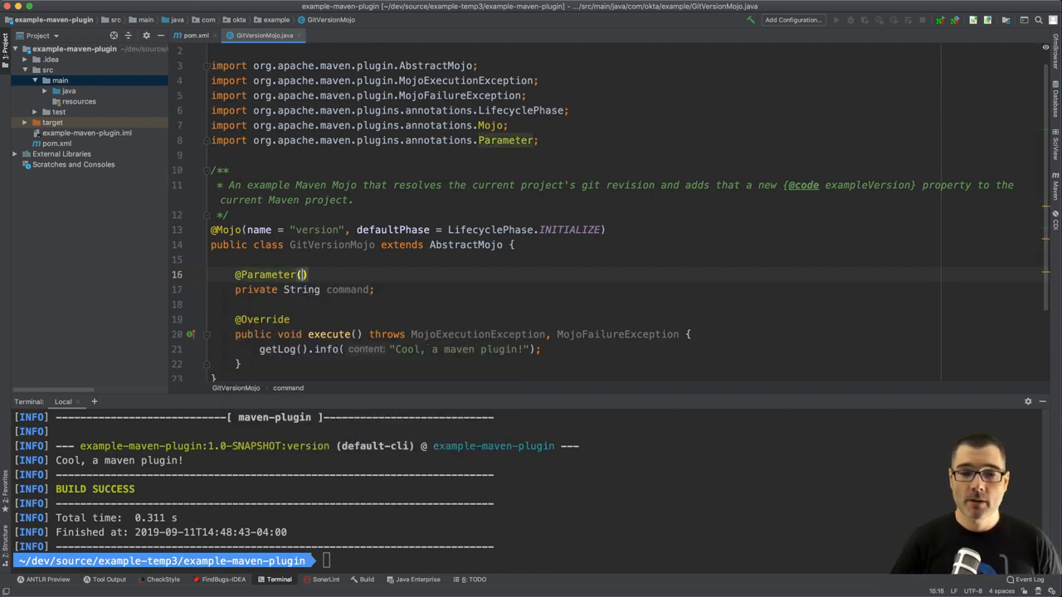
type("property = \"git.command\",")
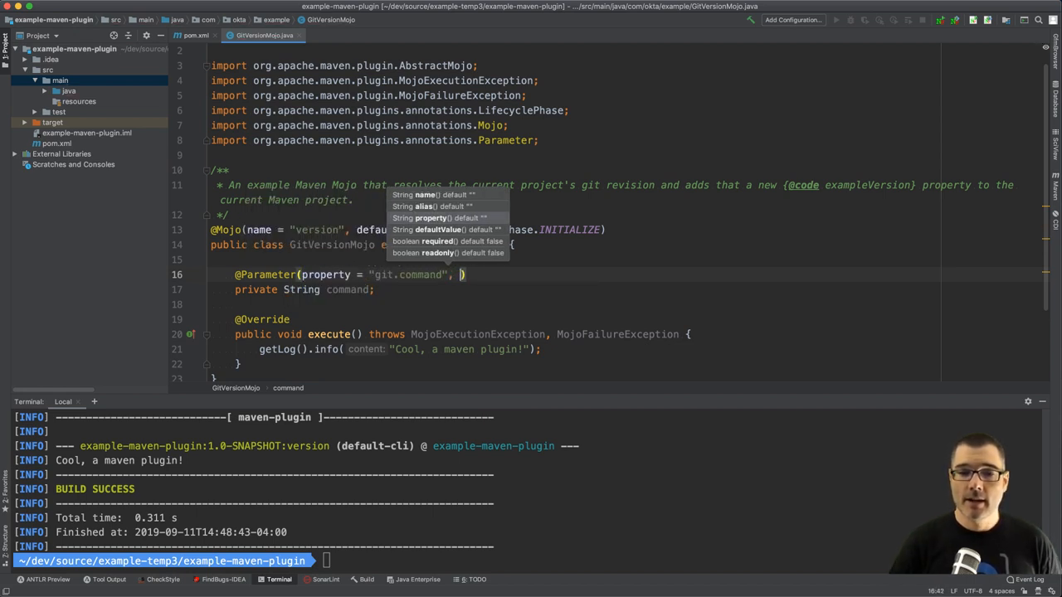
type("defaultValue = \"git rev-parse")
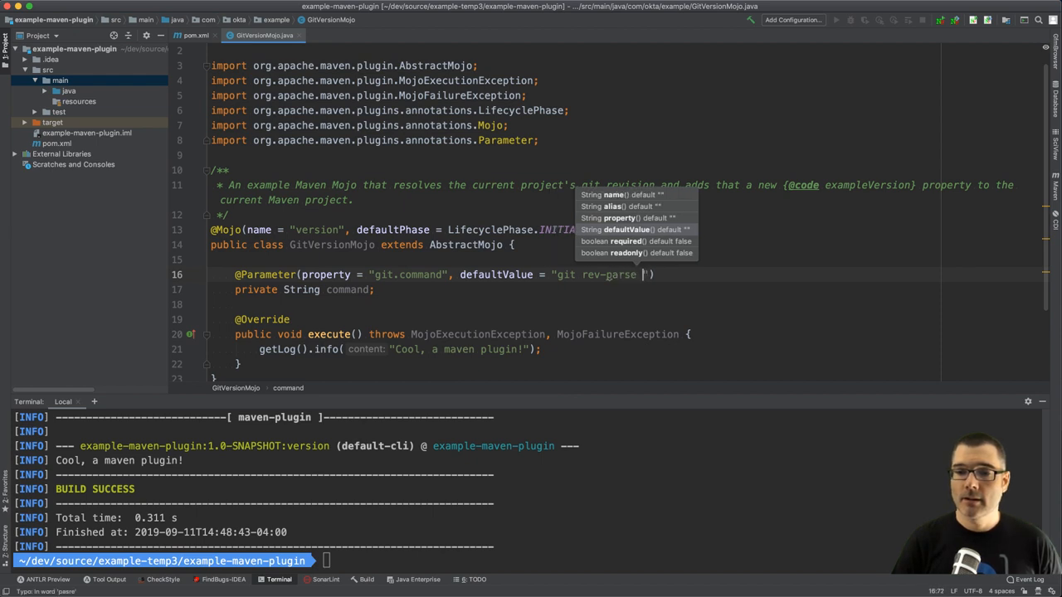
type("--short HEAD")
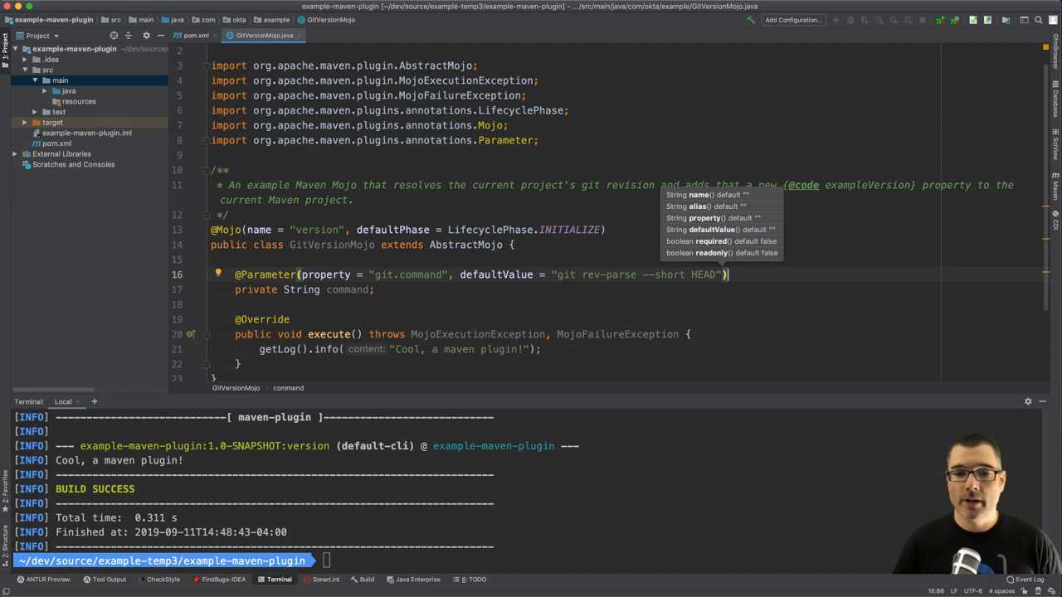
left_click(271, 284)
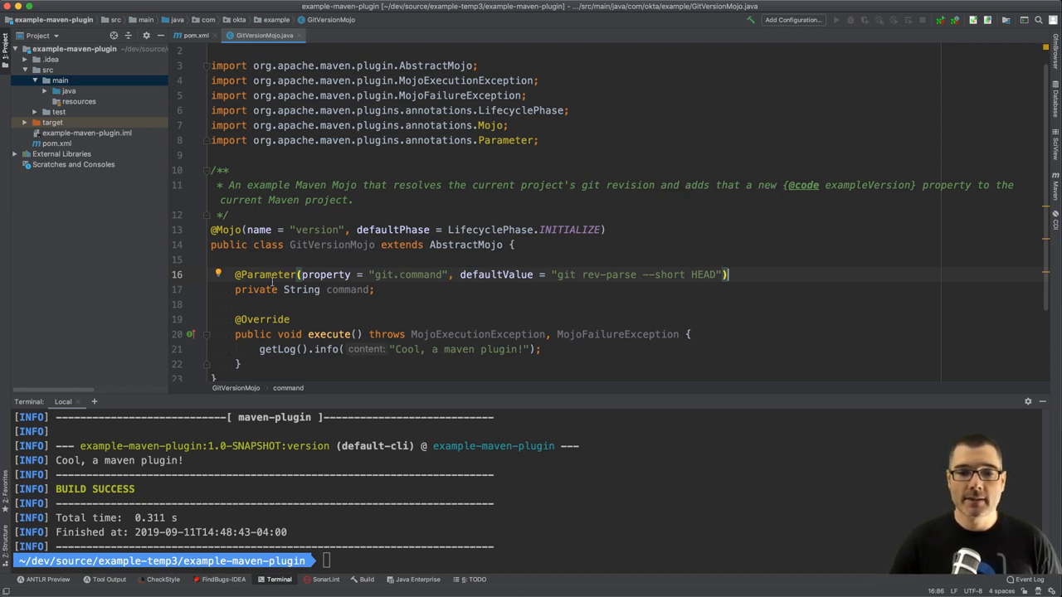
double_click(345, 289)
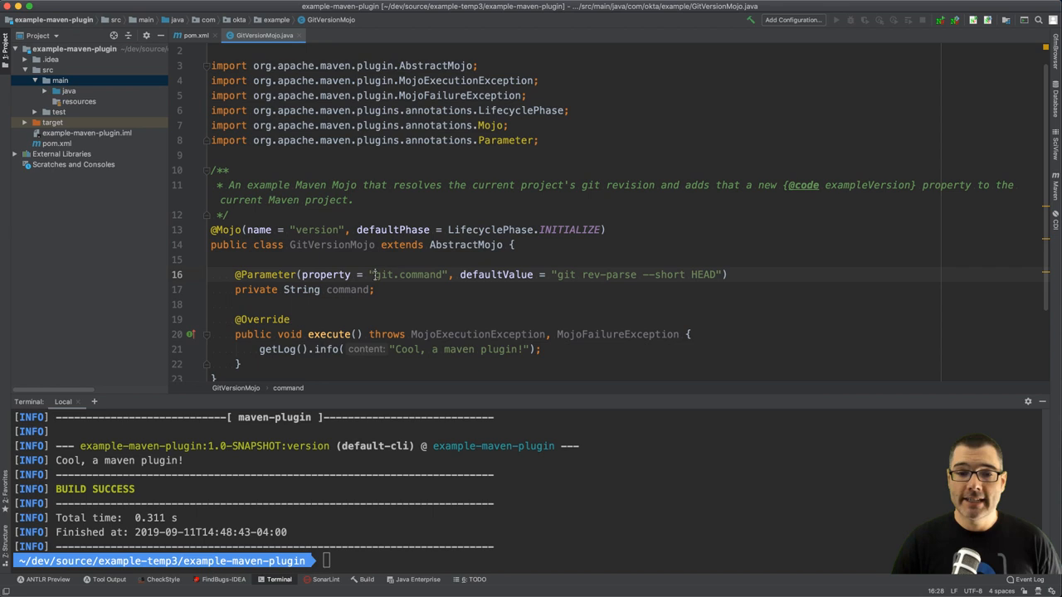
double_click(404, 275)
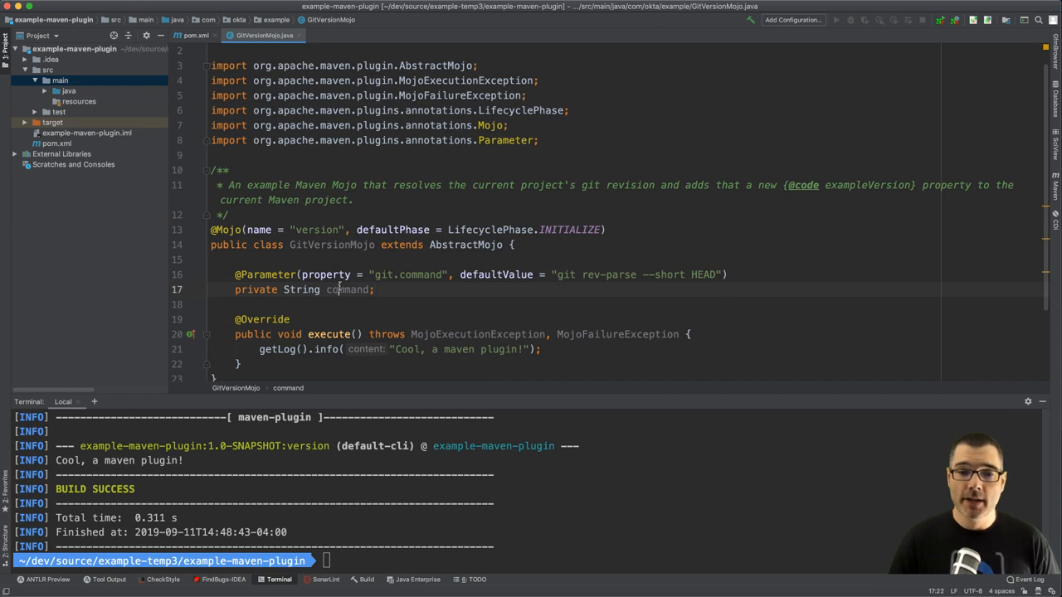
mouse_move(510, 275)
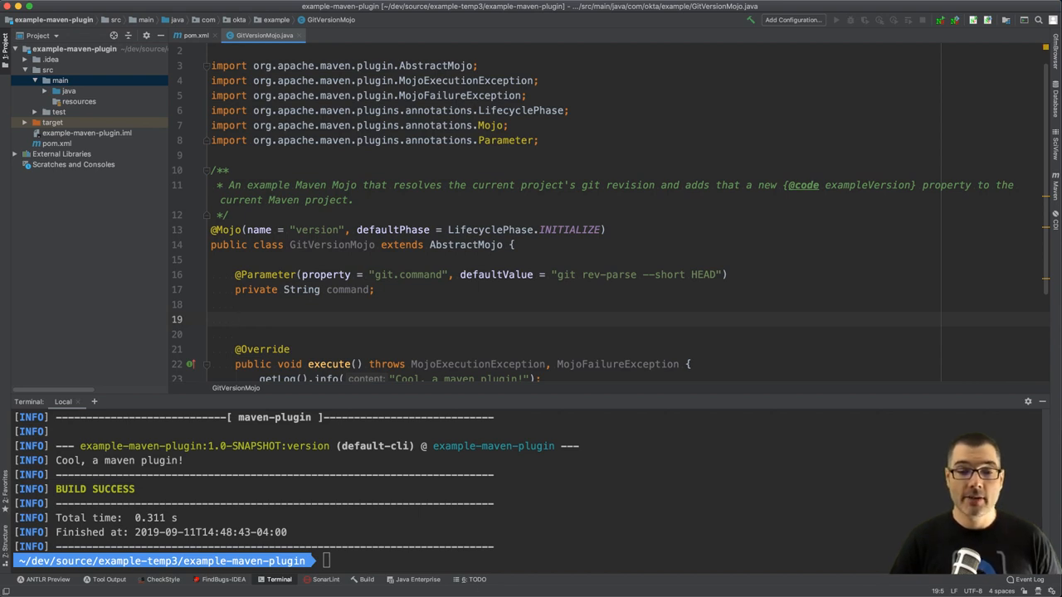
Declare a private MavenProject field named project, accepting the completion and import.
type("private")
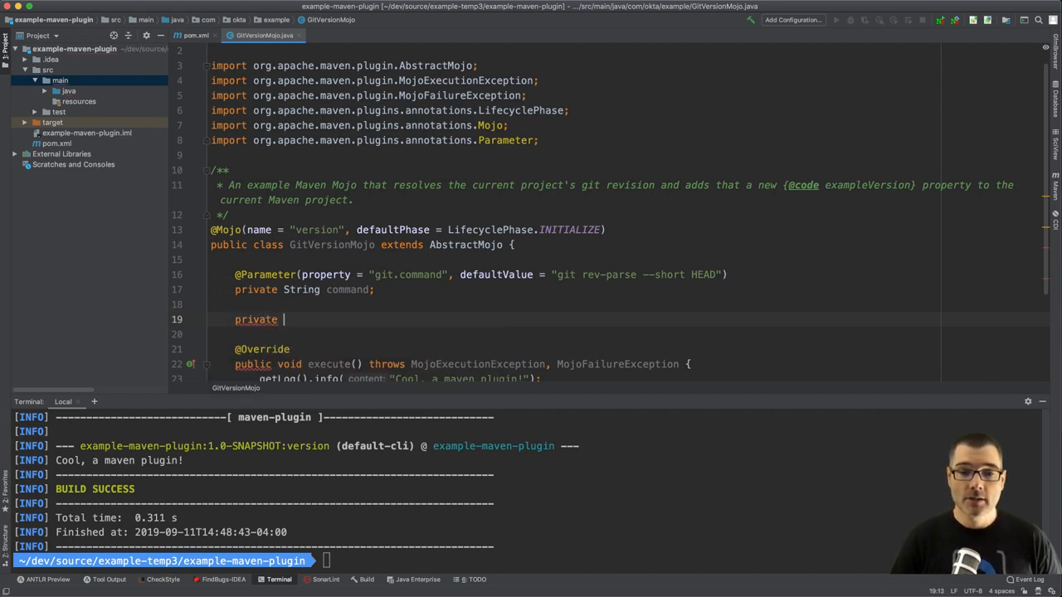
type("MavenProject mavenProject")
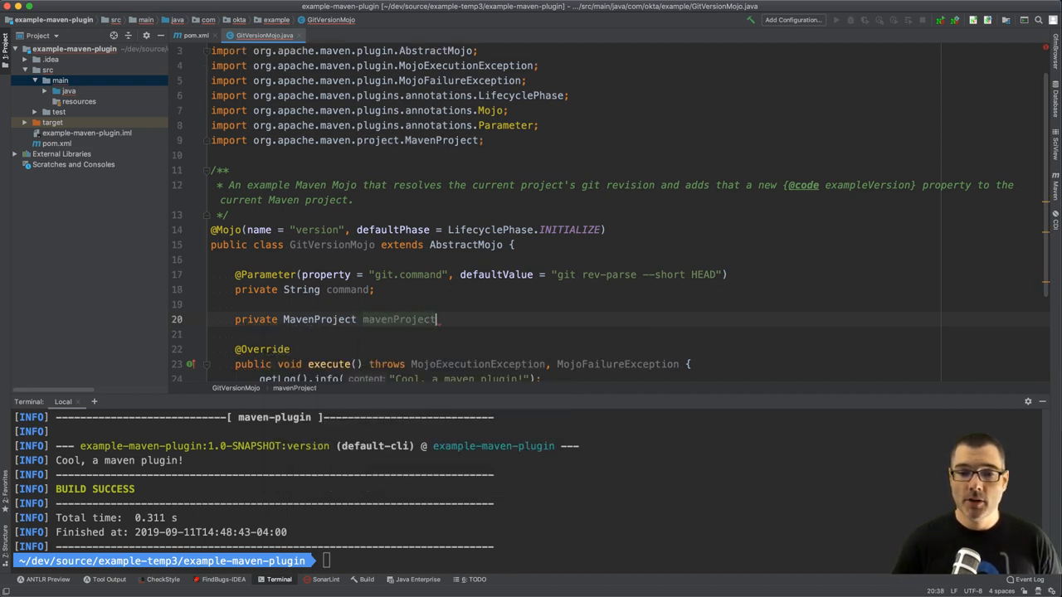
type("pro")
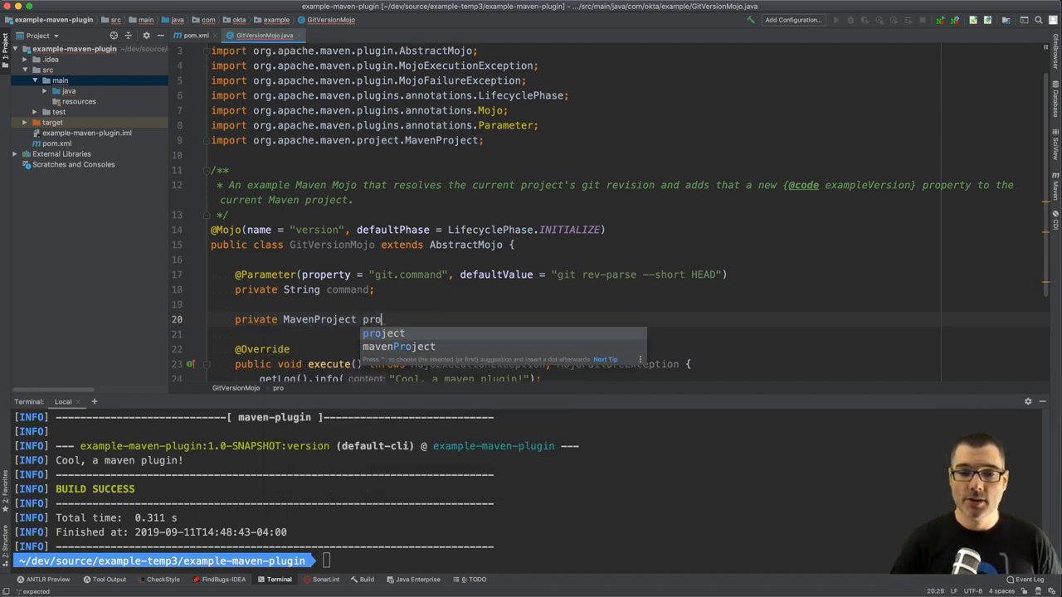
key("Tab")
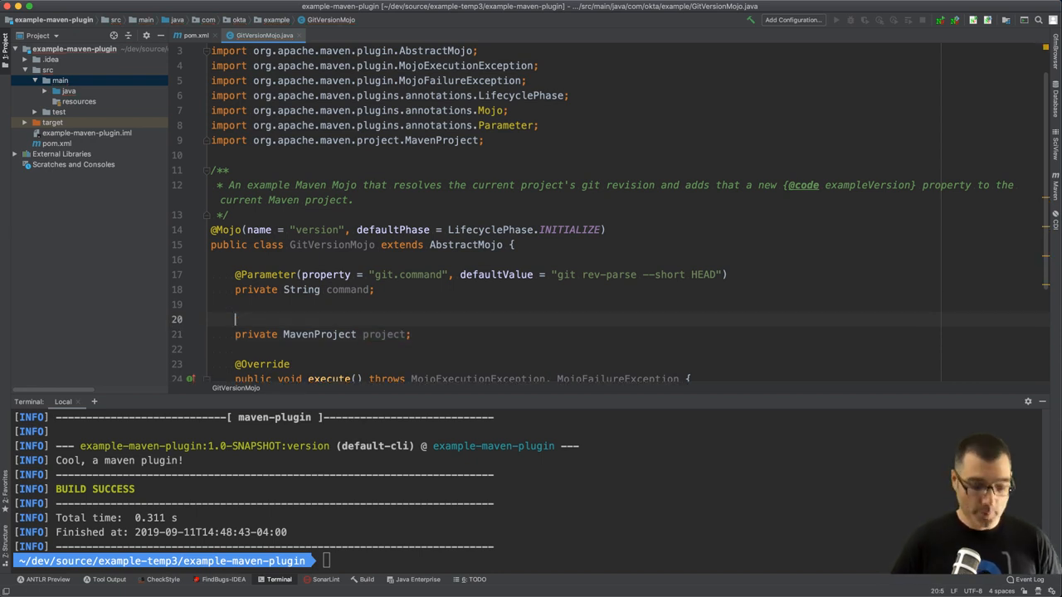
type("@Parameter")
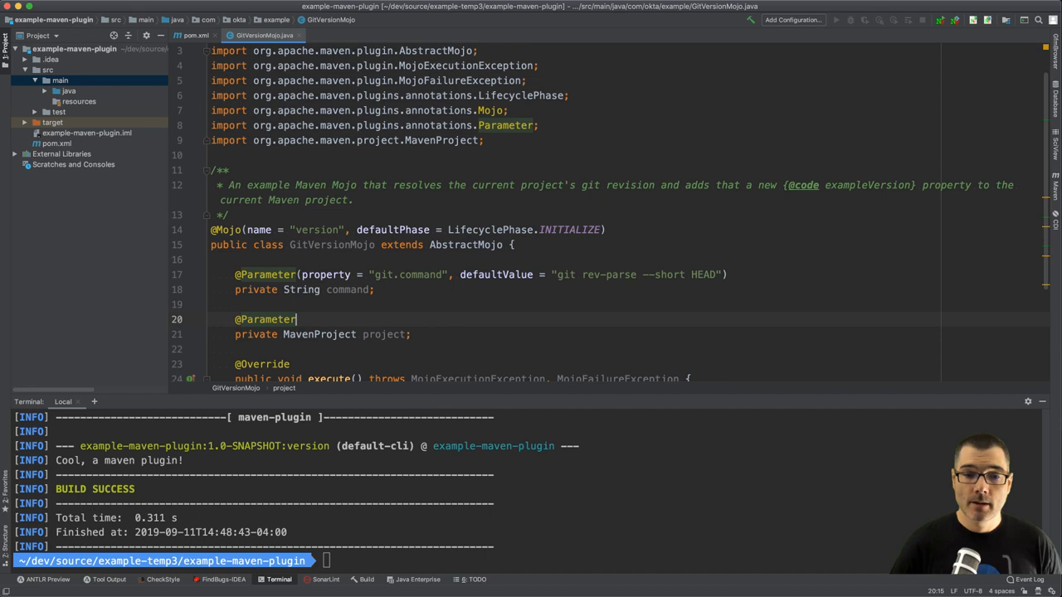
type("(property = \"projec")
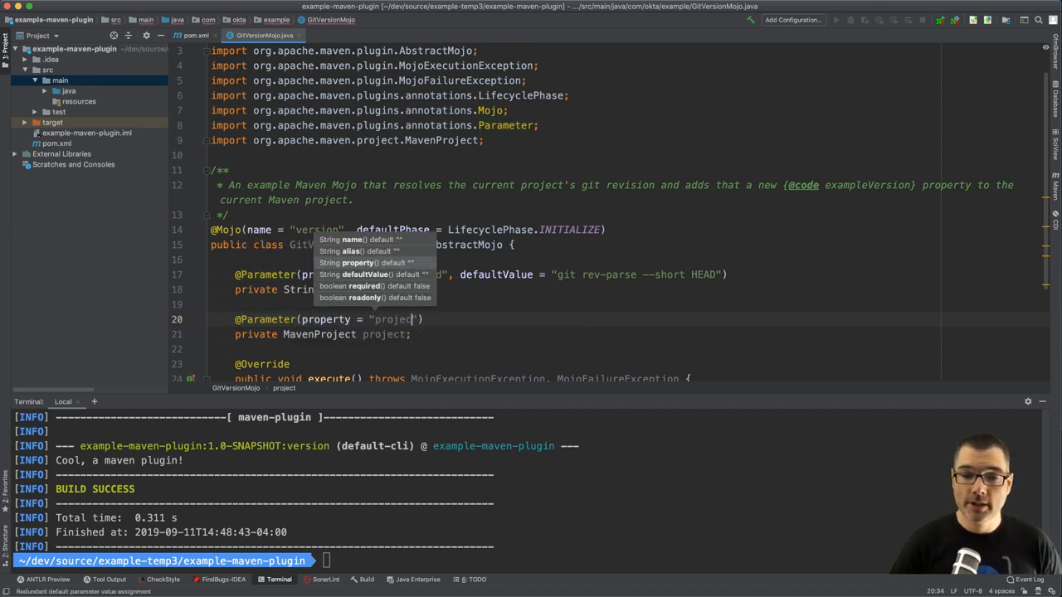
type(",")
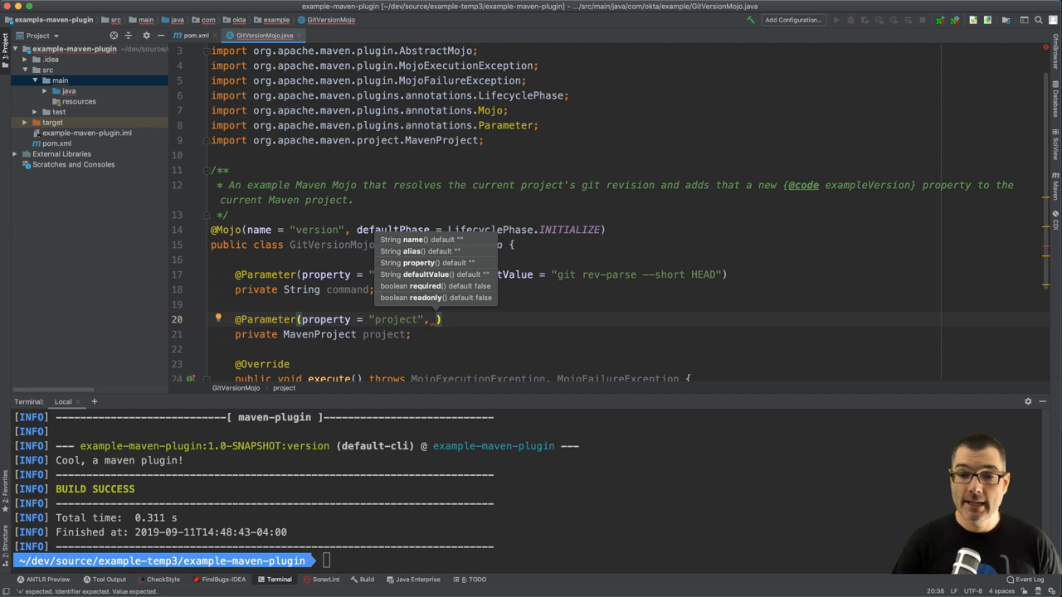
type("readonly =")
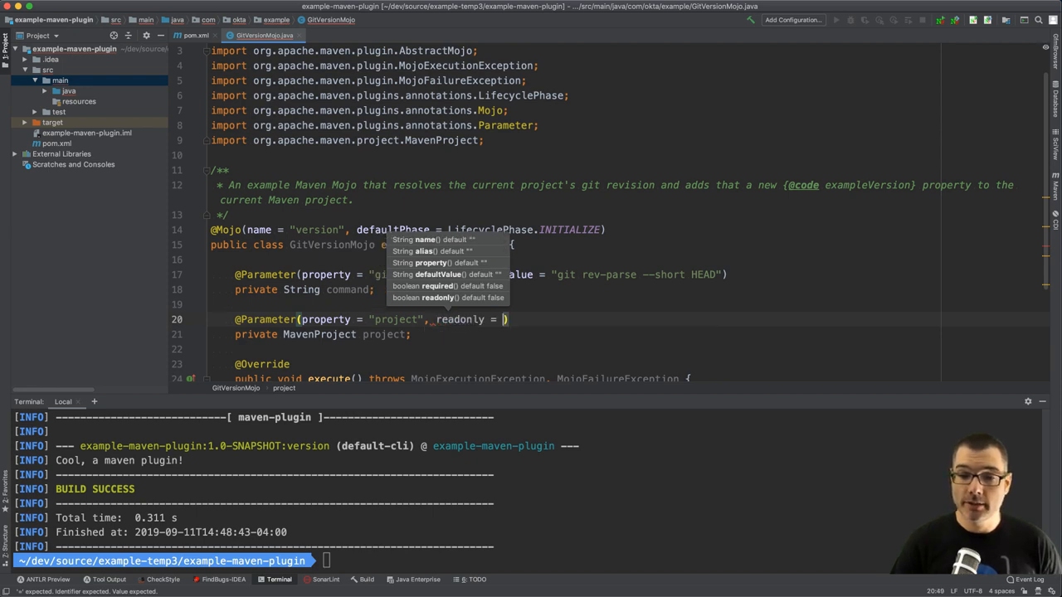
type("true")
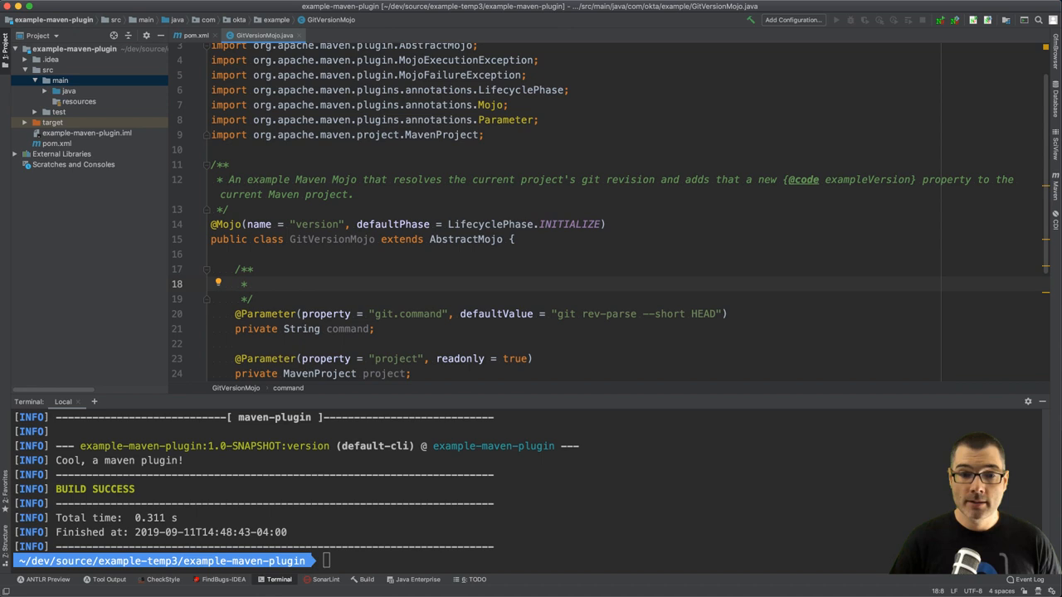
Write the Javadoc 'The command used to get the current git revision' and start a getVersion method from the command field.
type("The command use to g")
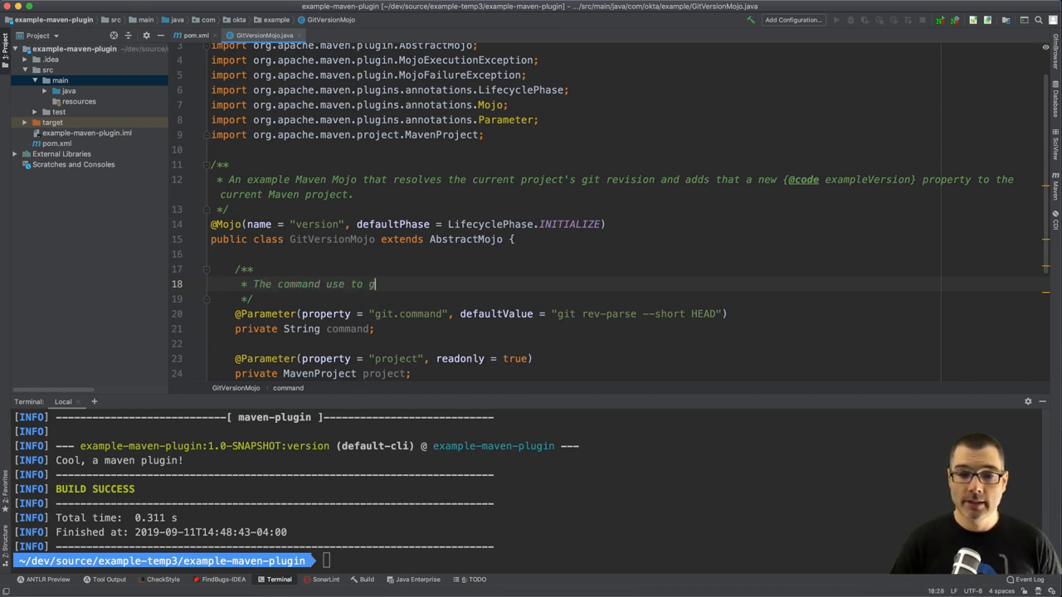
type("et the current")
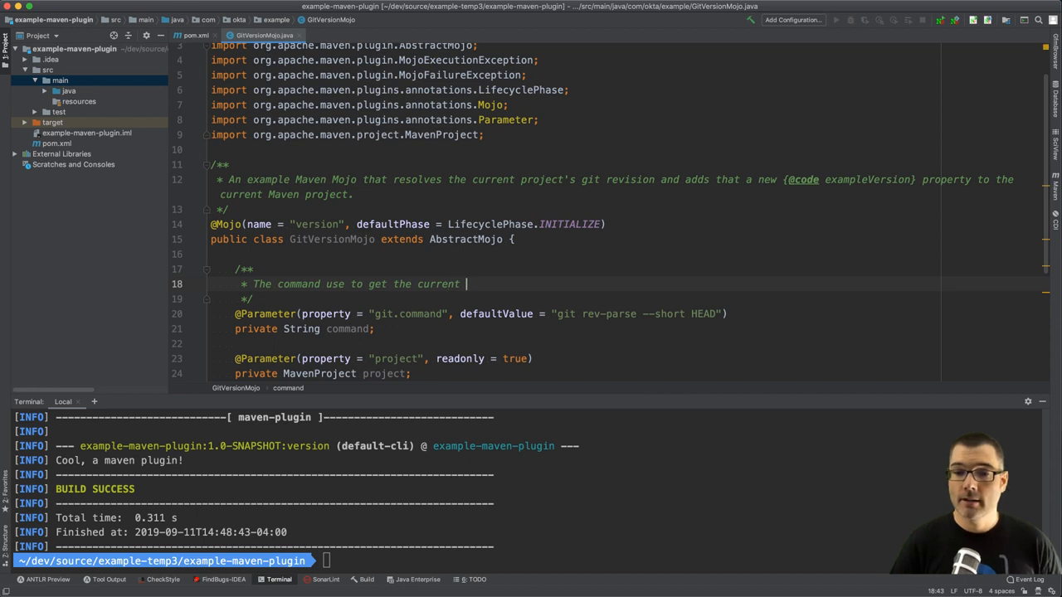
type("git revision.")
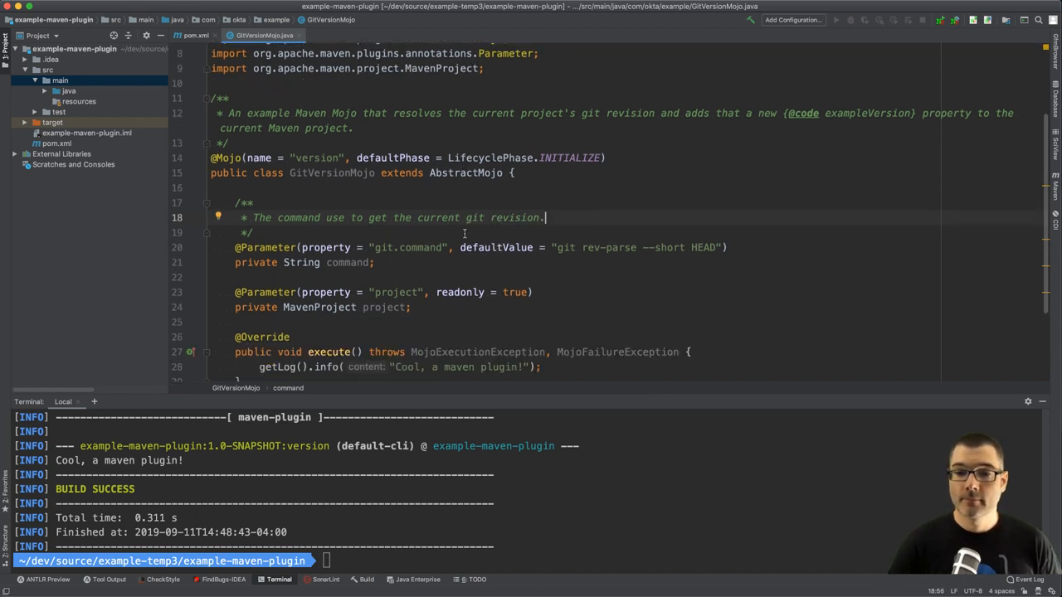
scroll("down", 3)
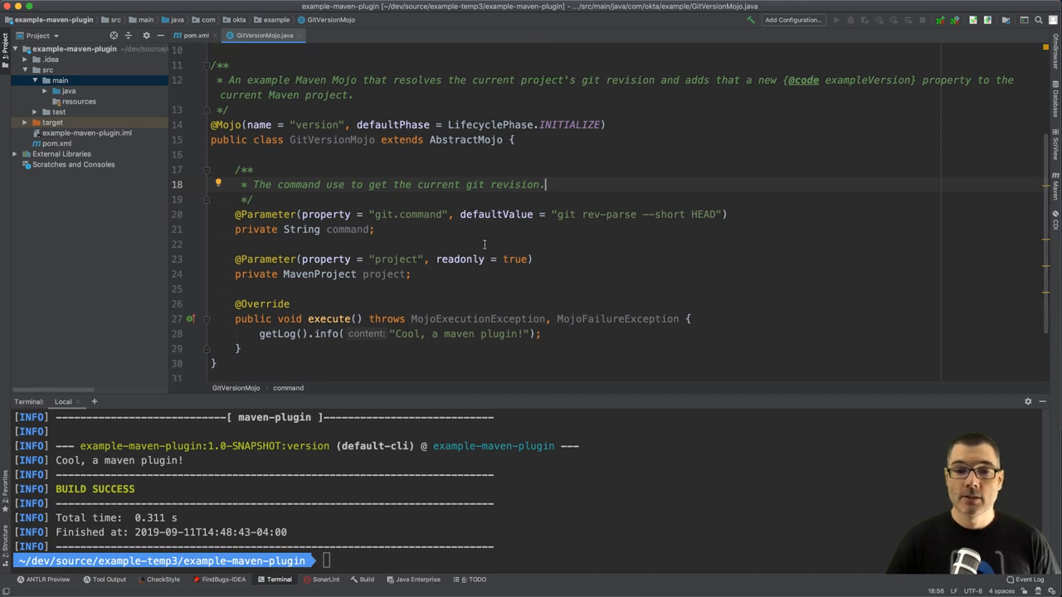
double_click(348, 224)
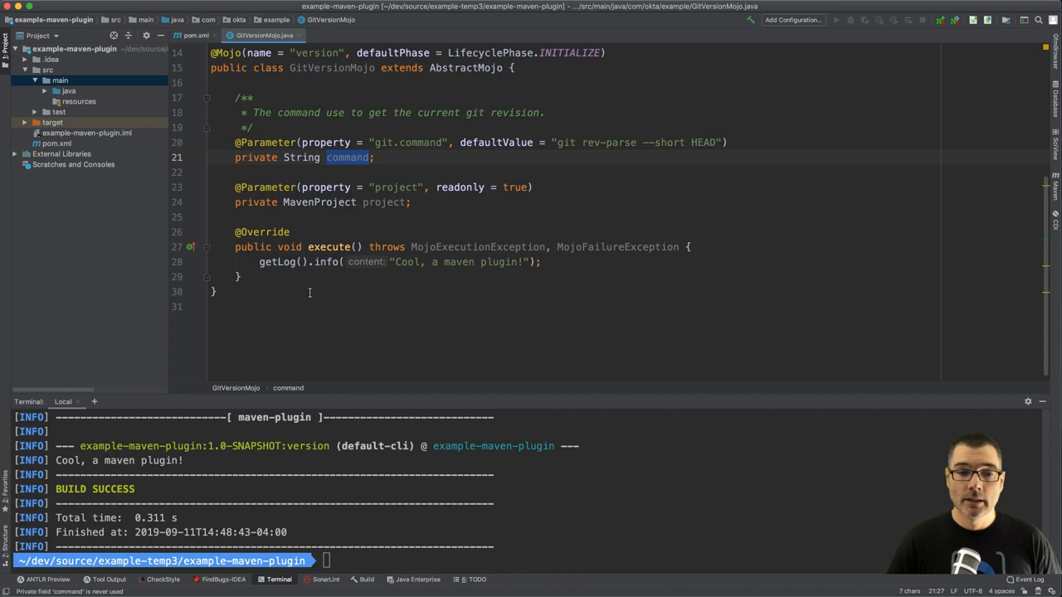
type("get")
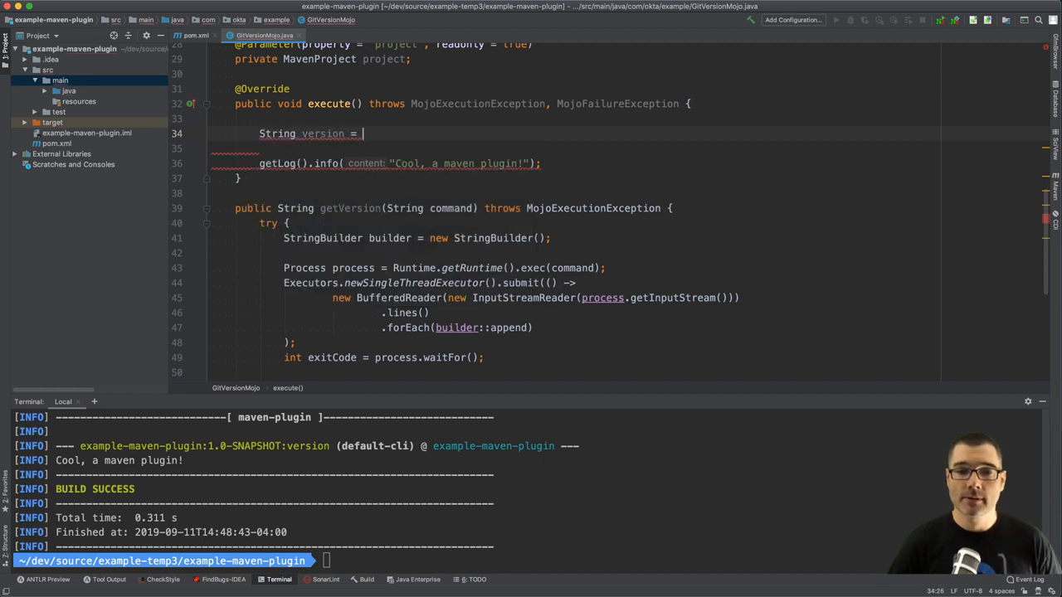
In execute(), store the version with project.getProperties().put("exampleVersion", version).
type("getVersion(command);")
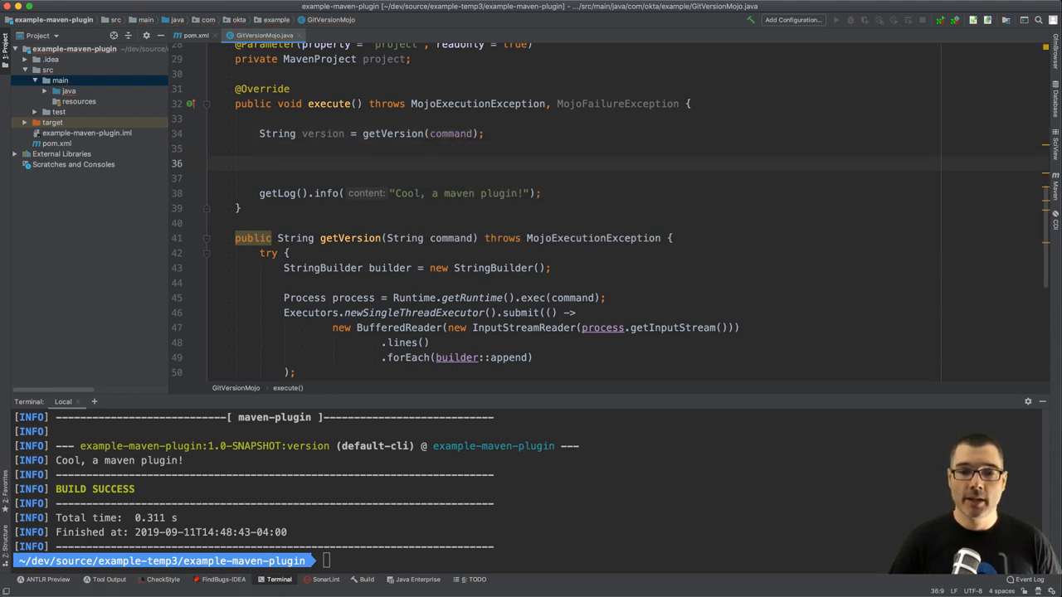
type("project")
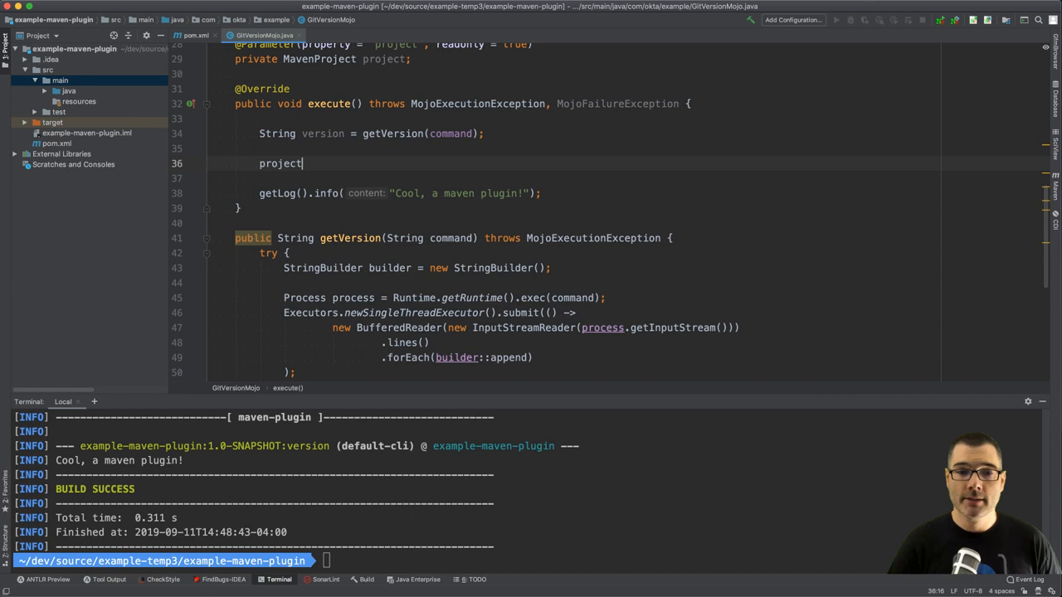
type(".getProperties()")
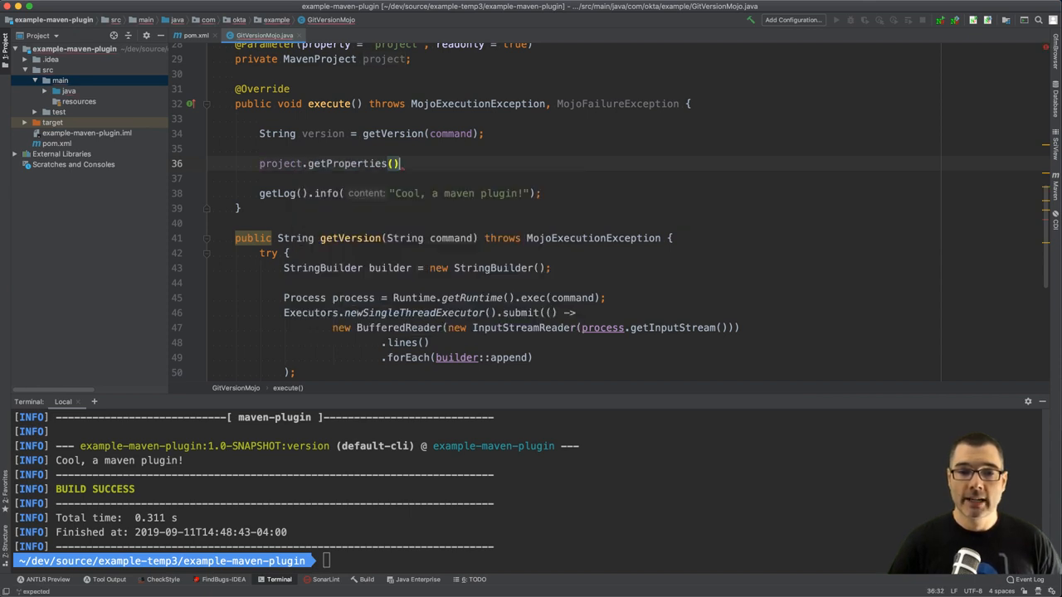
type(".put()")
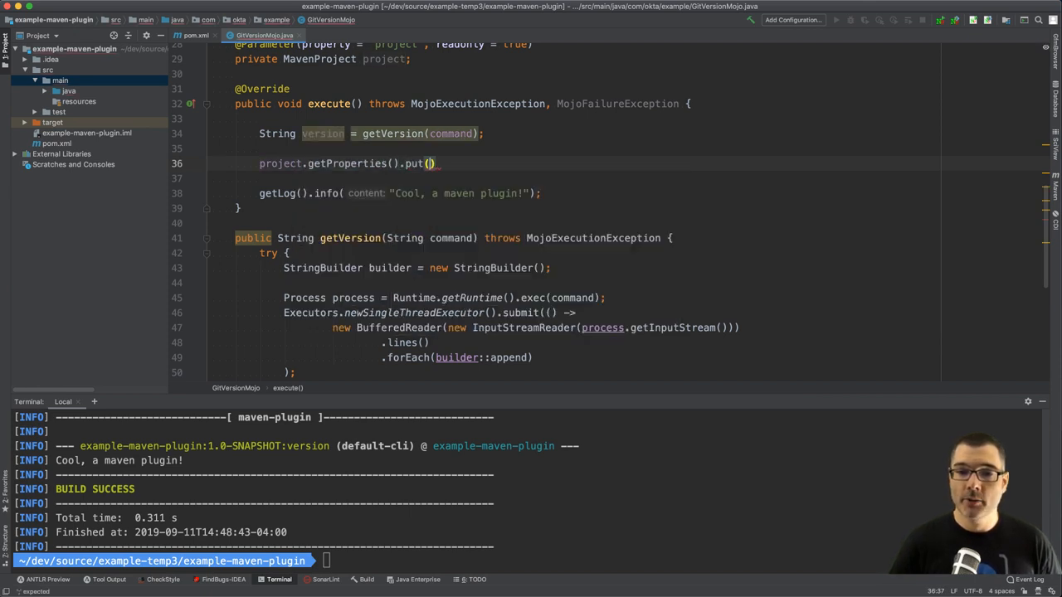
type("\"example\"")
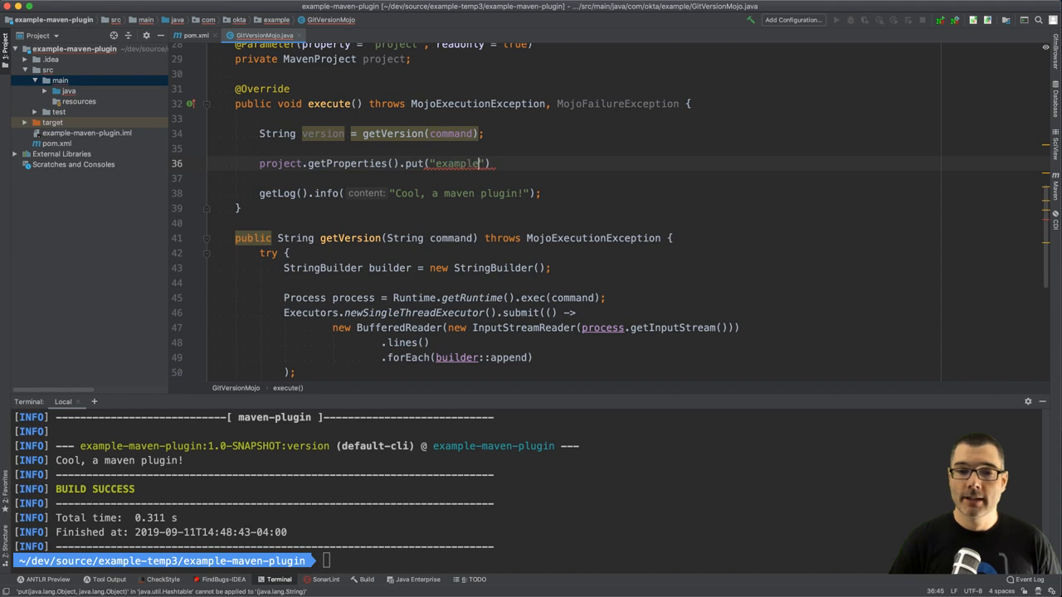
type("Version")
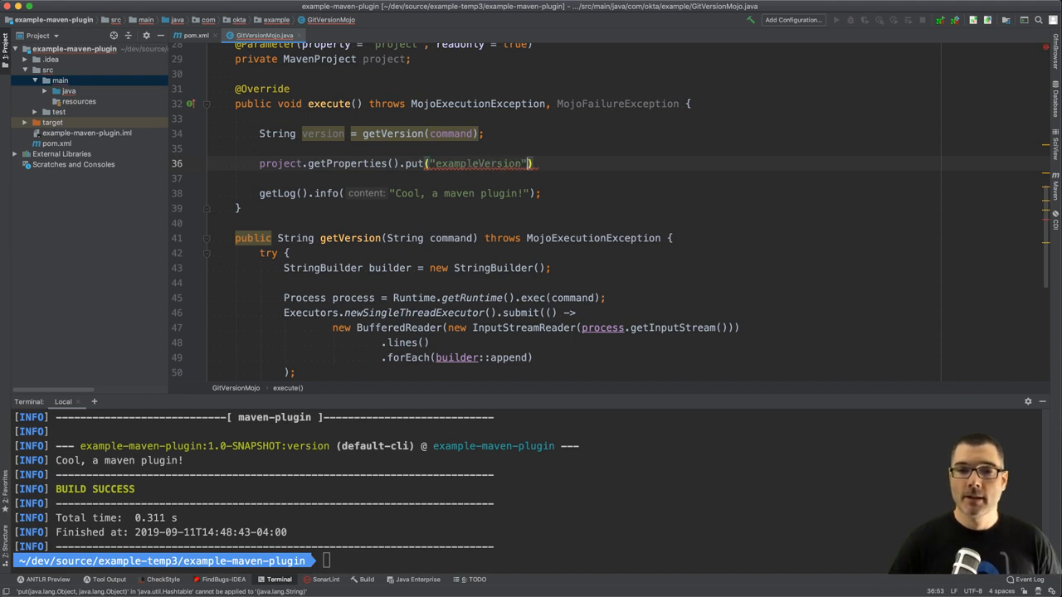
type(", version")
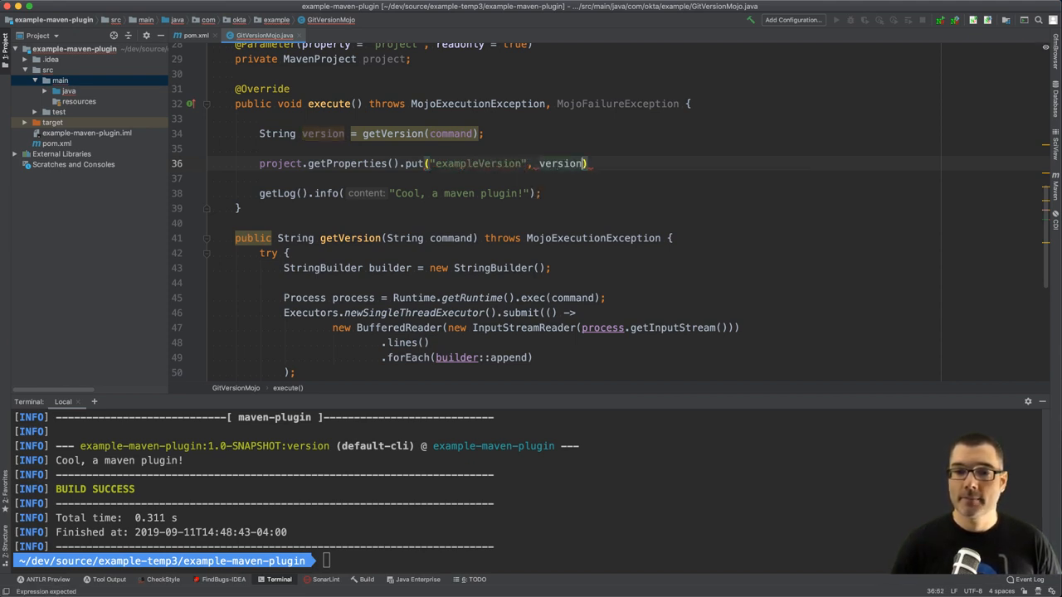
type(";")
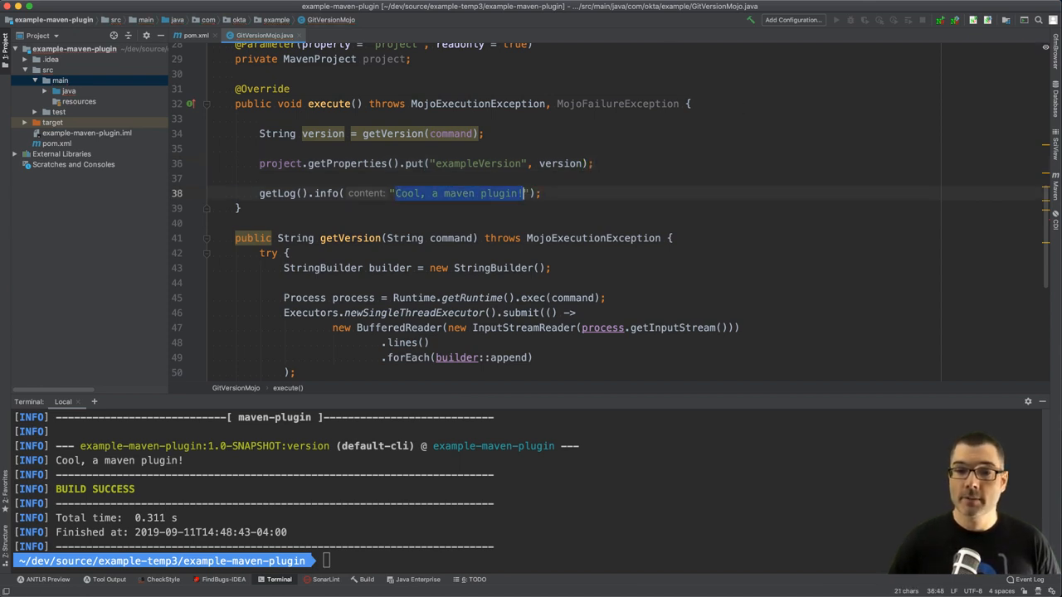
Change the log message to "Git hash: " + version and prepare the version goal command in the terminal.
type("Git\");")
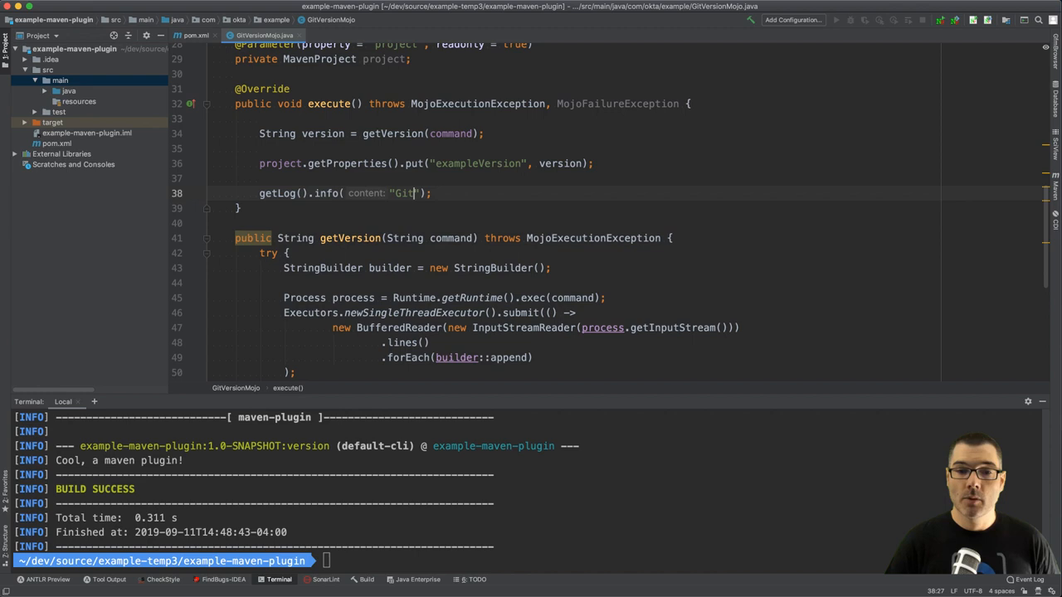
type("hash:")
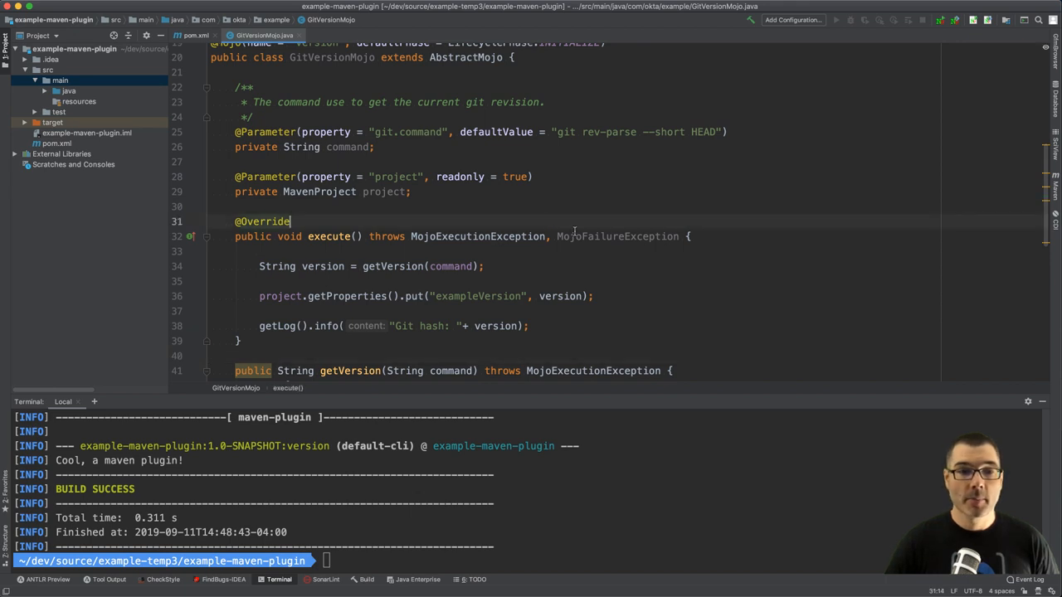
type("mvn com.okta.example:example-maven-plugin:version")
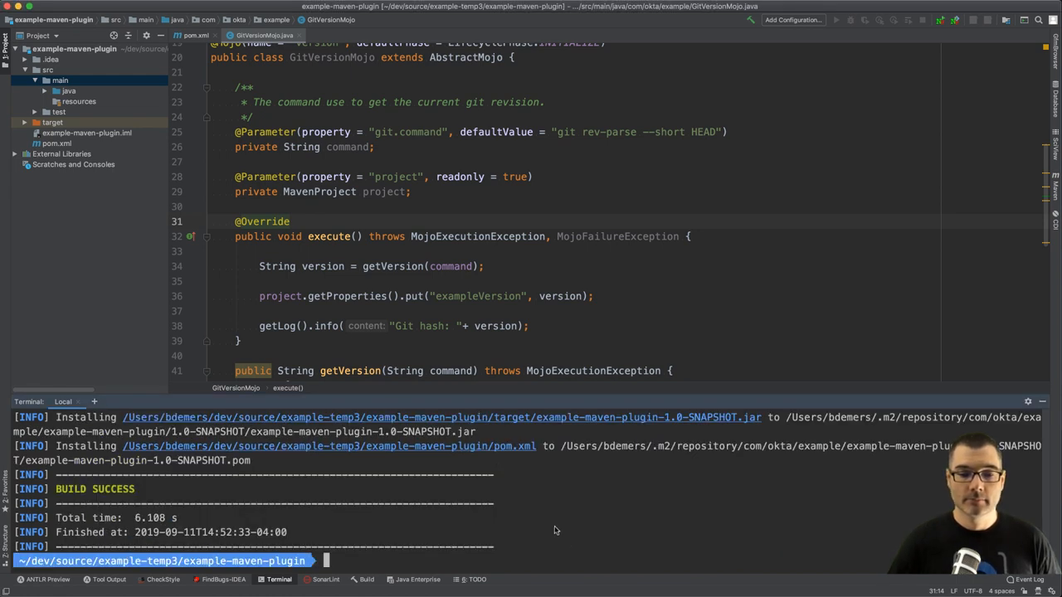
Run mvn com.okta.example:example-maven-plugin:version, which fails without a repository, then start git init.
type("mvn com.okta.example:example-maven-plugin:version")
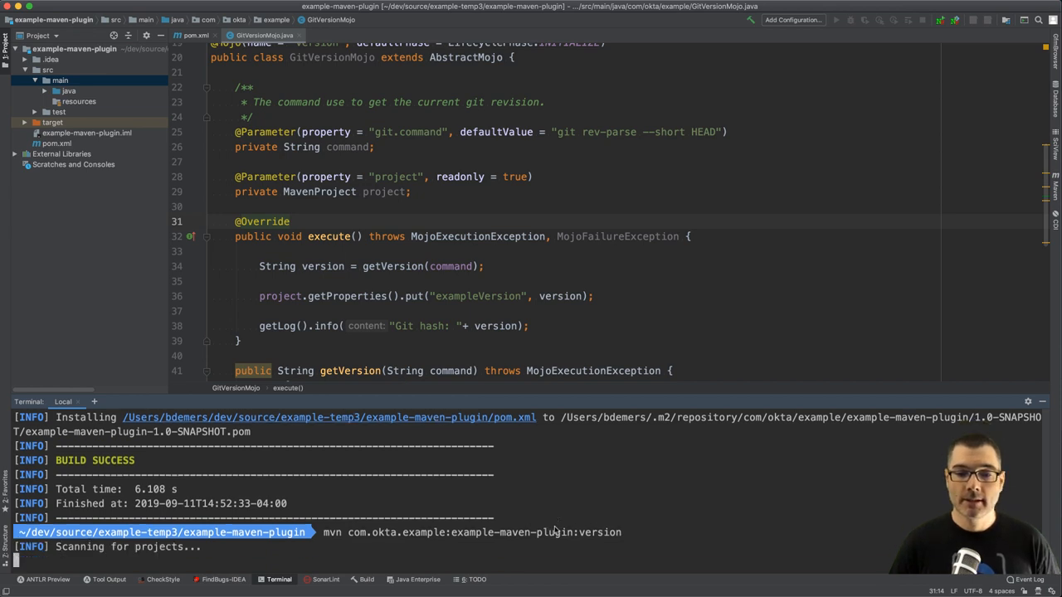
key("Enter")
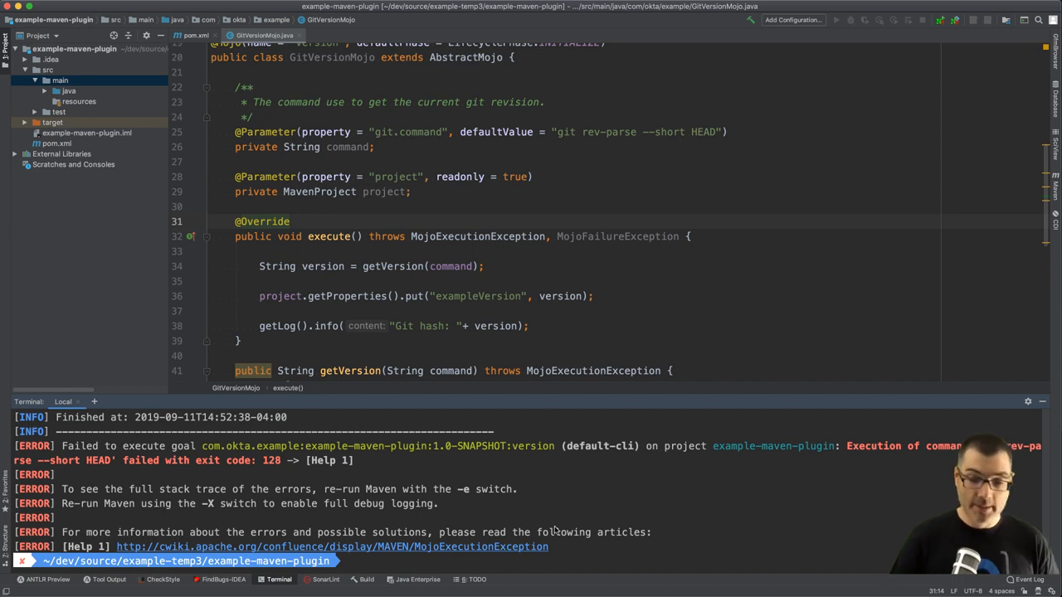
type("git init")
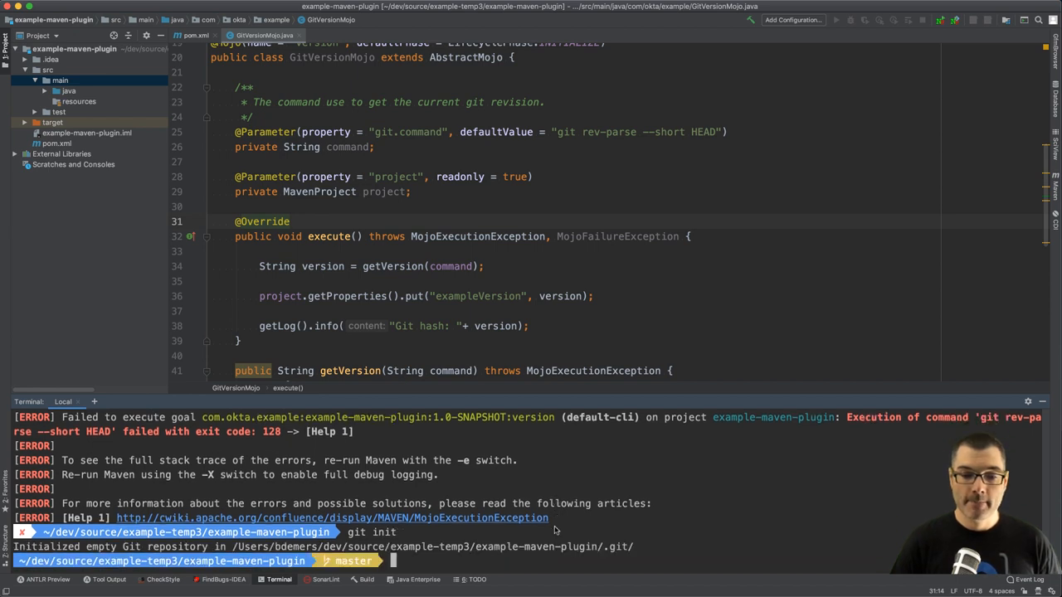
Run git add pom.xml src and git commit -m "initial commit", rerun the goal and mark the logged Git hash e28719f.
type("git add pom.xml src")
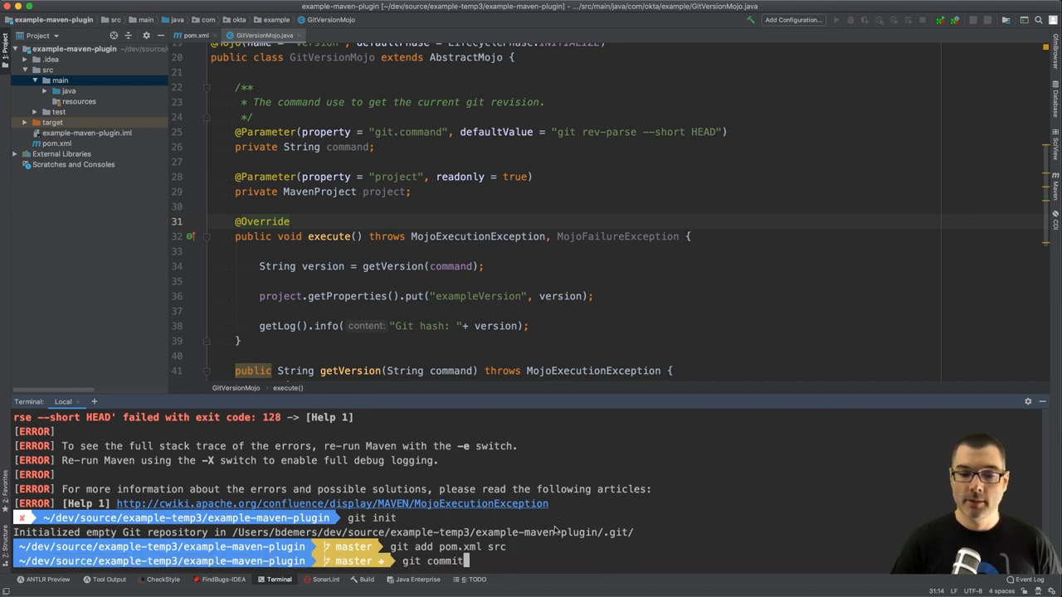
type("-m \"n")
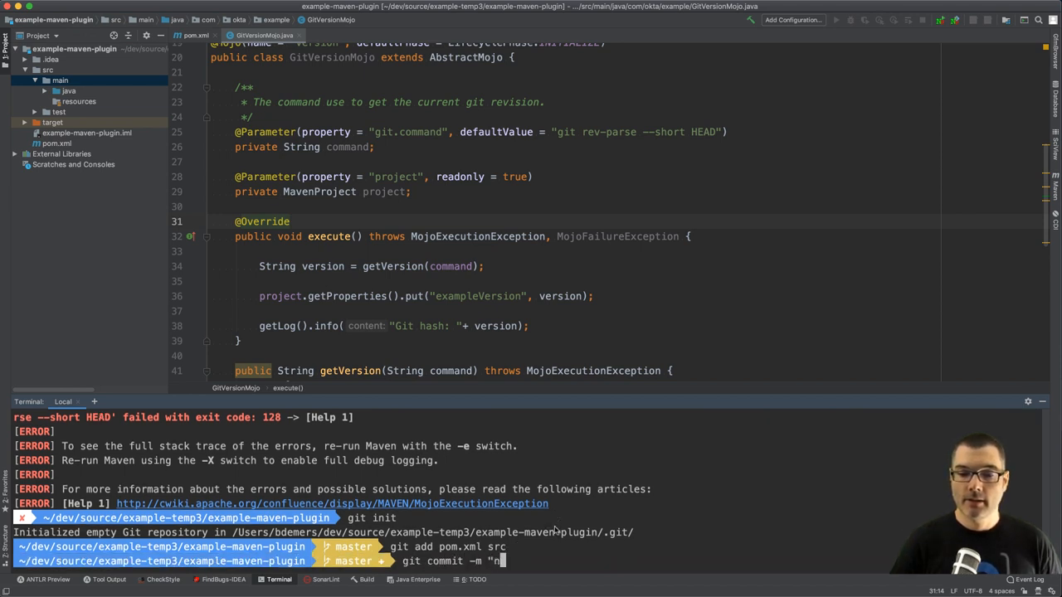
type("initial commit\"")
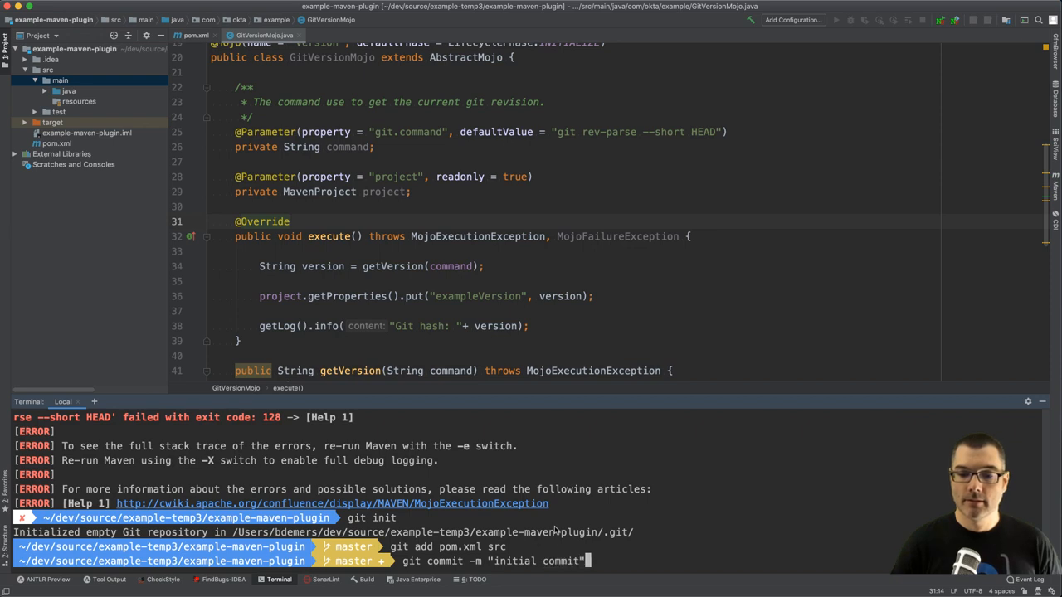
key("Return")
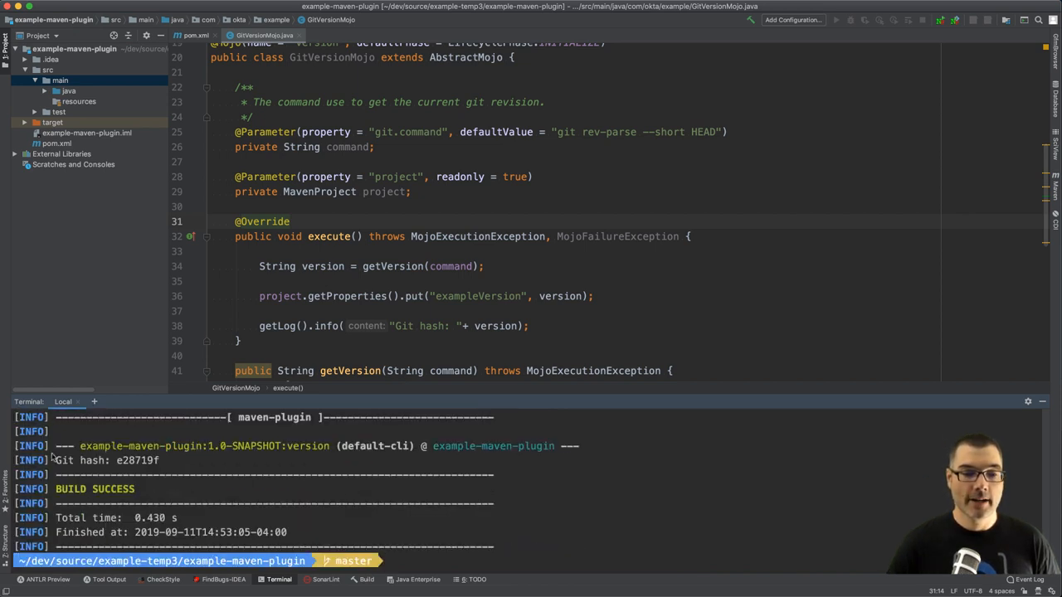
left_click_drag(55, 460, 165, 460)
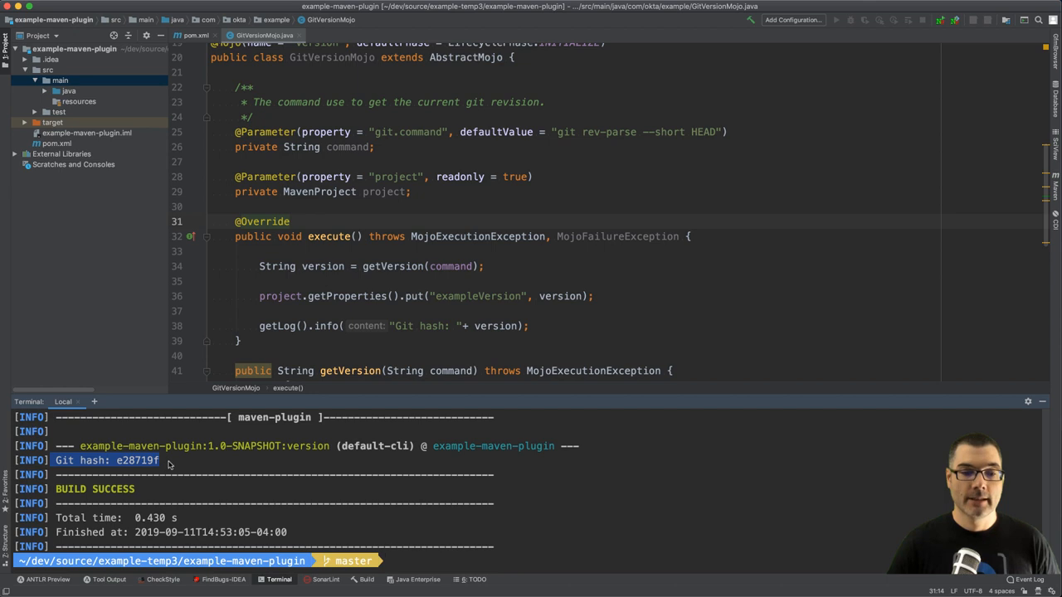
Run the version goal with -Dgit.command="git rev-parse HEAD" so it logs the full commit hash.
type("mvn com.okta.example:example-maven-plugin:version -D")
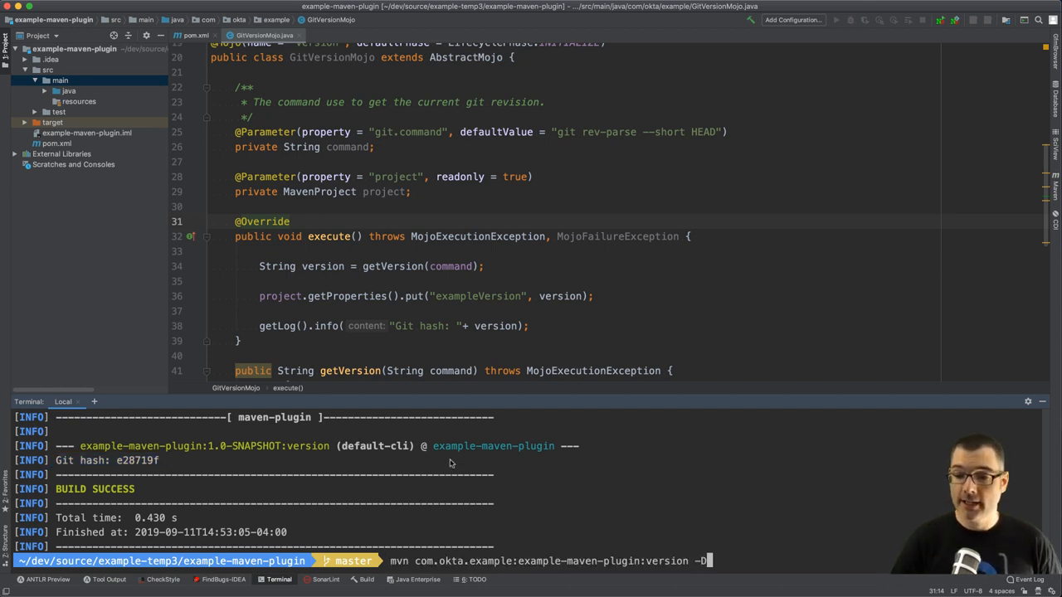
type("git")
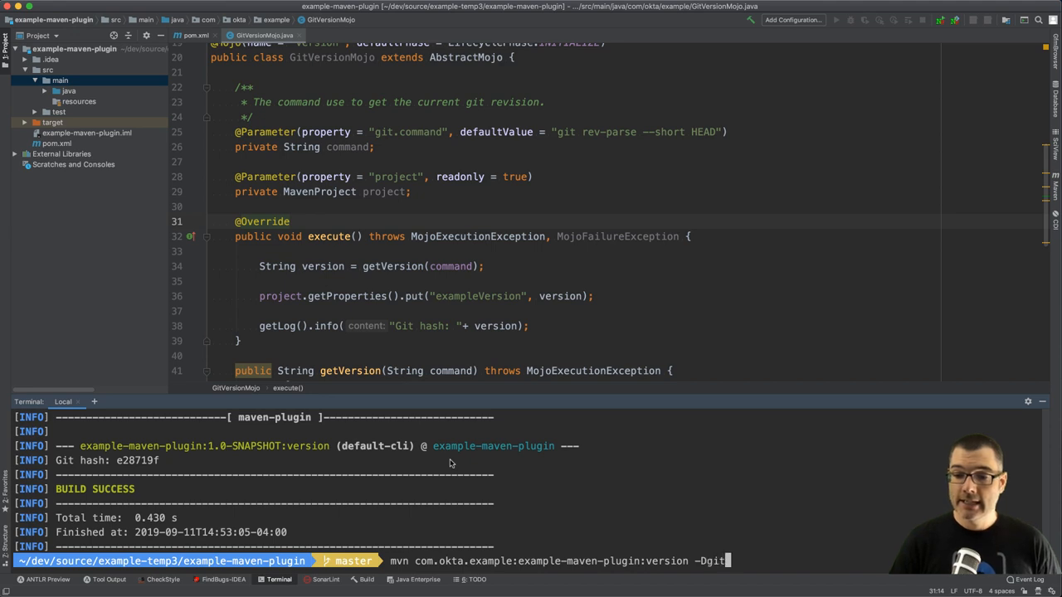
type(".command=\"")
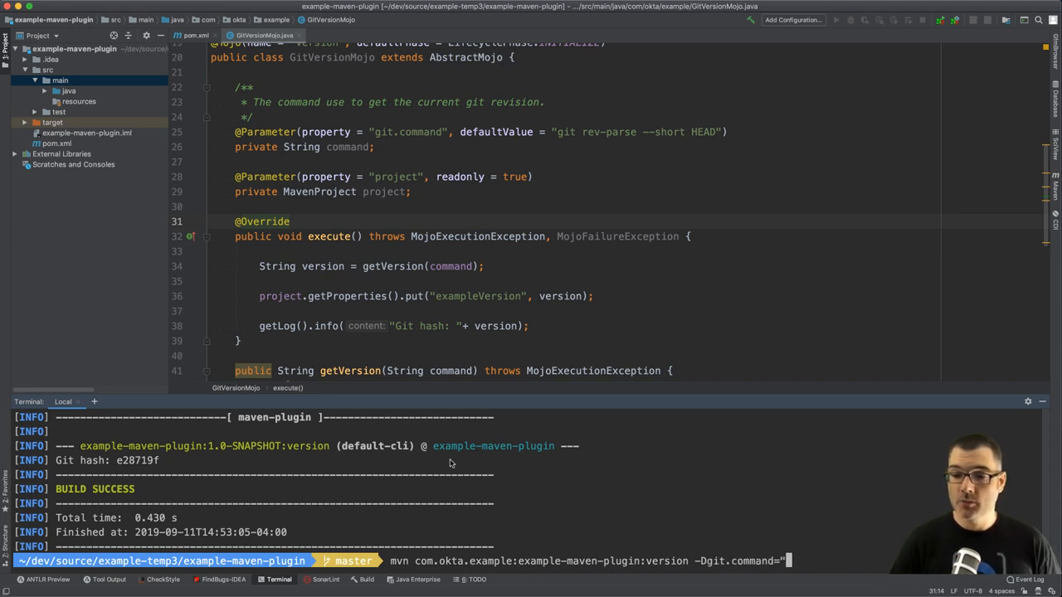
type("git r")
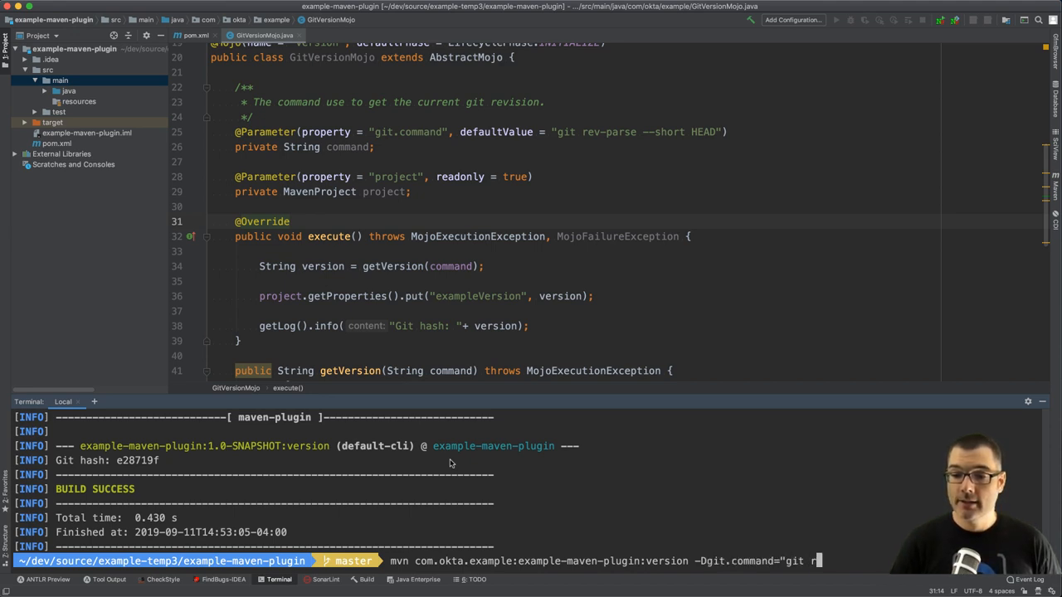
type("ev-pa")
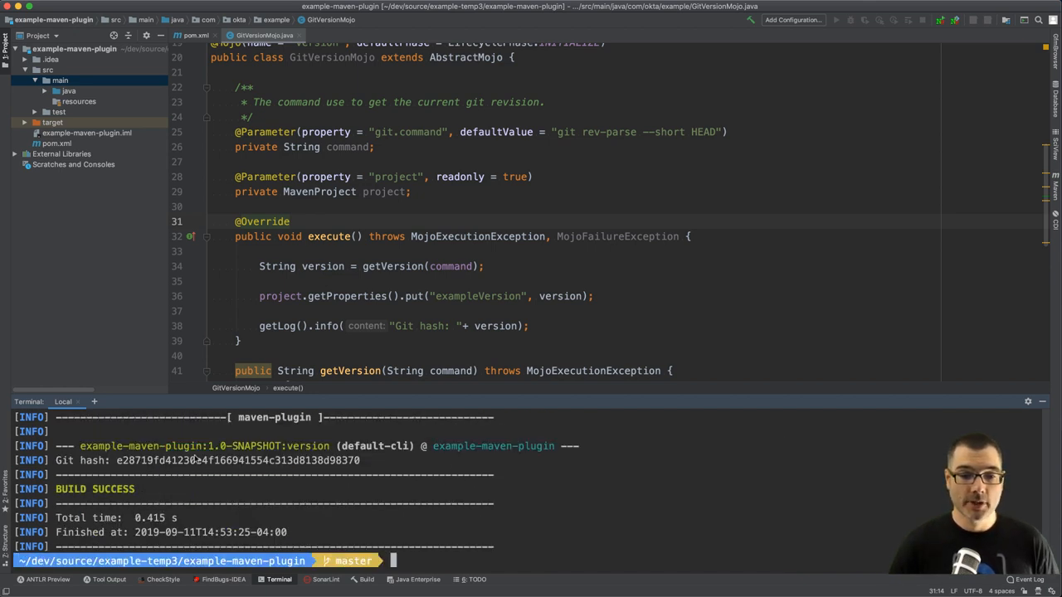
scroll("down", 3)
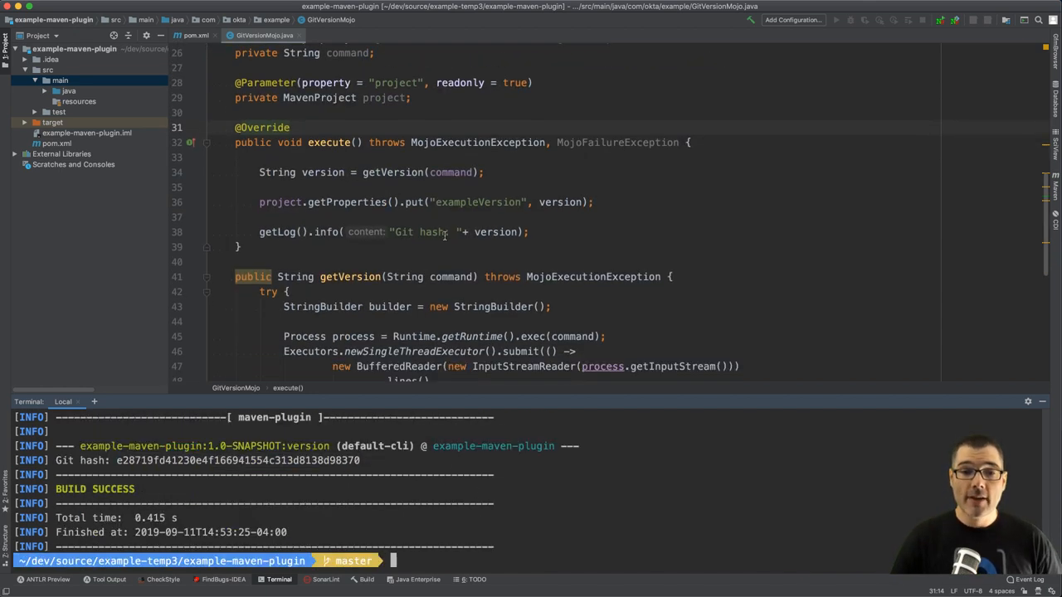
scroll("down", 3)
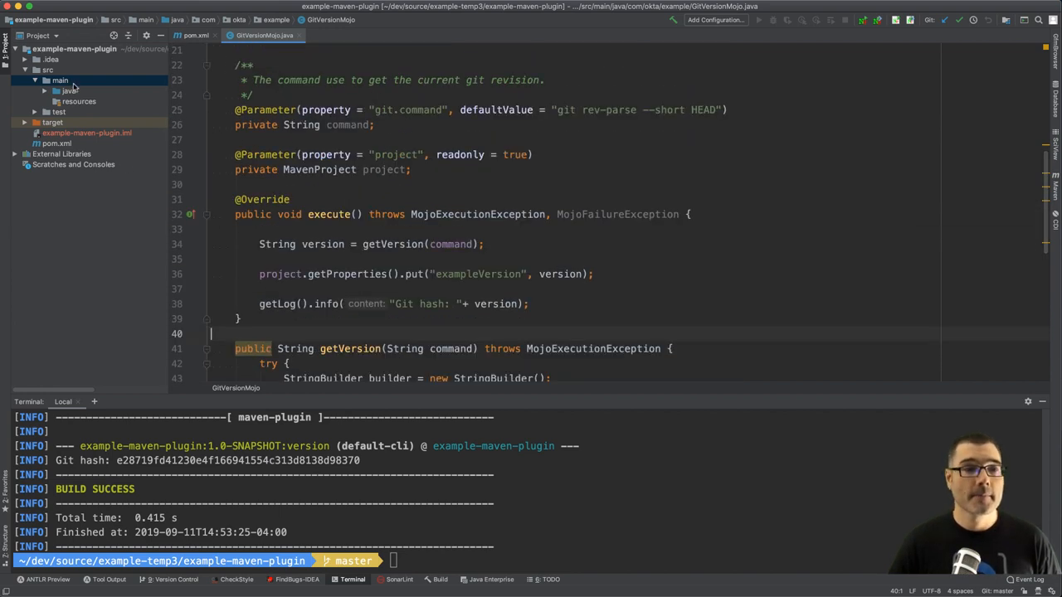
Create a new Java interface named VersionProvider in the com.okta.example package.
left_click(60, 90)
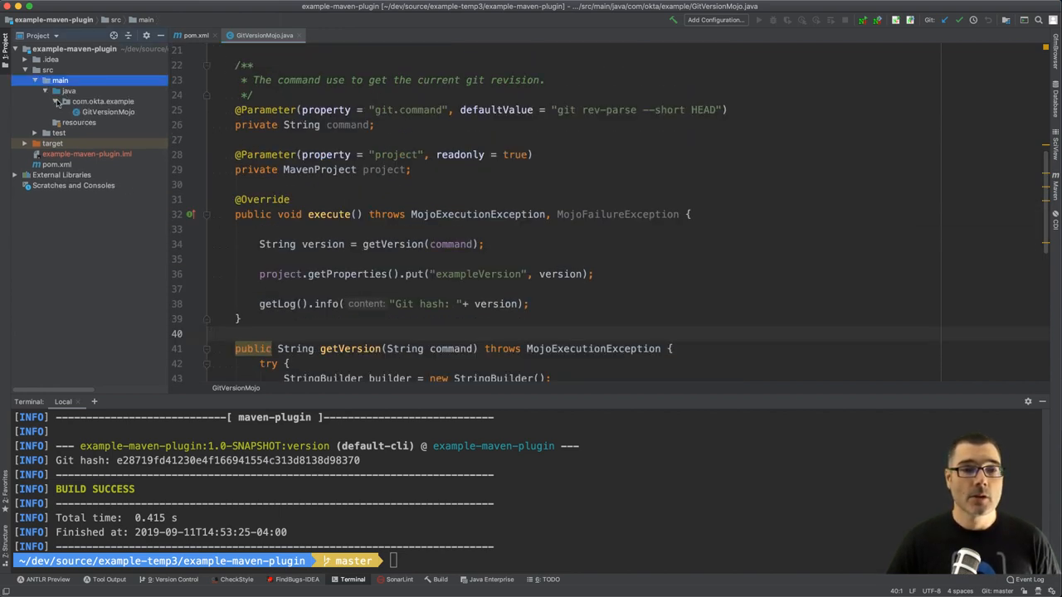
right_click(90, 101)
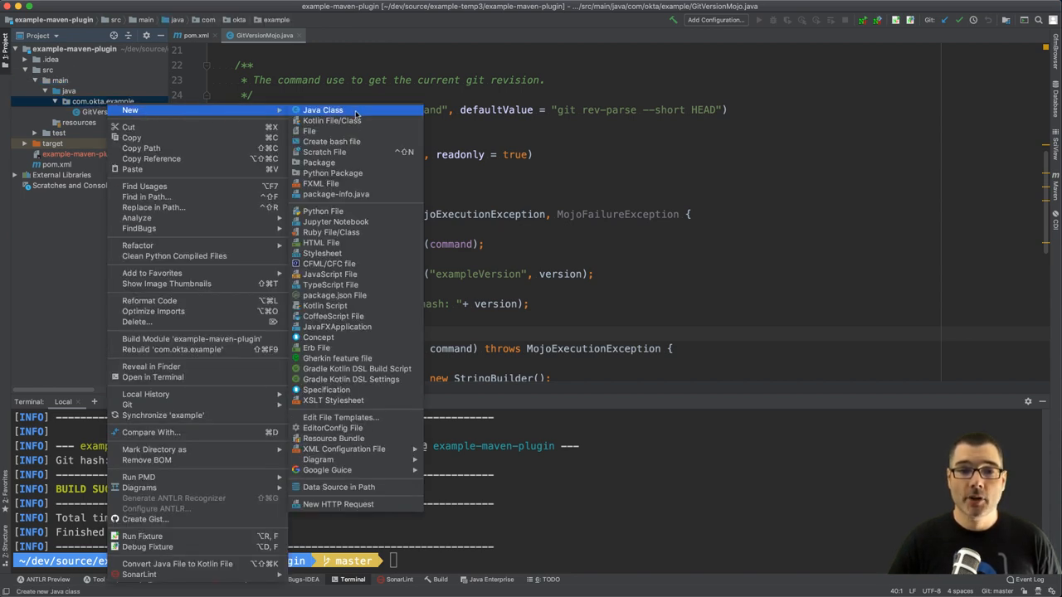
left_click(321, 110)
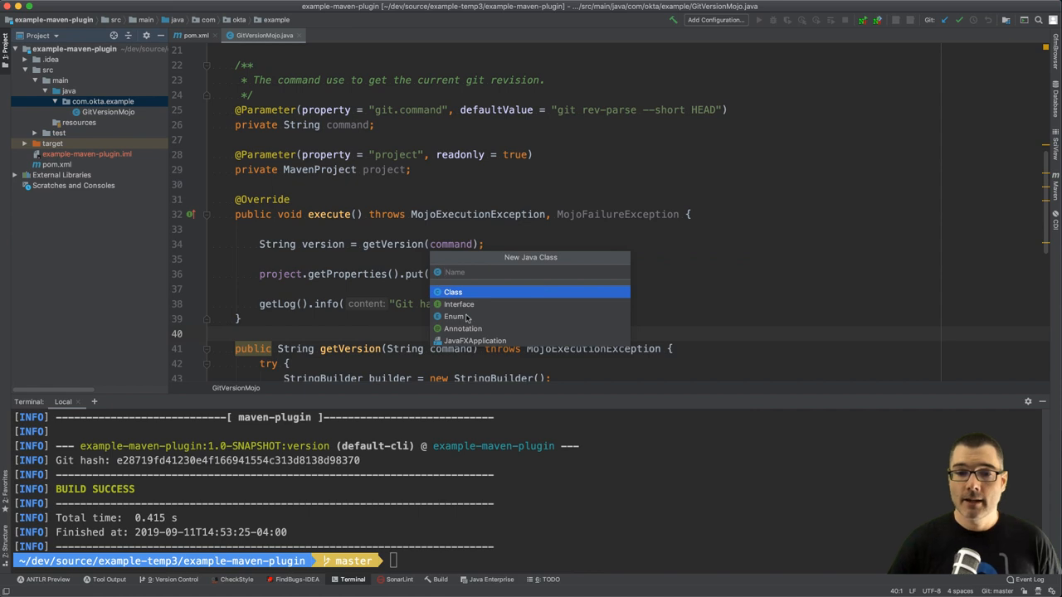
type("V")
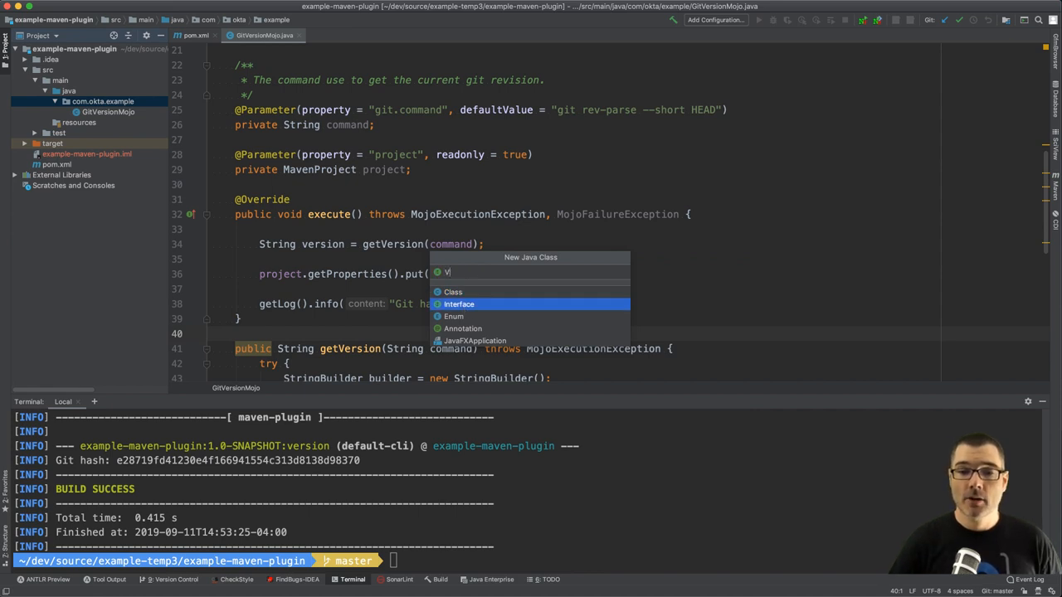
type("ersionProvide")
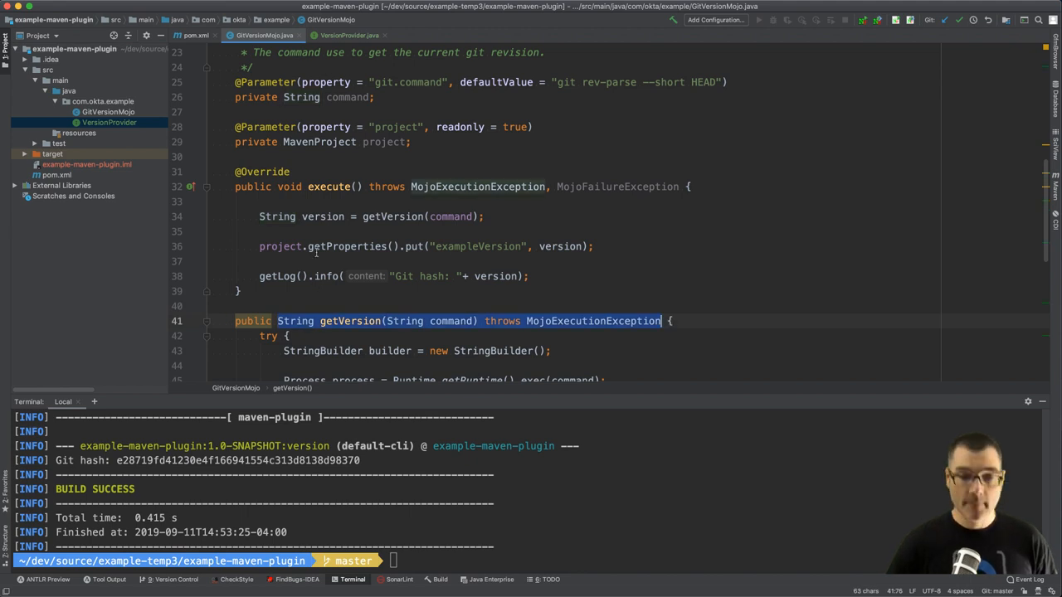
Declare String getVersion(String command) throws MojoExecutionException in the interface.
left_click(357, 34)
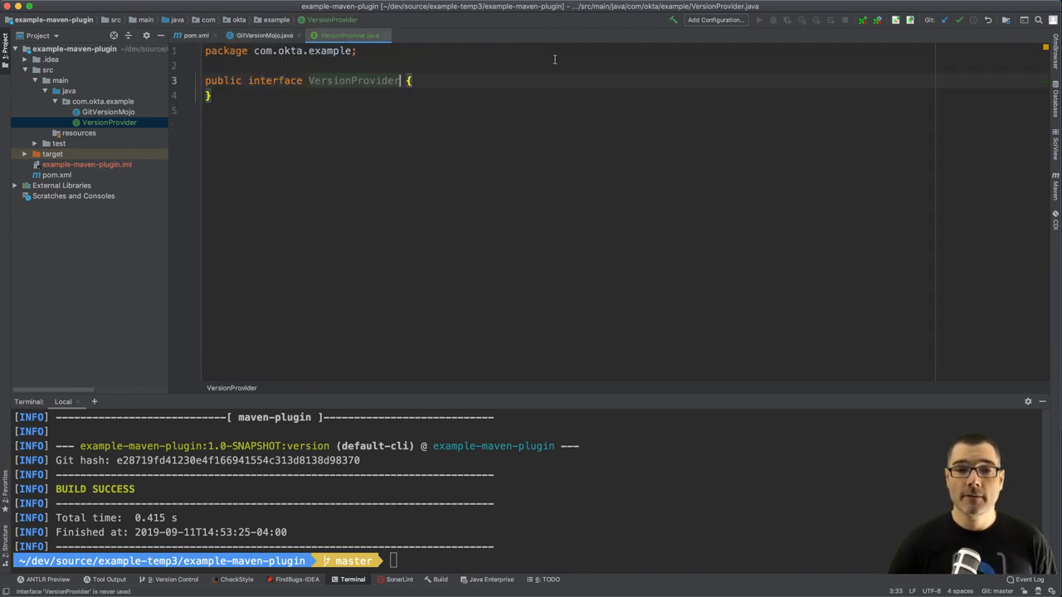
type("String getVersion(String command) throws MojoExecutionException;")
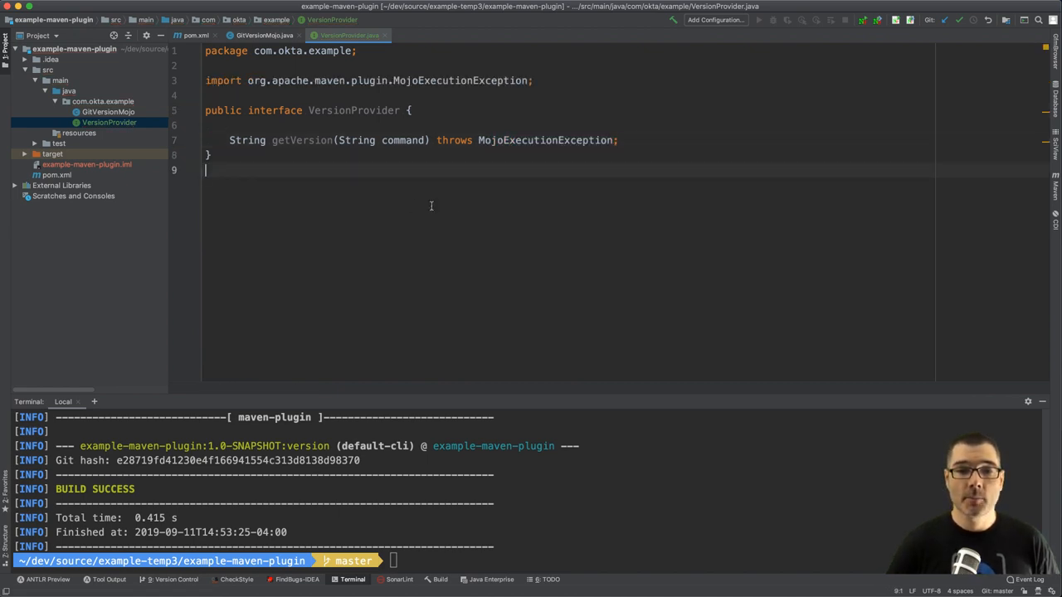
Create a new Java class named RuntimeExecVersionProvider in com.okta.example.
right_click(102, 101)
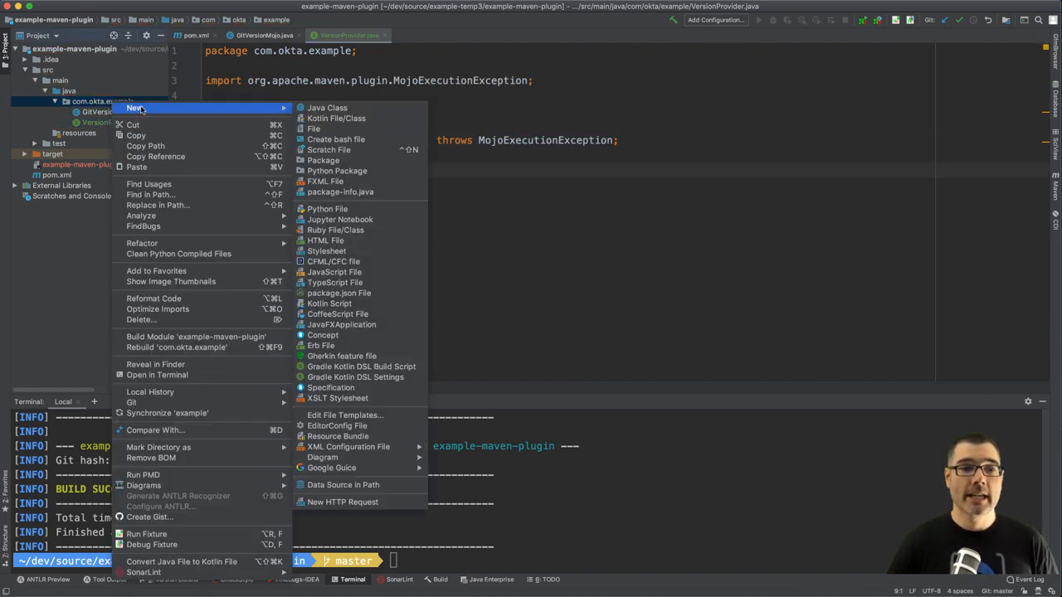
left_click(327, 107)
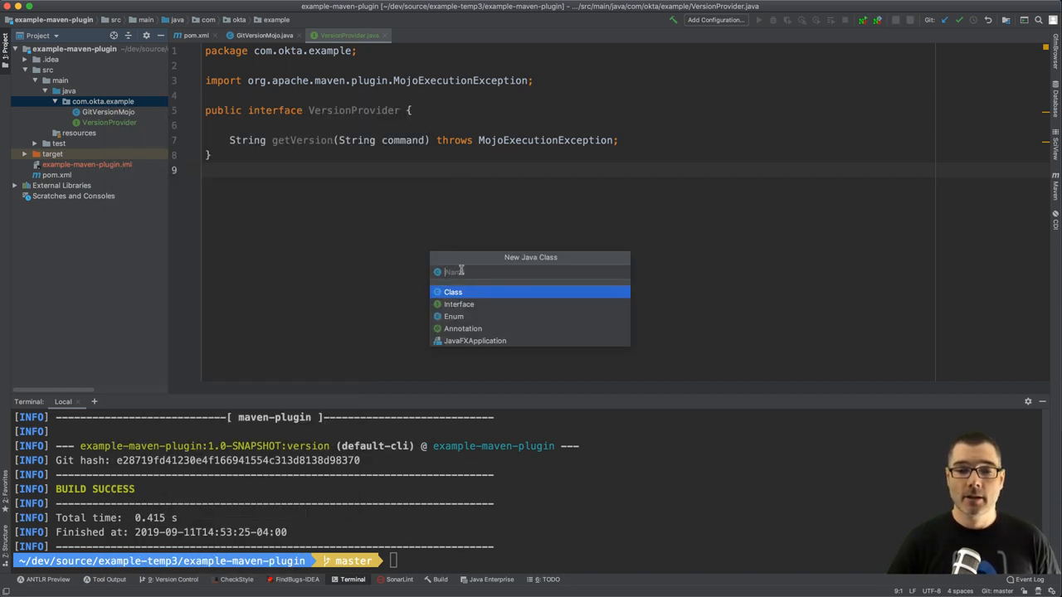
type("RuntimeExec")
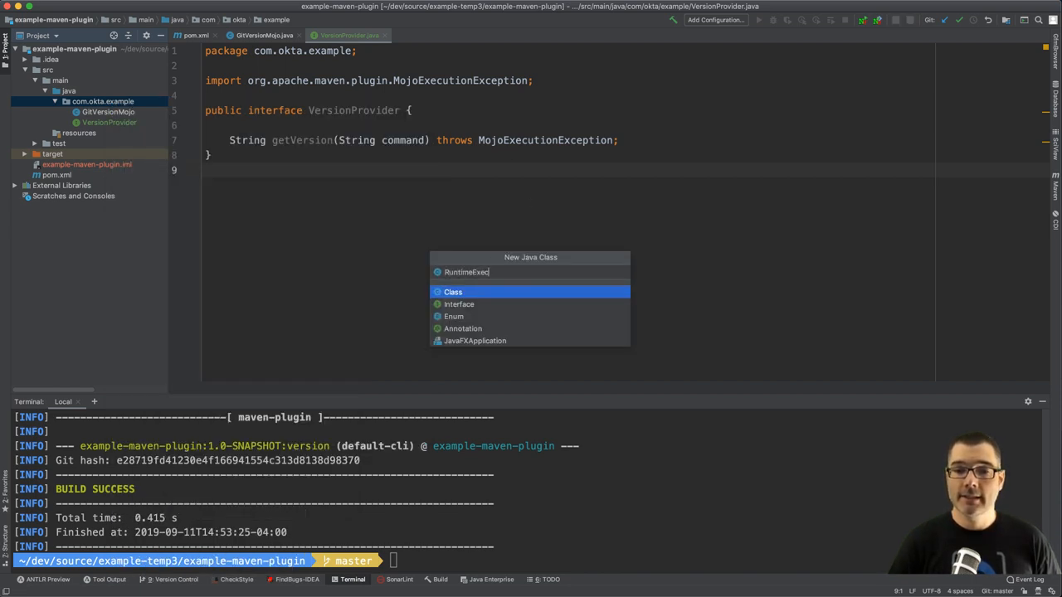
type("VersionPr")
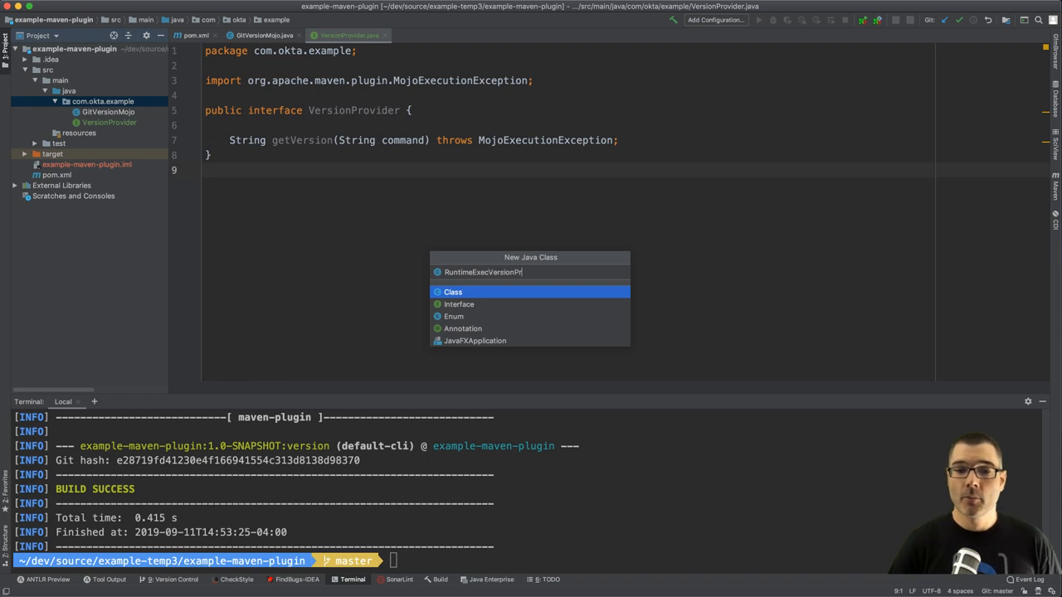
type("ovider")
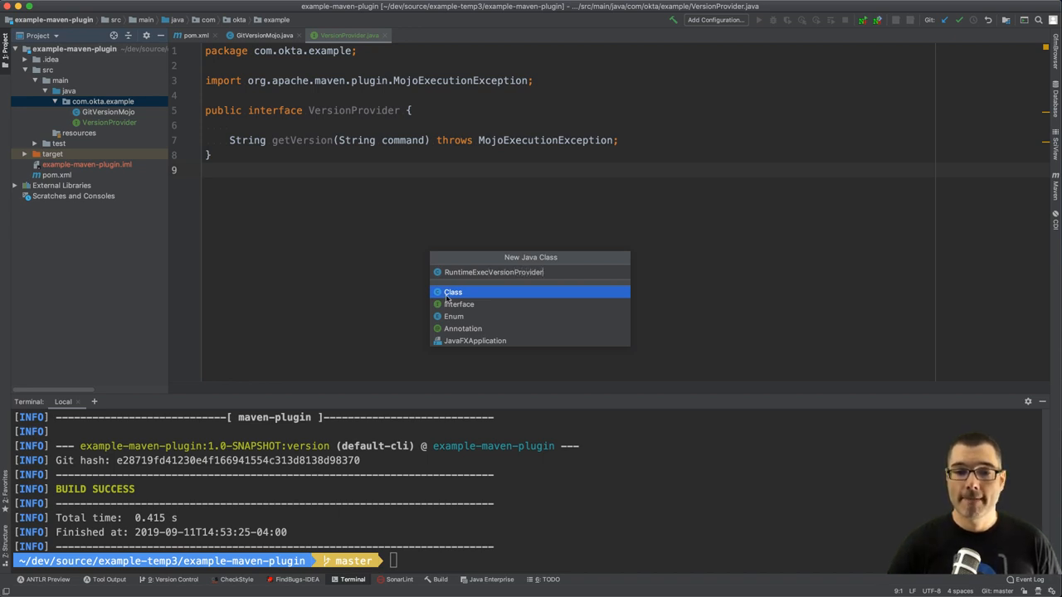
left_click(452, 291)
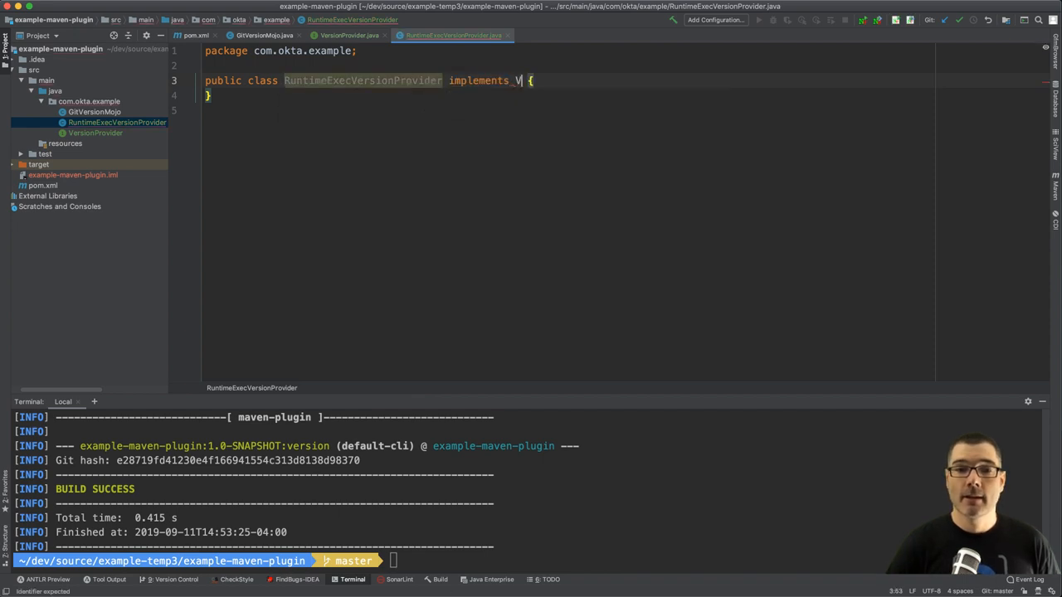
Make the class implement VersionProvider with the Runtime exec getVersion implementation.
type("ersionProvider")
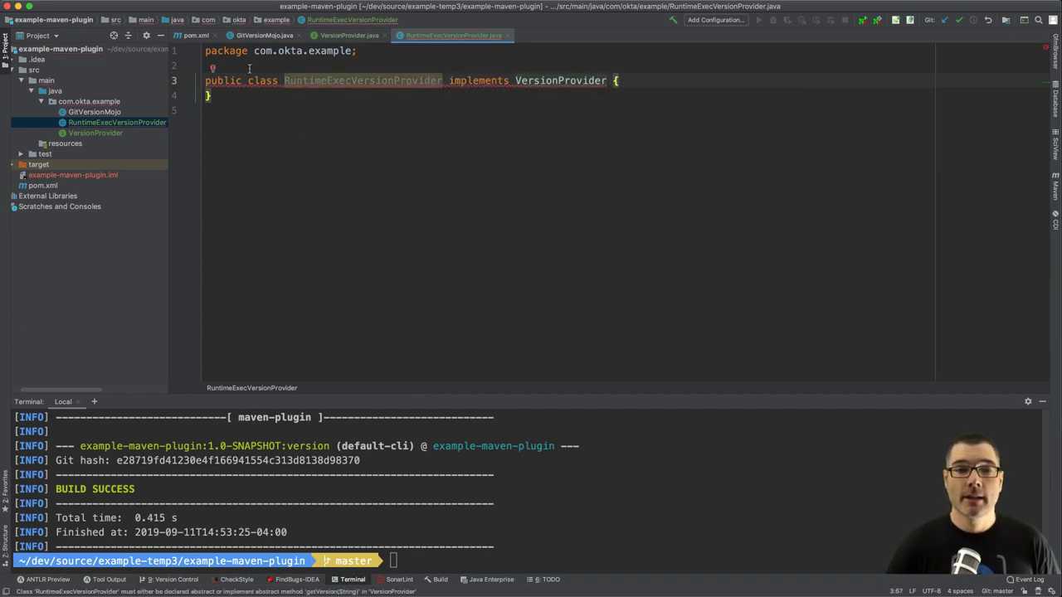
left_click(262, 36)
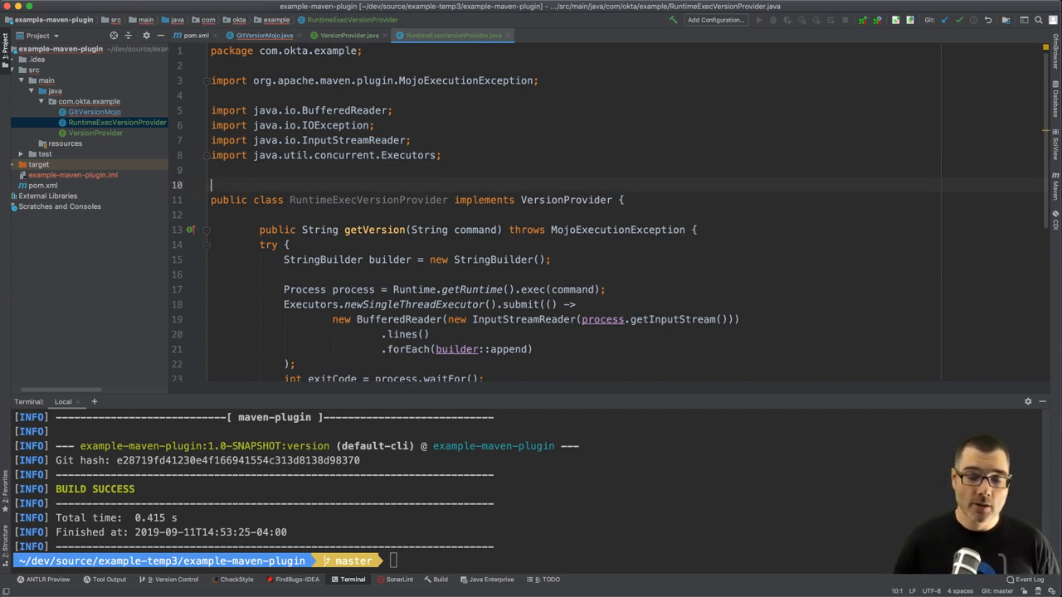
type("@Named")
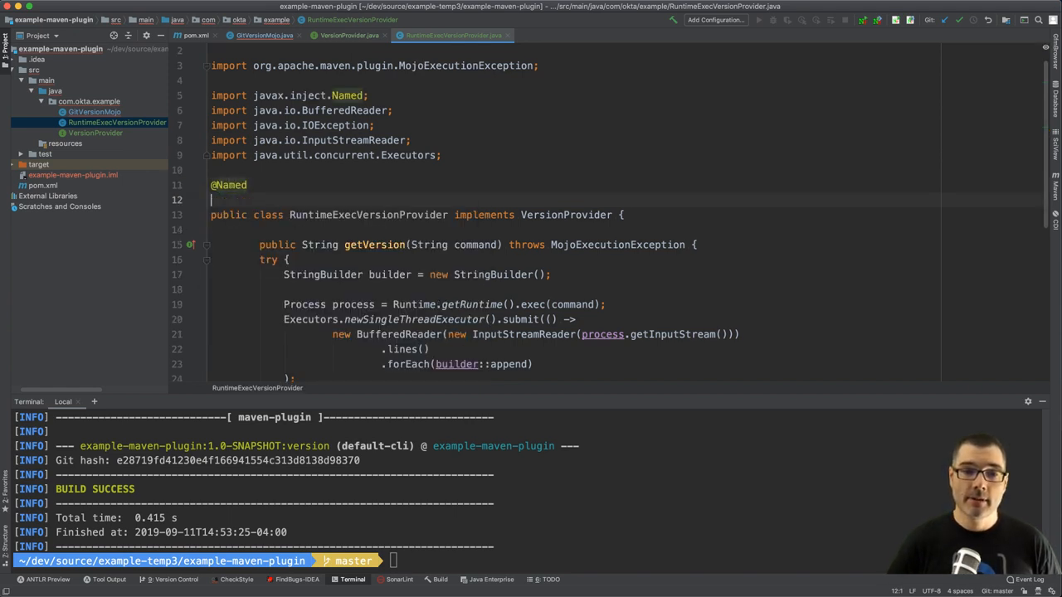
type("@Singleton")
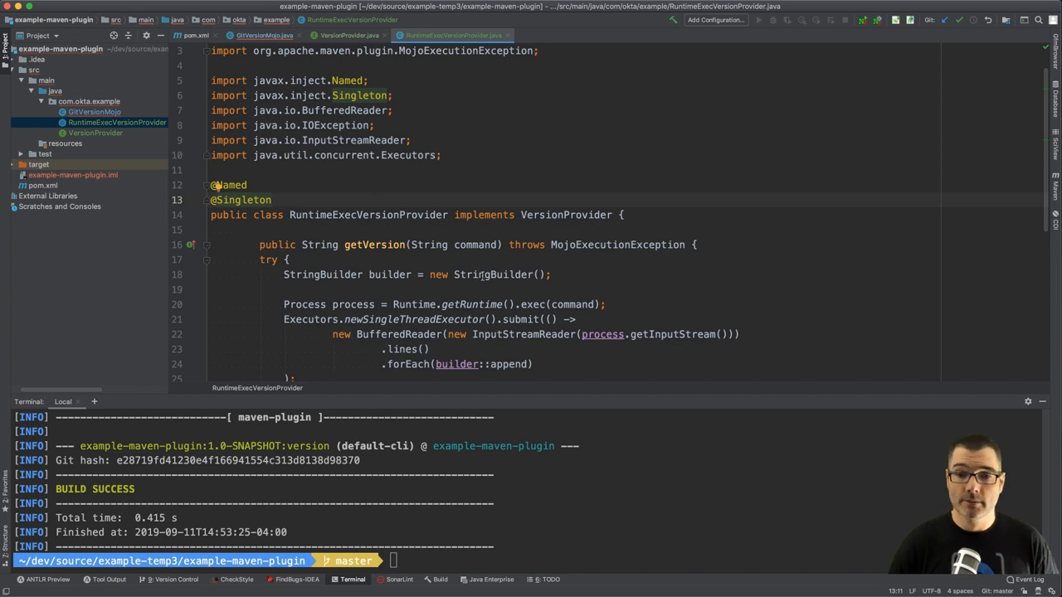
scroll("down", 3)
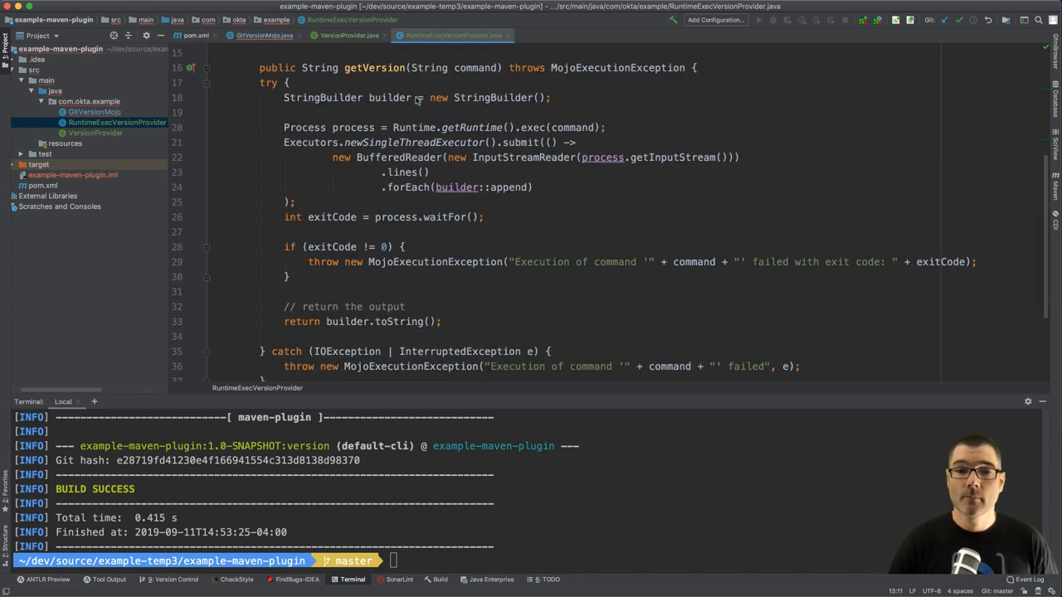
left_click(262, 34)
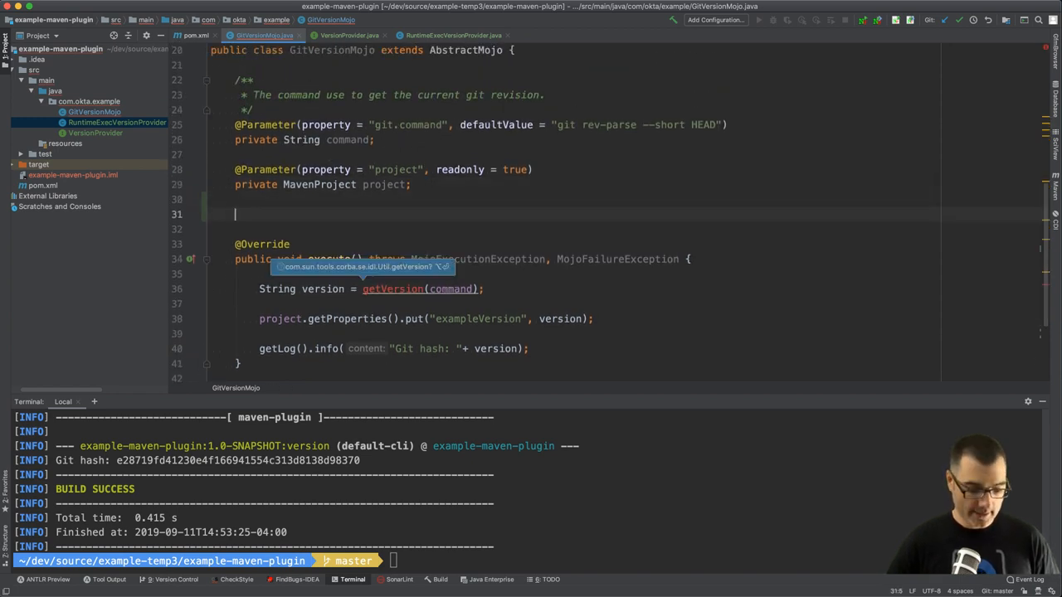
type("@Inject")
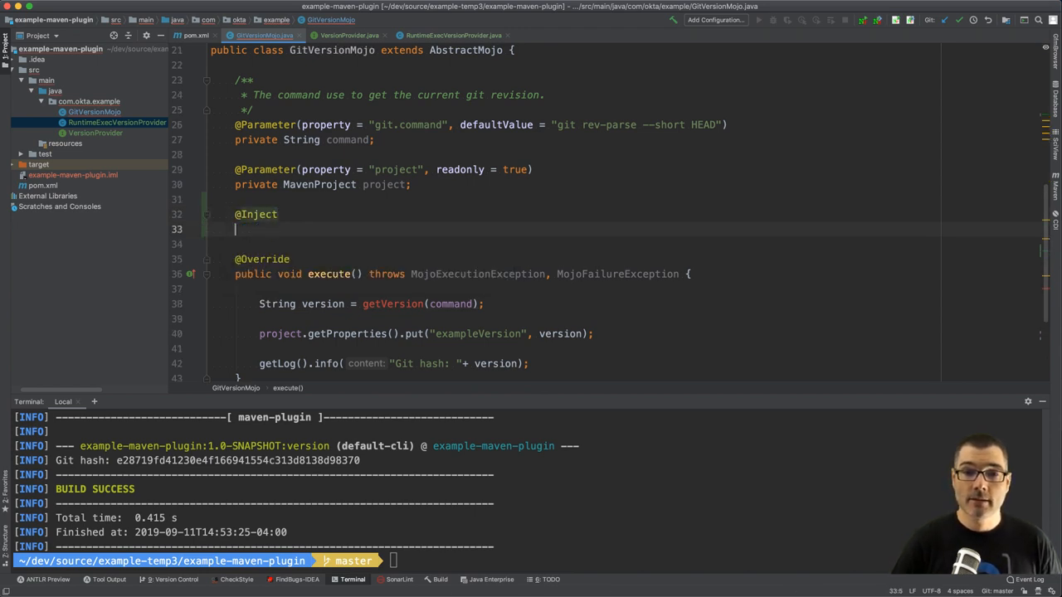
type("VersionProvider")
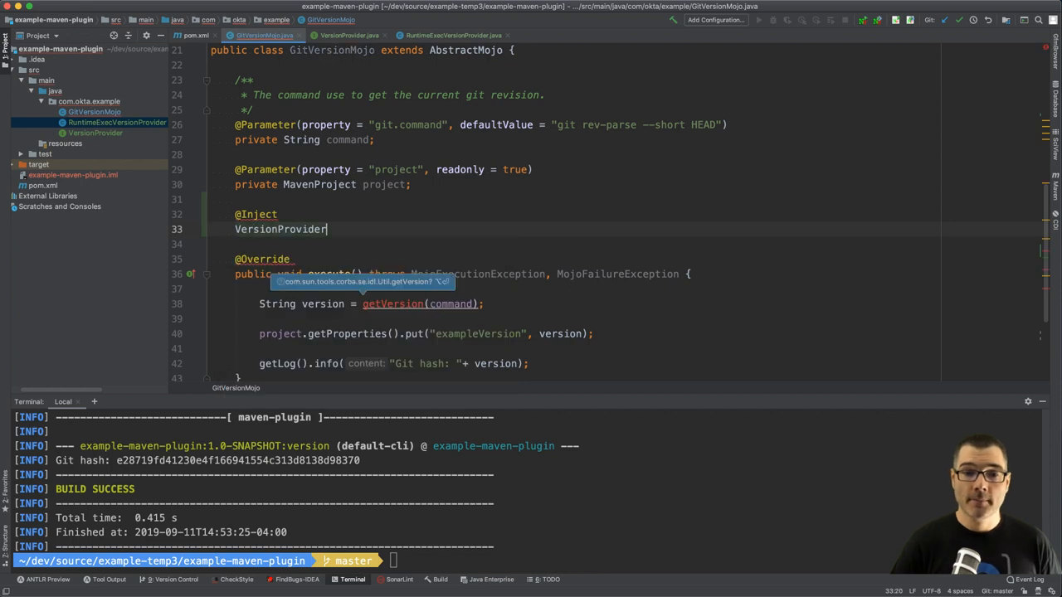
type("versionProvider;")
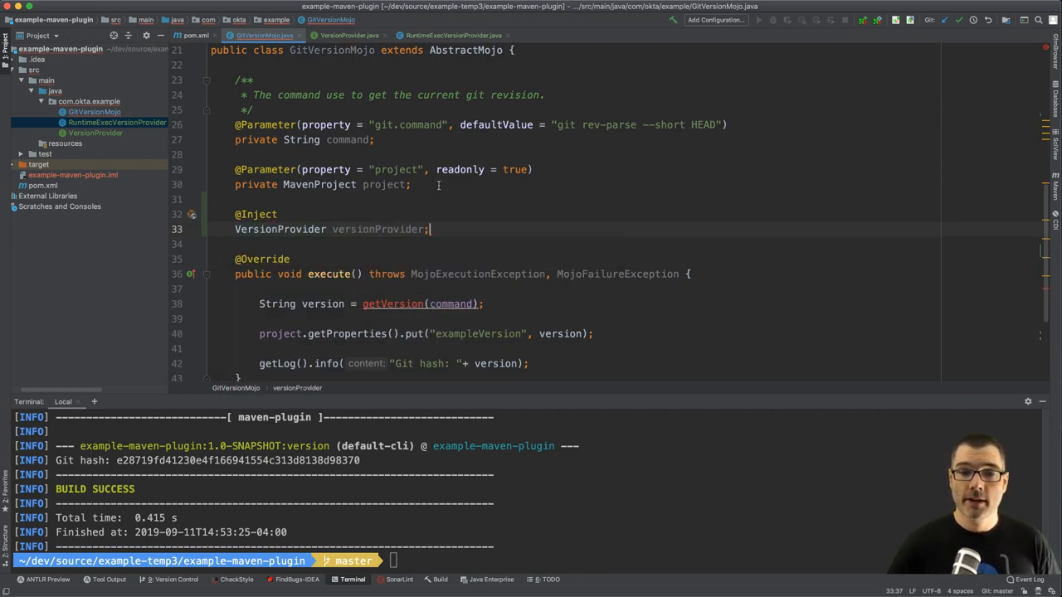
double_click(376, 229)
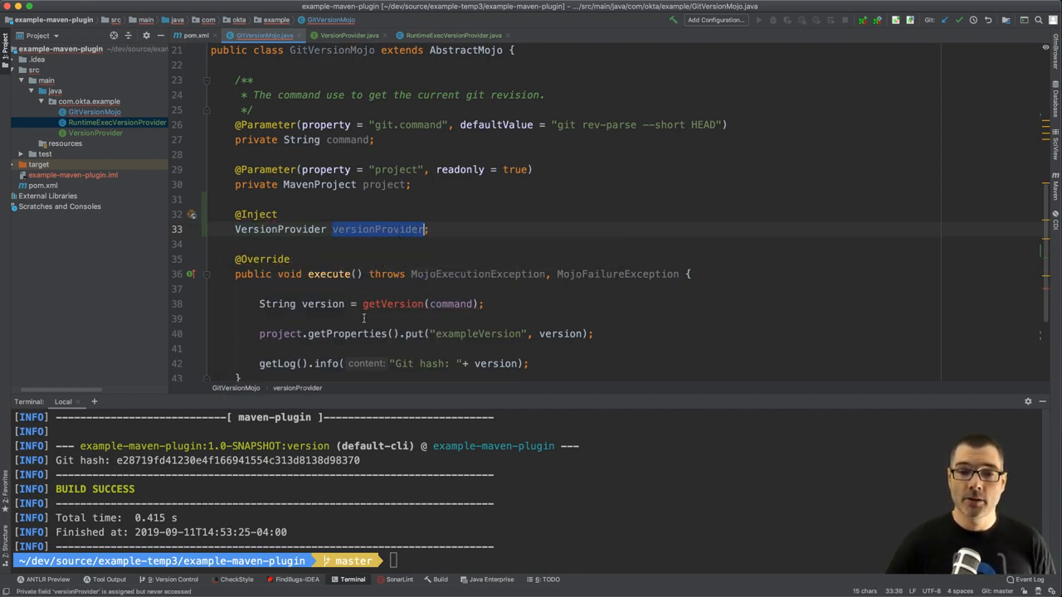
type("versionProvider.")
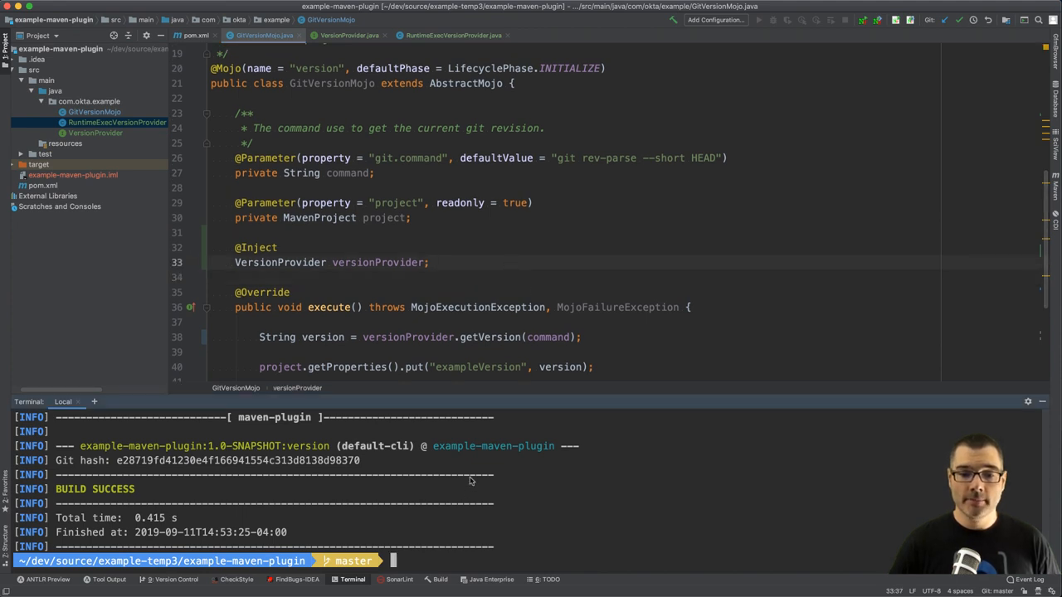
Run 'git add pom.xml src' then 'mvn install' in the terminal for a successful plugin build.
type("git add pom.xml src")
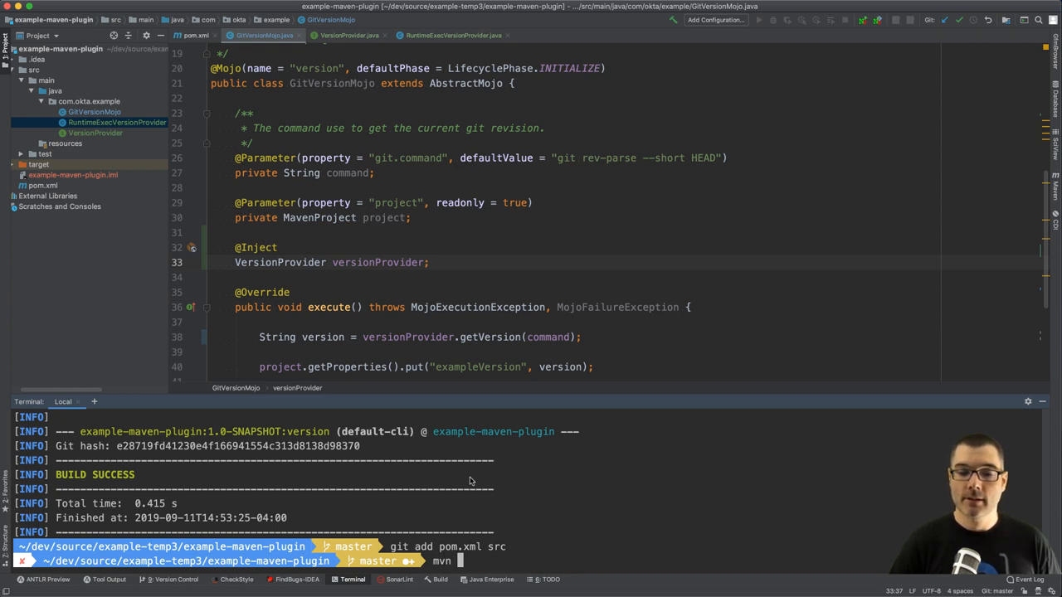
type("install")
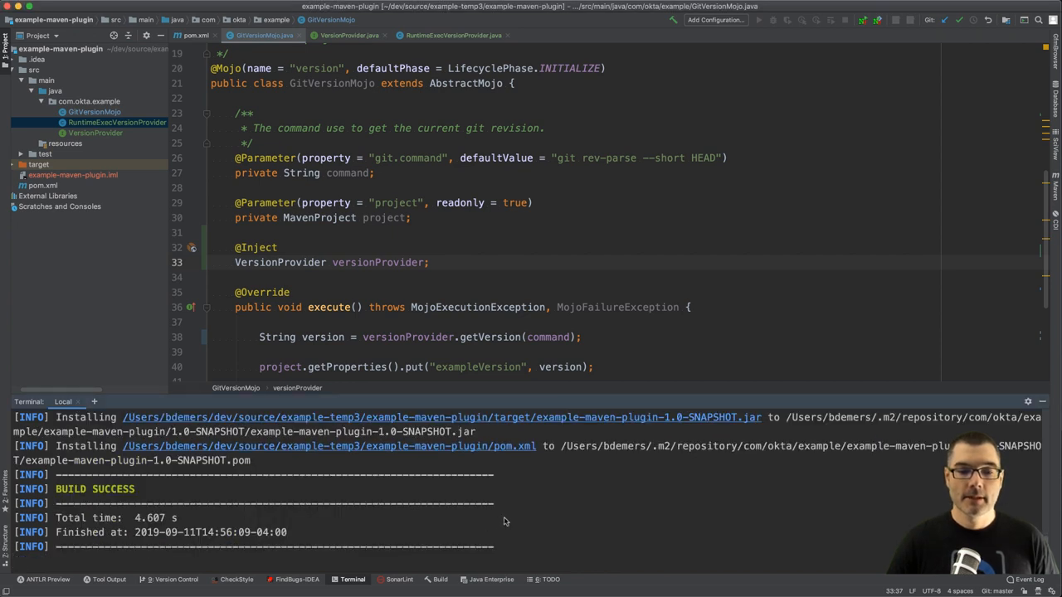
type("mvn install")
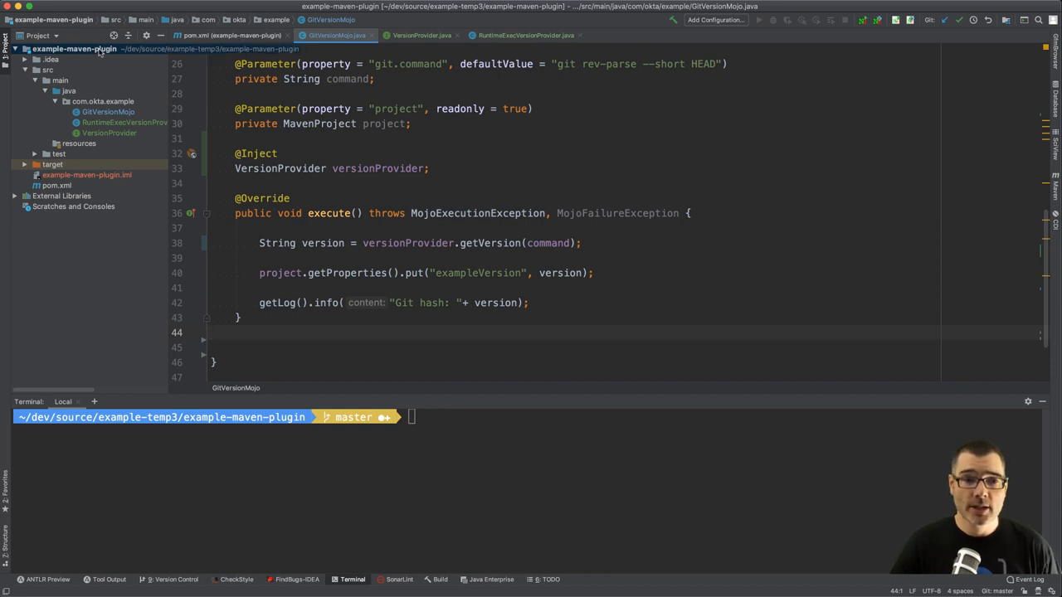
Create usage-example/pom.xml from the project root and add it to Git.
right_click(79, 53)
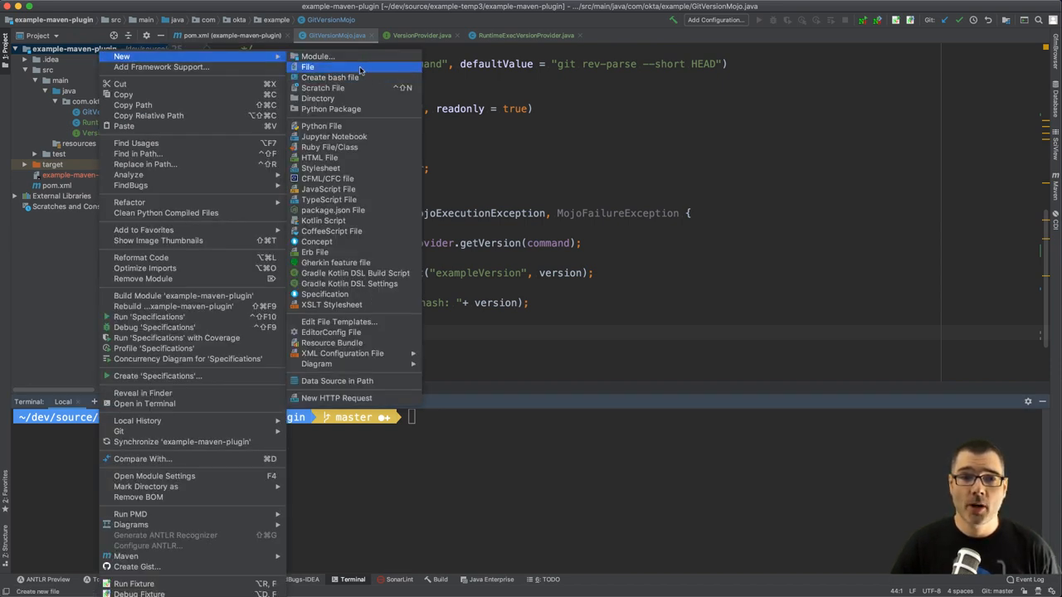
key("Escape")
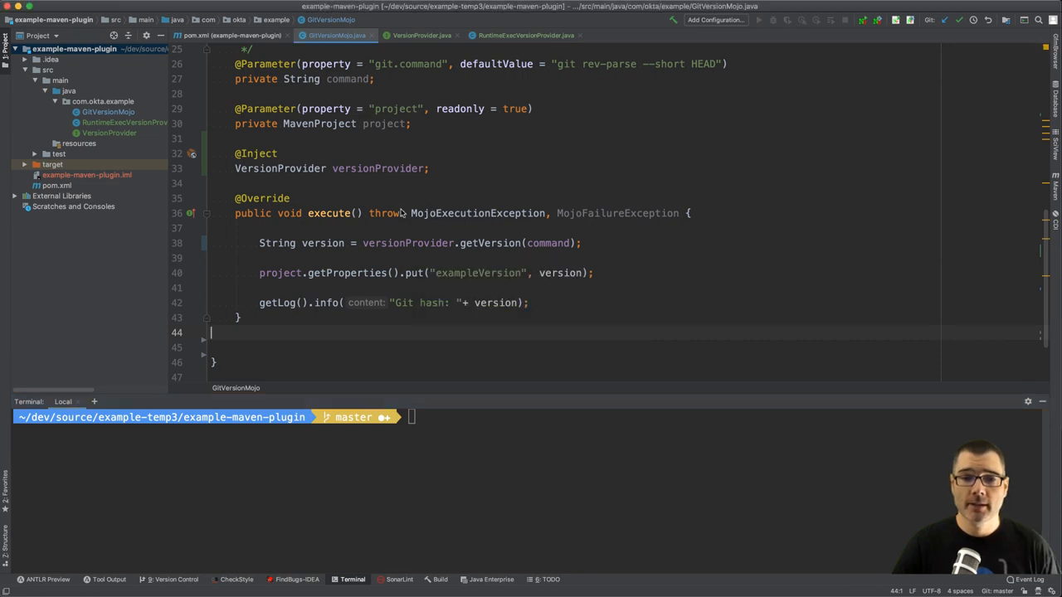
right_click(92, 48)
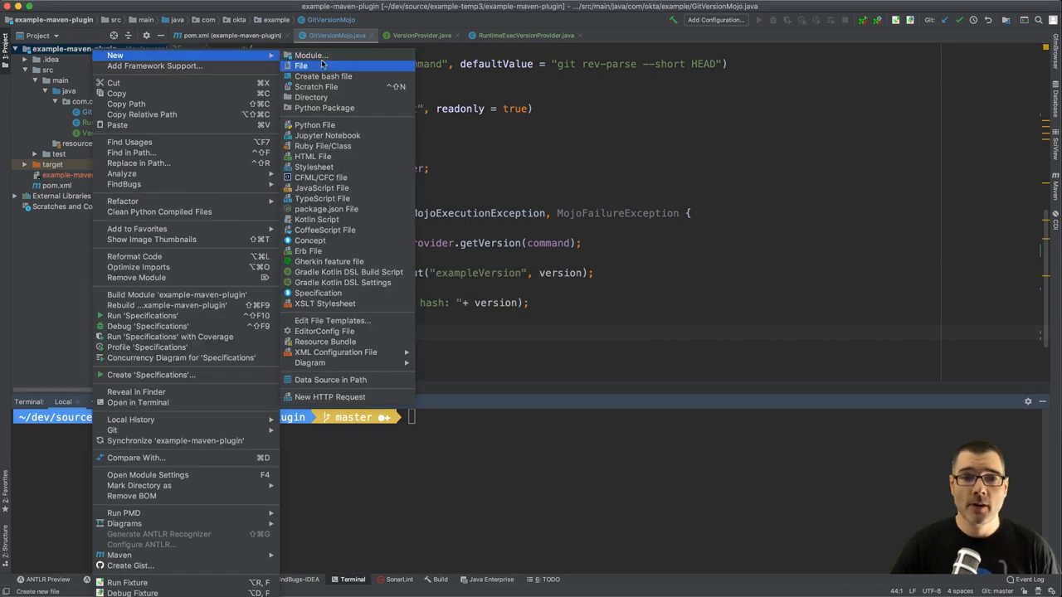
left_click(301, 65)
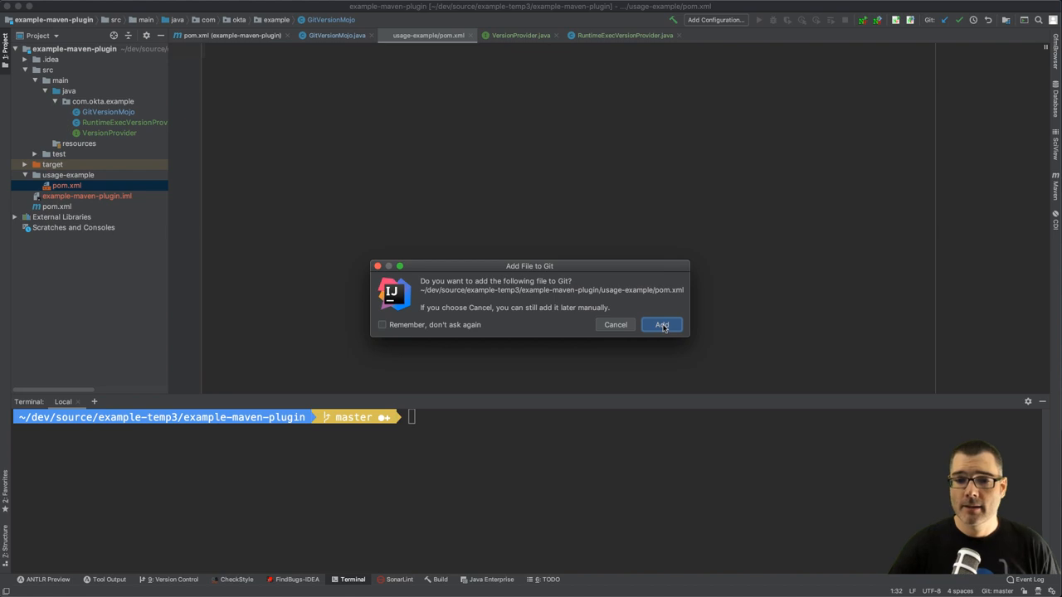
left_click(661, 325)
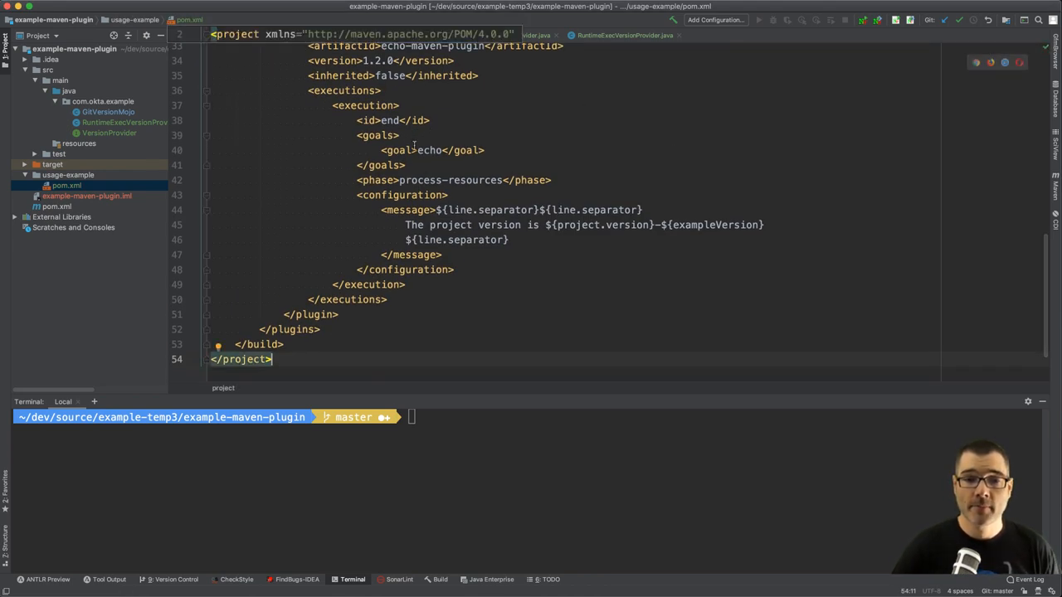
Highlight the plugin's optional command value 'git rev-parse --short=4 HEAD' in usage-example/pom.xml.
left_click(433, 36)
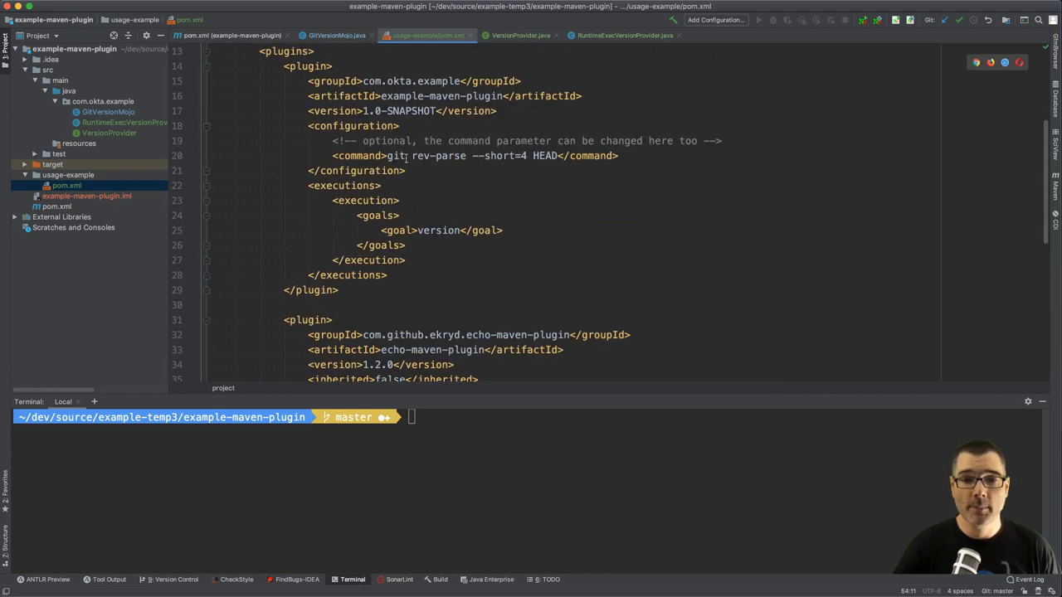
scroll("up", 3)
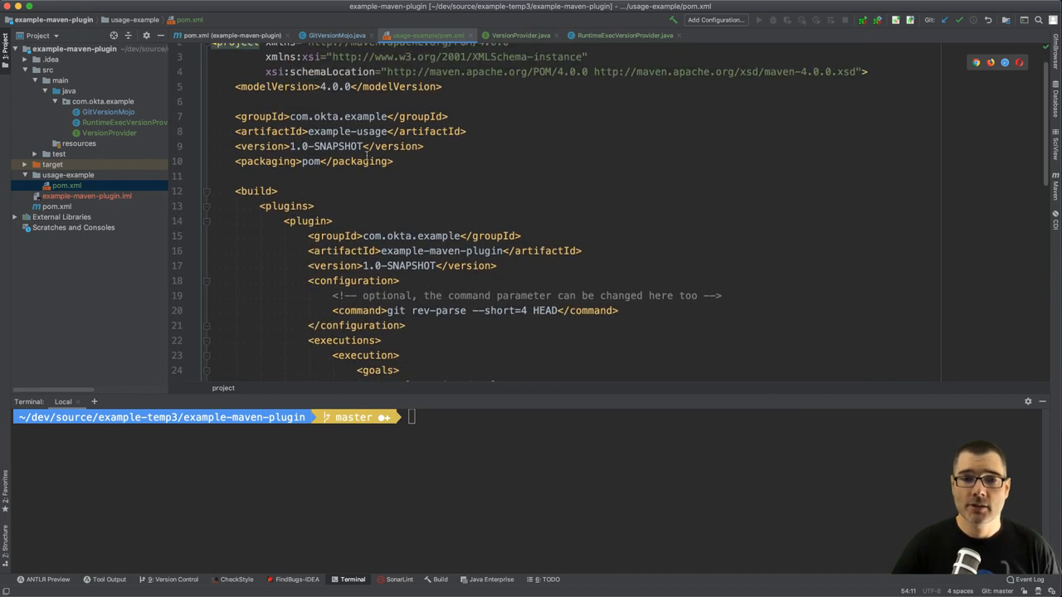
left_click_drag(235, 116, 427, 146)
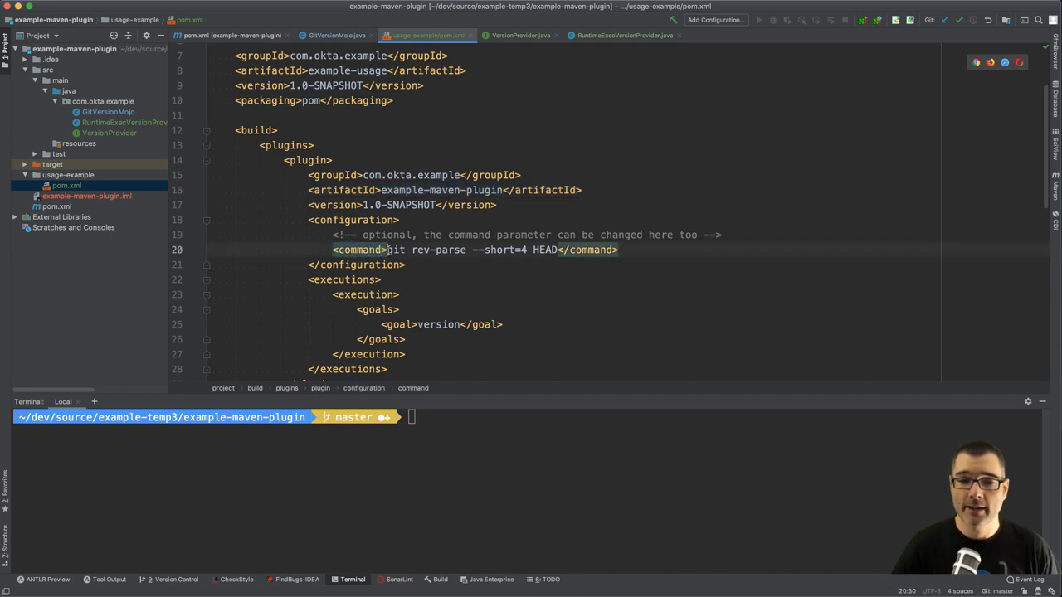
left_click_drag(386, 250, 558, 249)
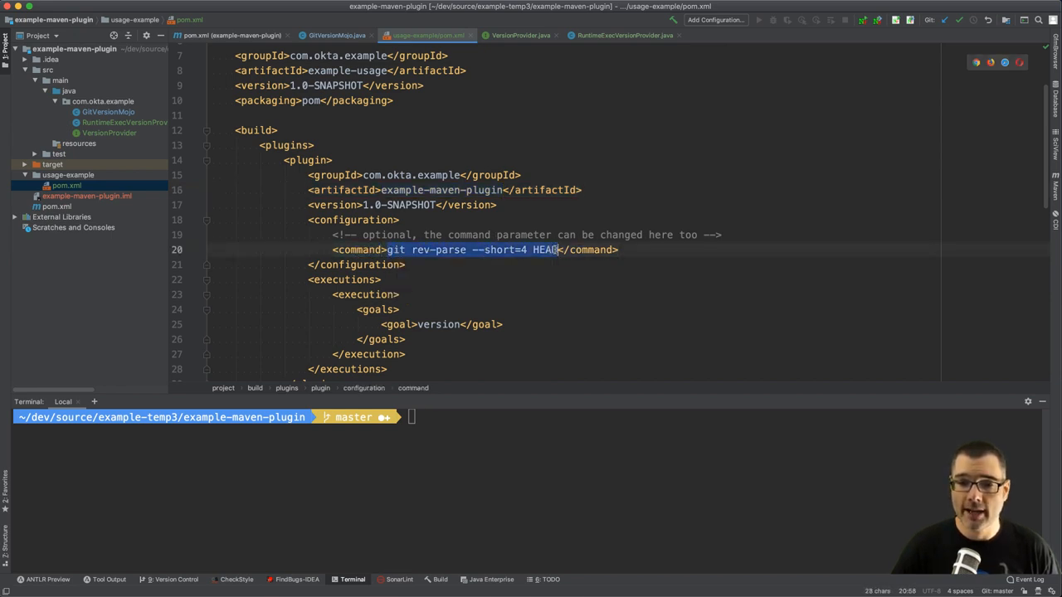
Add the echo-maven-plugin execution at process-resources printing ${project.version} and ${exampleVersion}.
scroll("down", 3)
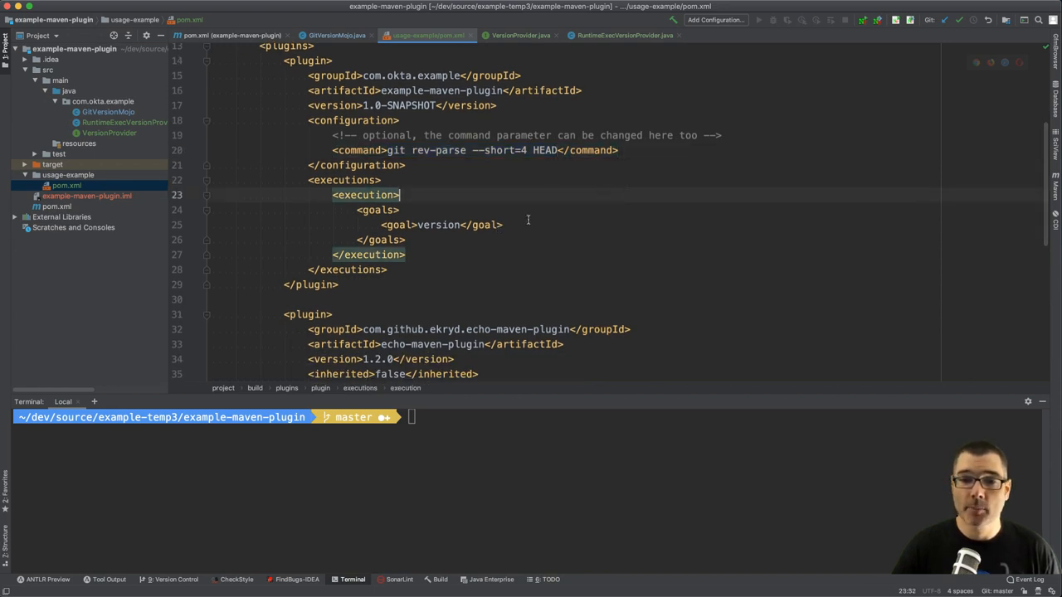
scroll("down", 3)
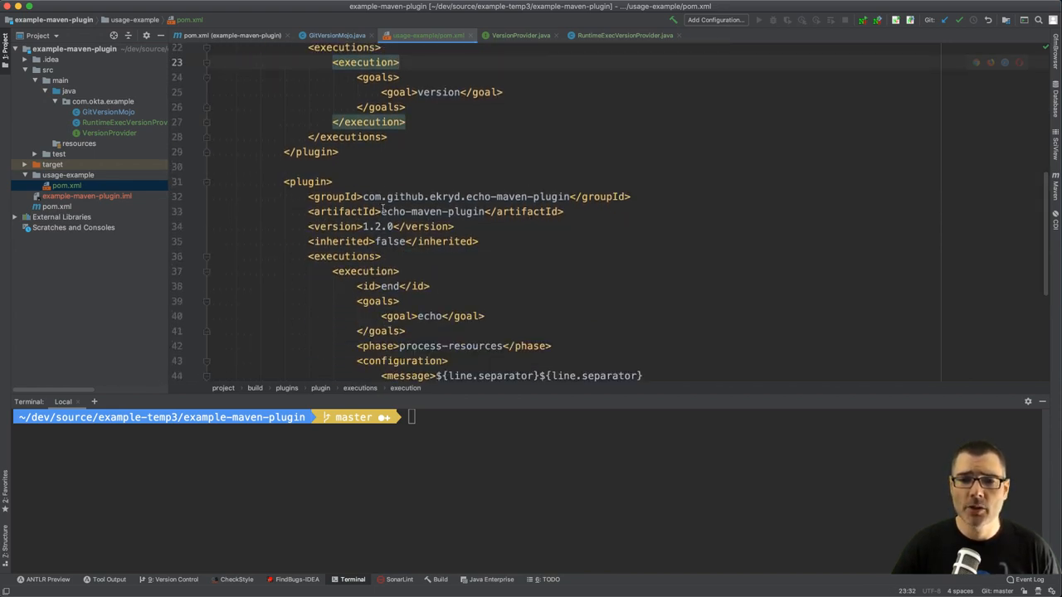
double_click(435, 211)
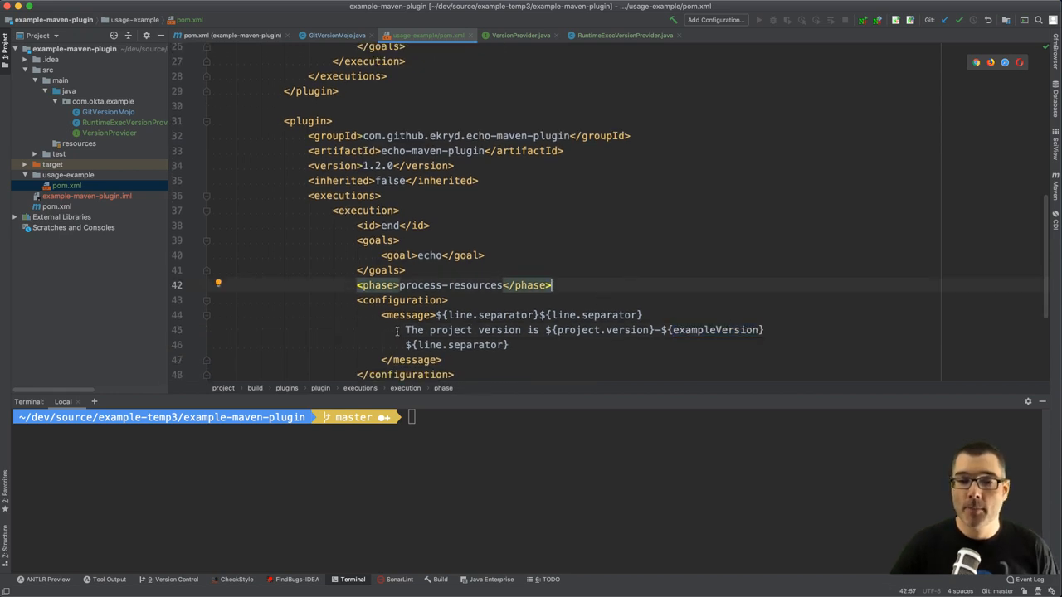
left_click(562, 330)
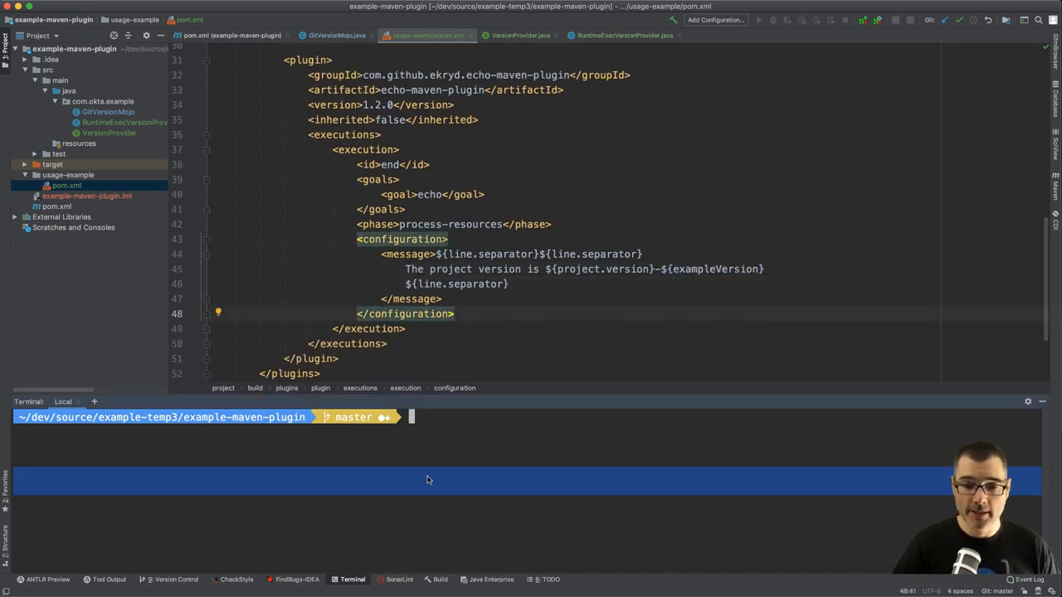
Run 'mvn package -f usage-example/pom.xml' in the terminal.
type("mvn")
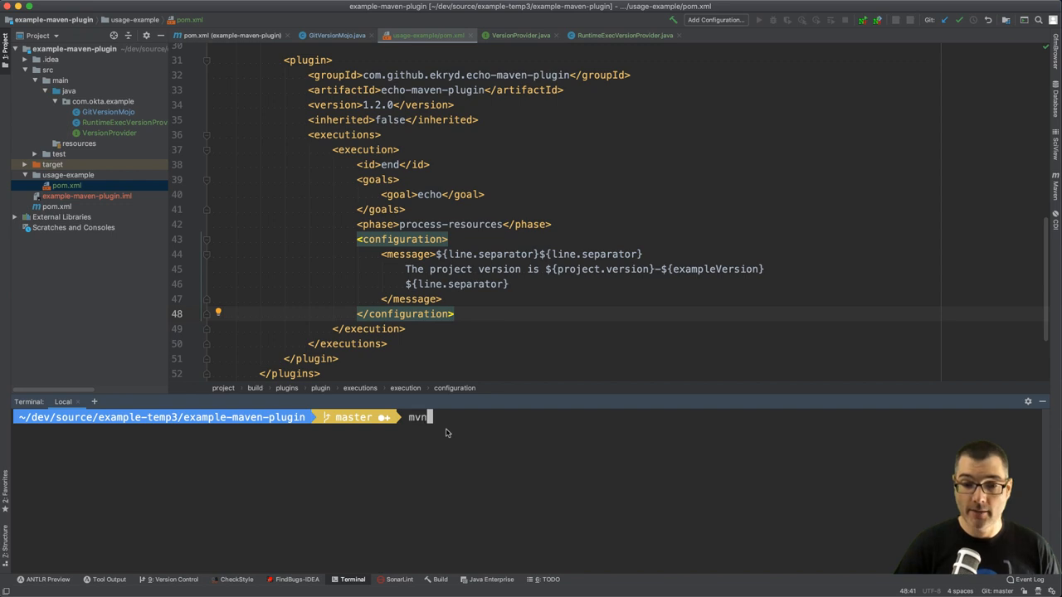
type("package -")
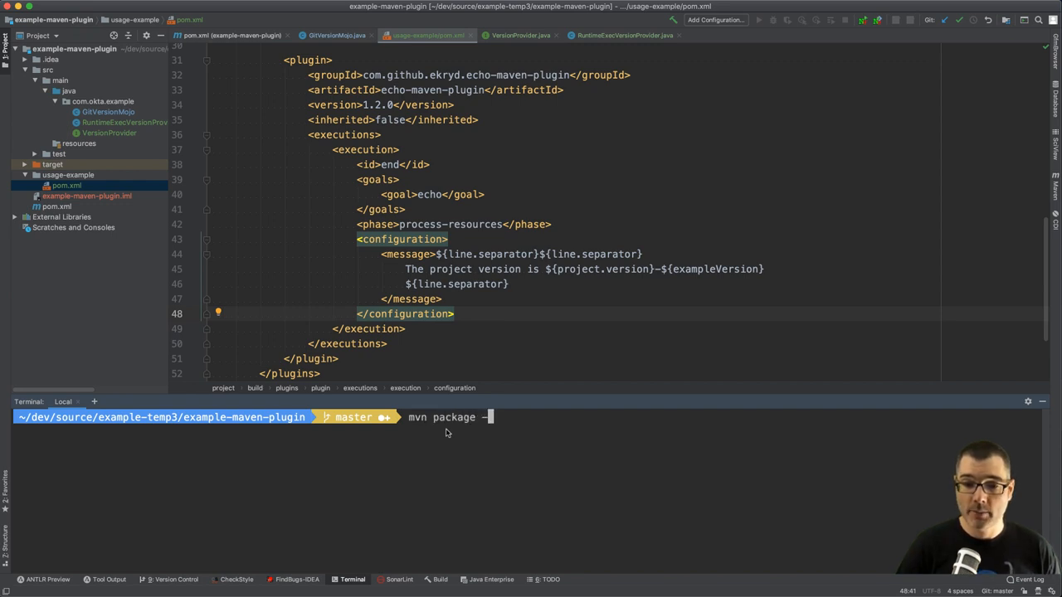
type("f")
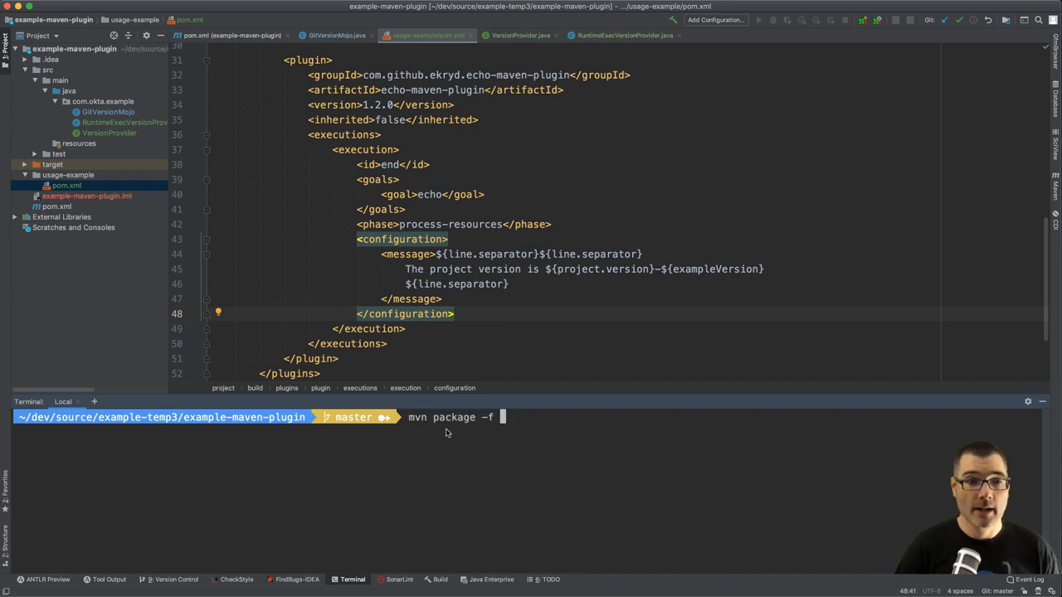
type("usage-example/po")
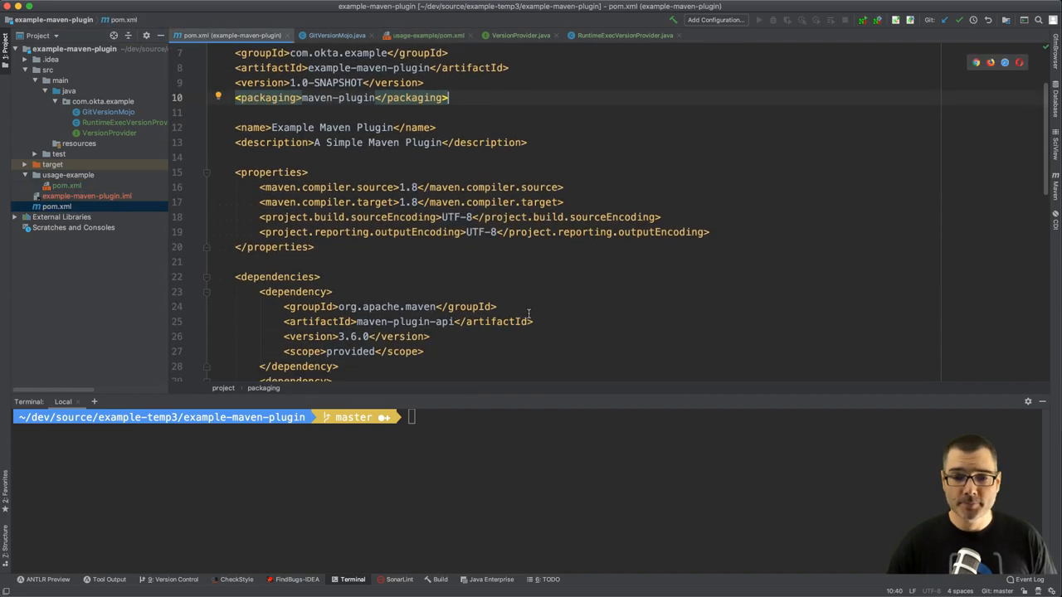
Add a <reporting> section with maven-plugin-plugin's report goal at the end of pom.xml.
scroll("down", 3)
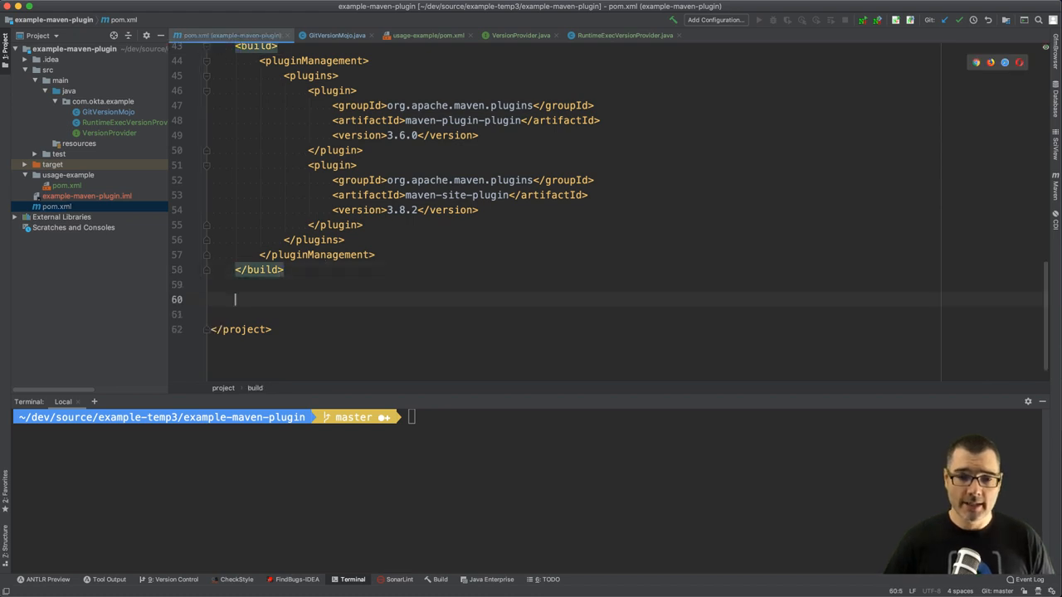
type("m")
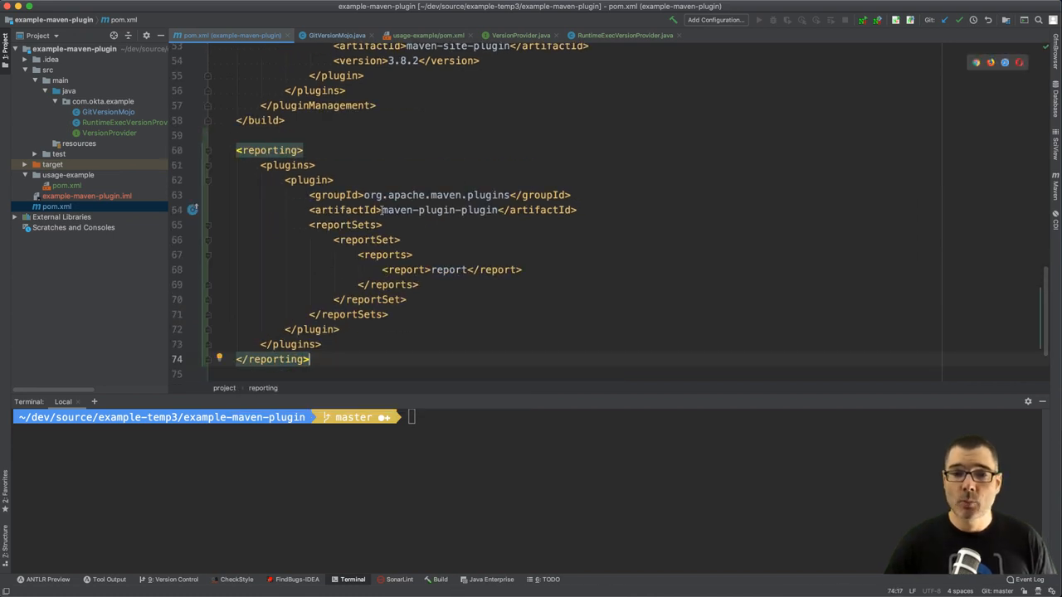
double_click(438, 210)
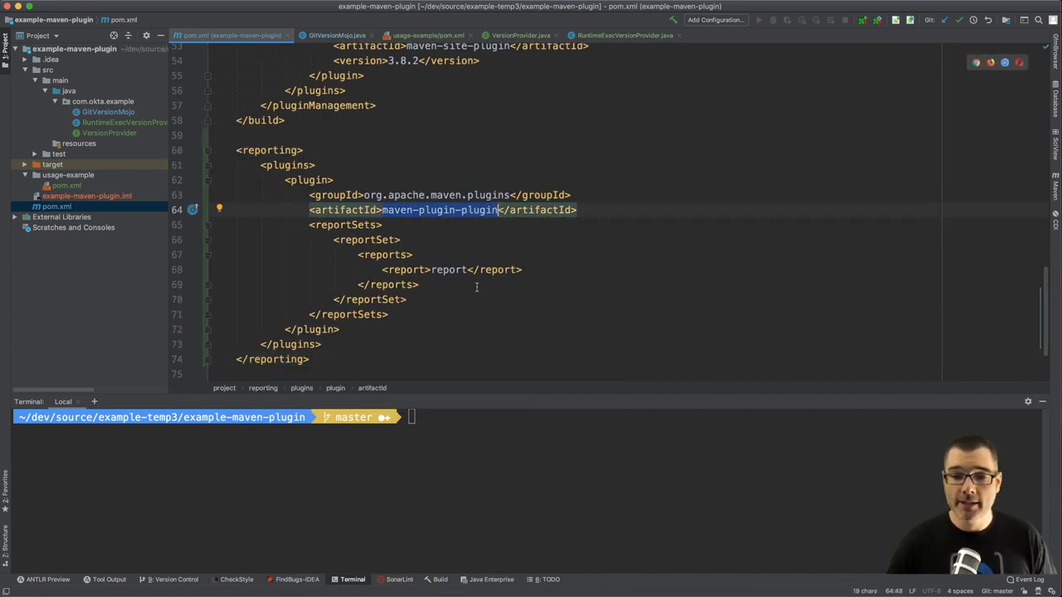
double_click(449, 268)
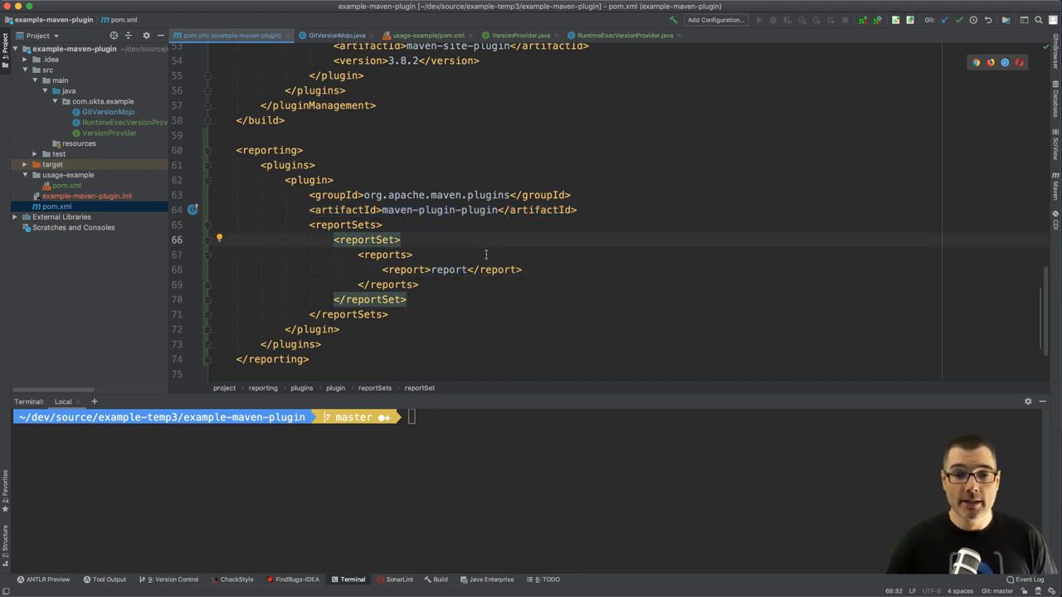
scroll("up", 3)
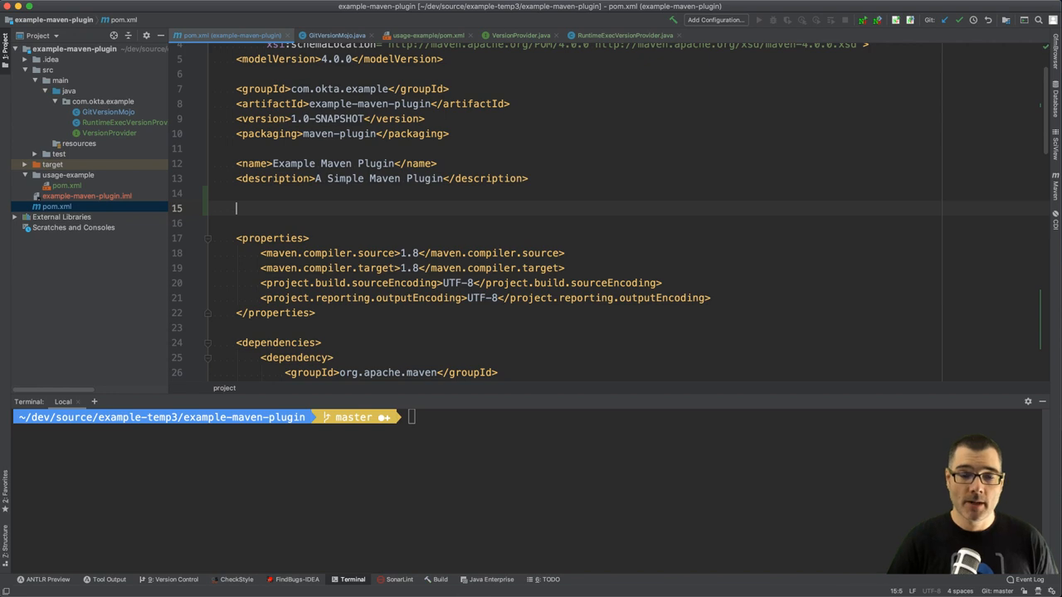
Add an Example Inc <organization> block and a <prerequisites> Maven 3.5.0 requirement below the description.
type("m/search?q=example.com</url>")
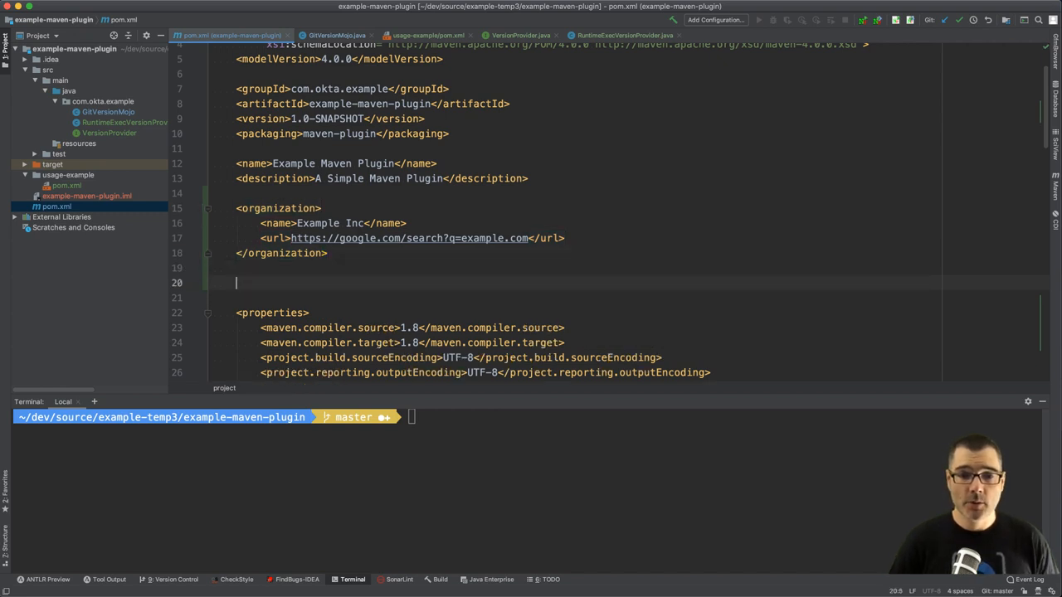
type("mvn")
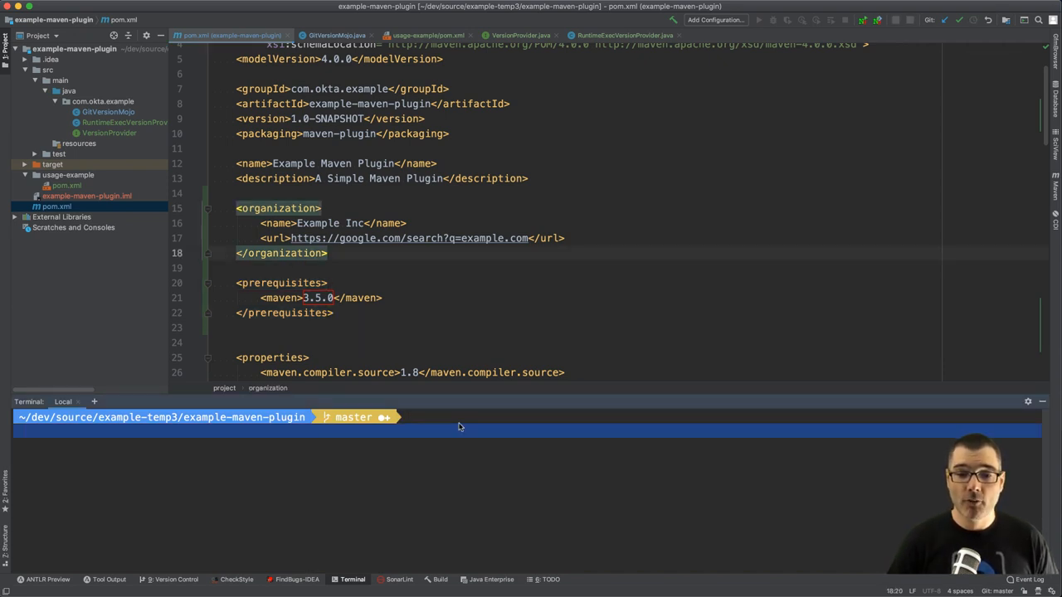
Run 'mvn site' to BUILD SUCCESS, then 'open target/site/plugin-info.html'.
type("m")
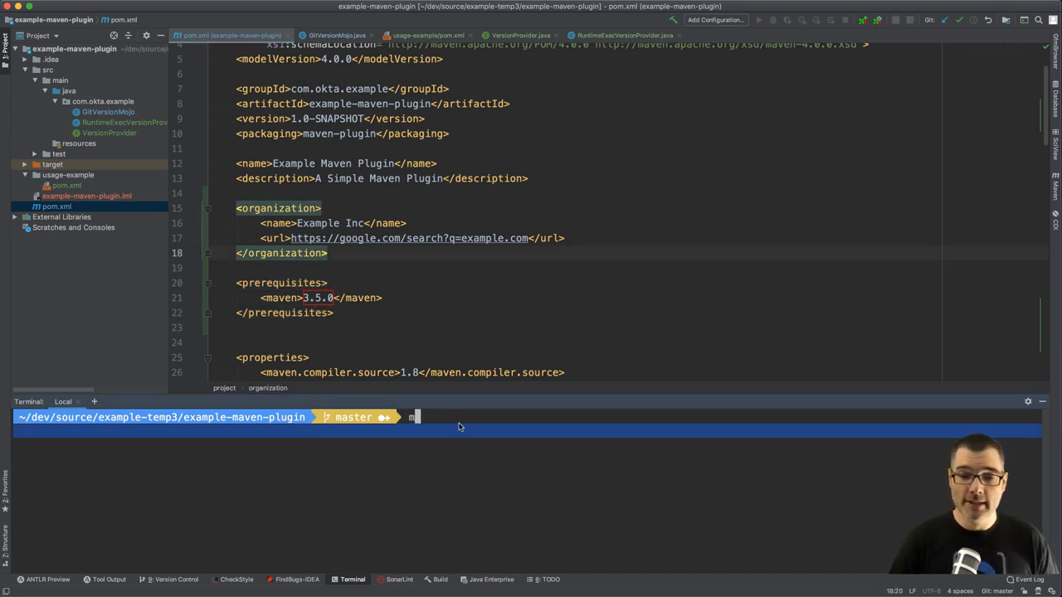
type("vn site")
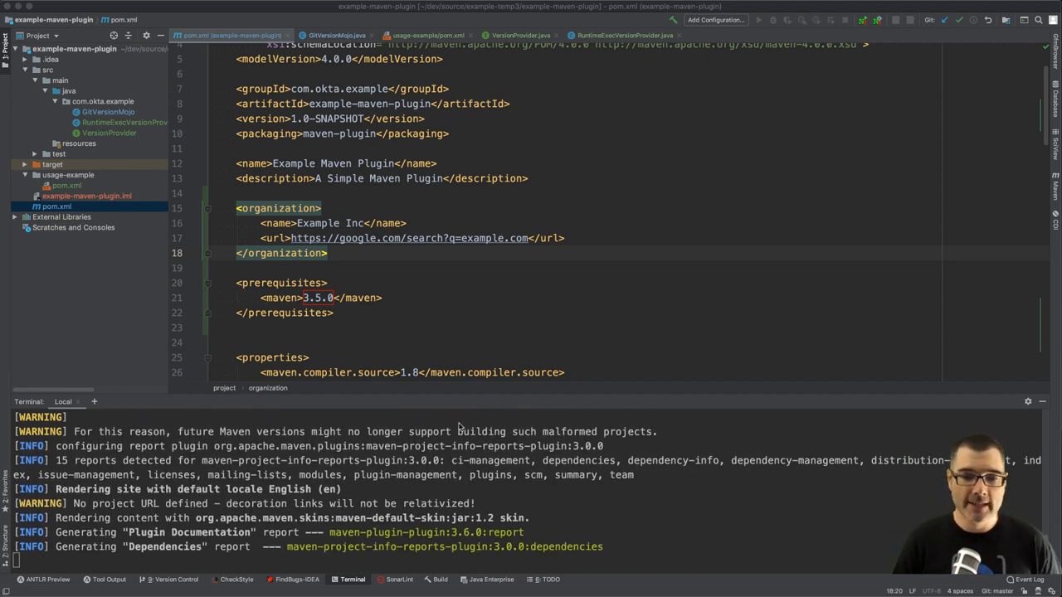
mouse_move(467, 383)
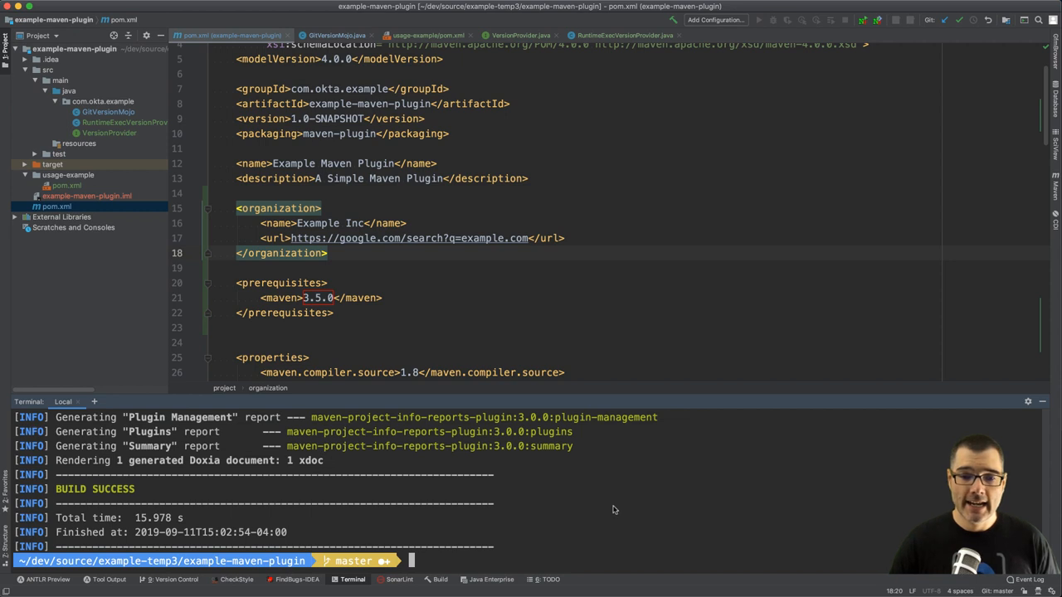
type("open target/")
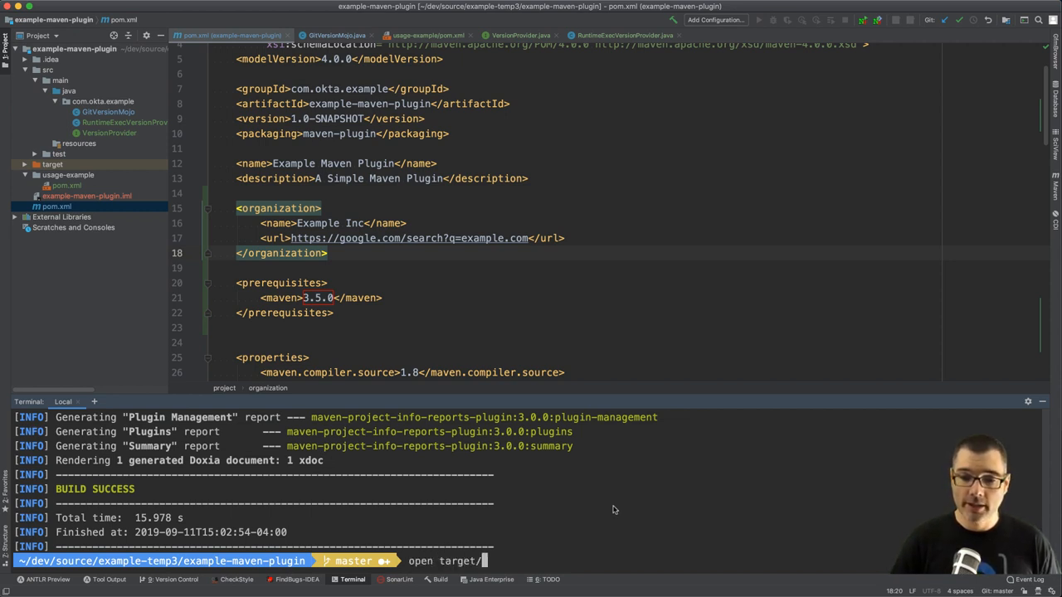
type("site/plugin-info.html")
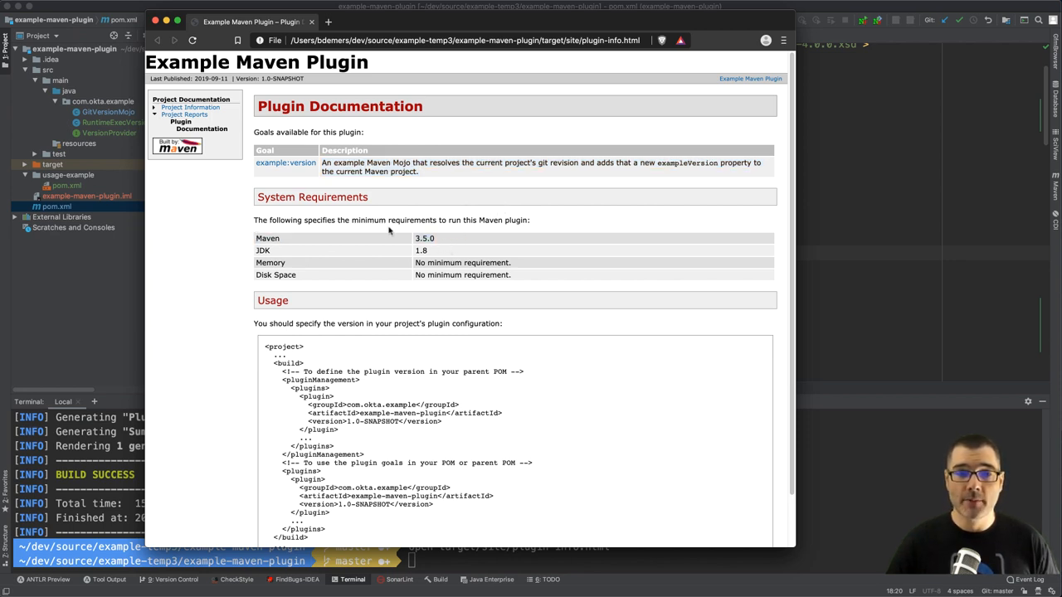
mouse_move(274, 170)
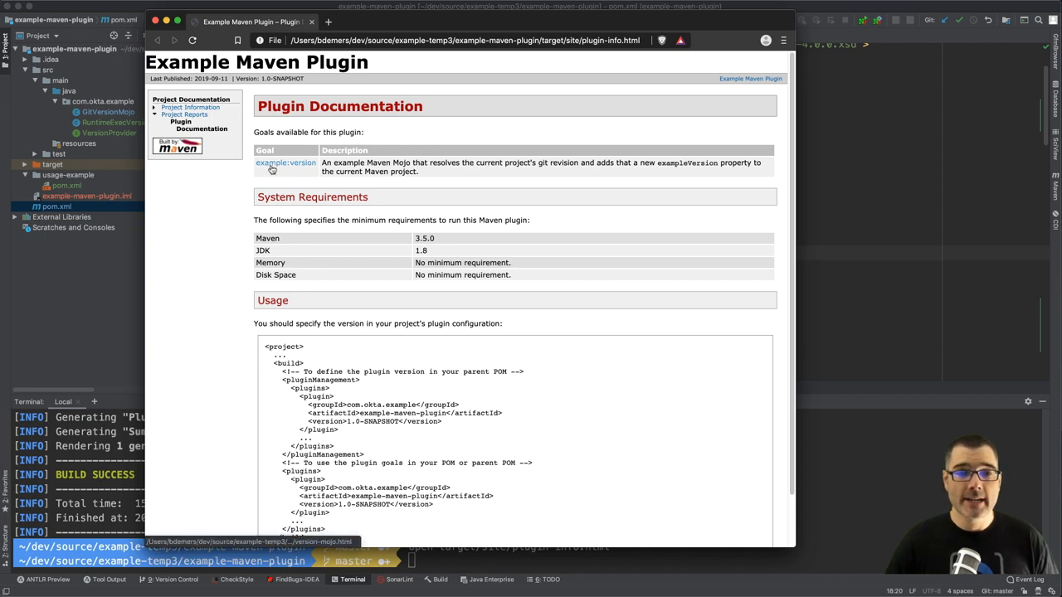
Follow the example:version goal link on the Plugin Documentation page.
left_click(285, 163)
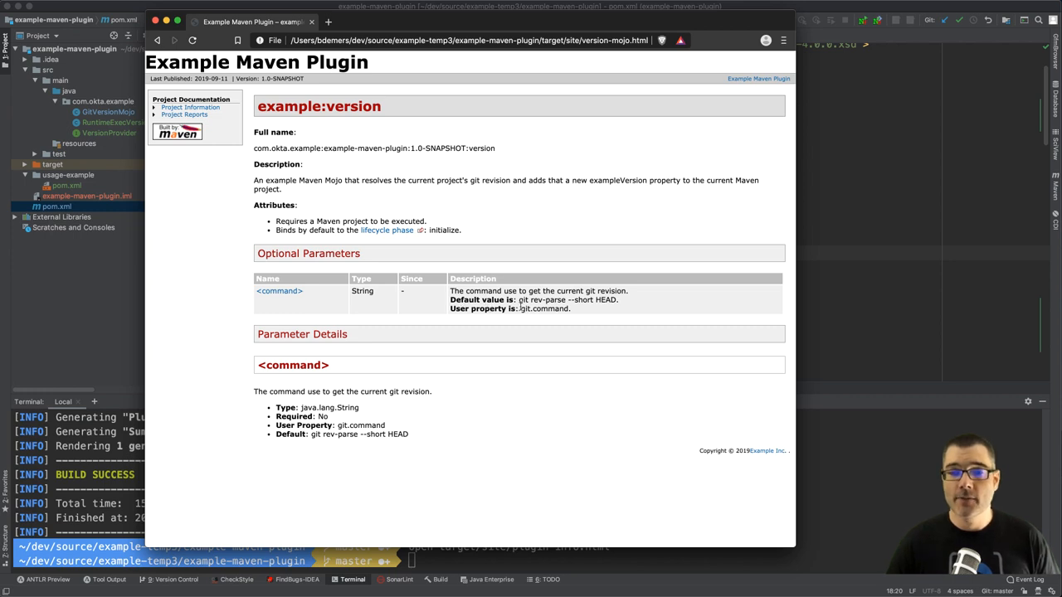
Highlight the command parameter's git rev-parse --short HEAD default on the example:version page.
left_click_drag(520, 300, 618, 299)
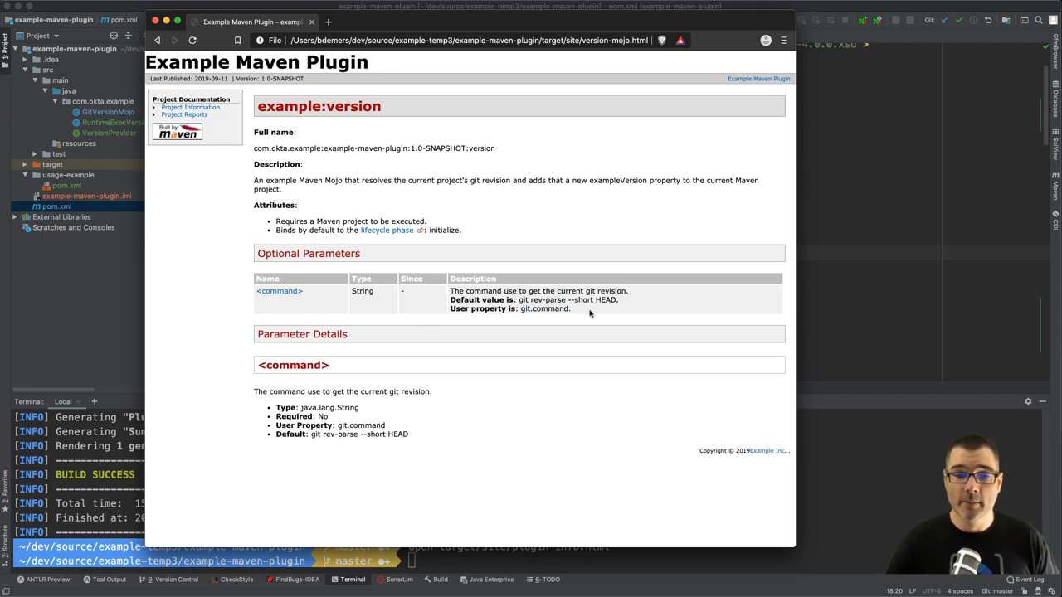
mouse_move(561, 255)
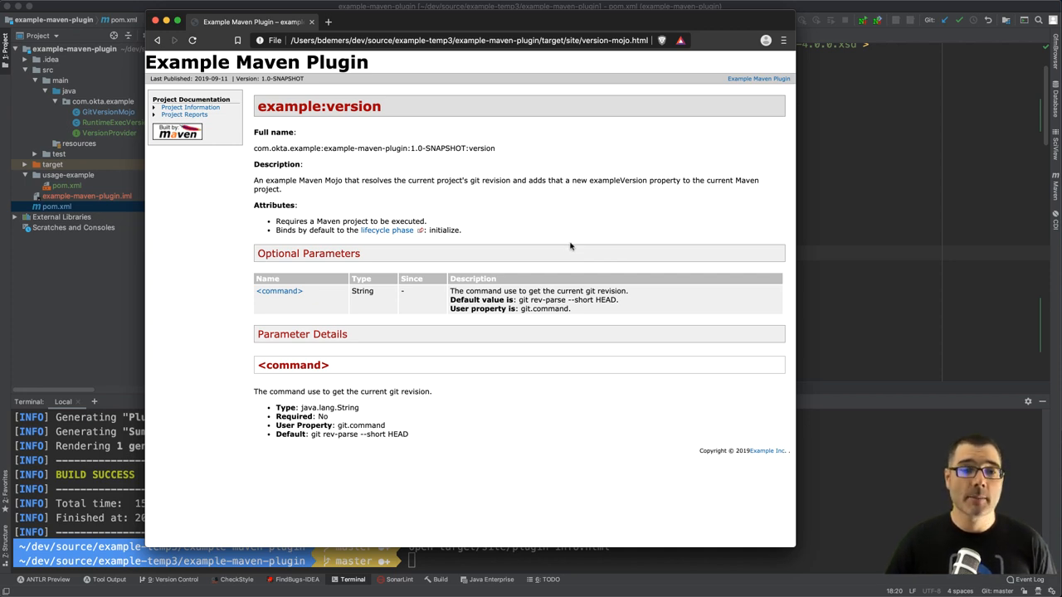
mouse_move(570, 245)
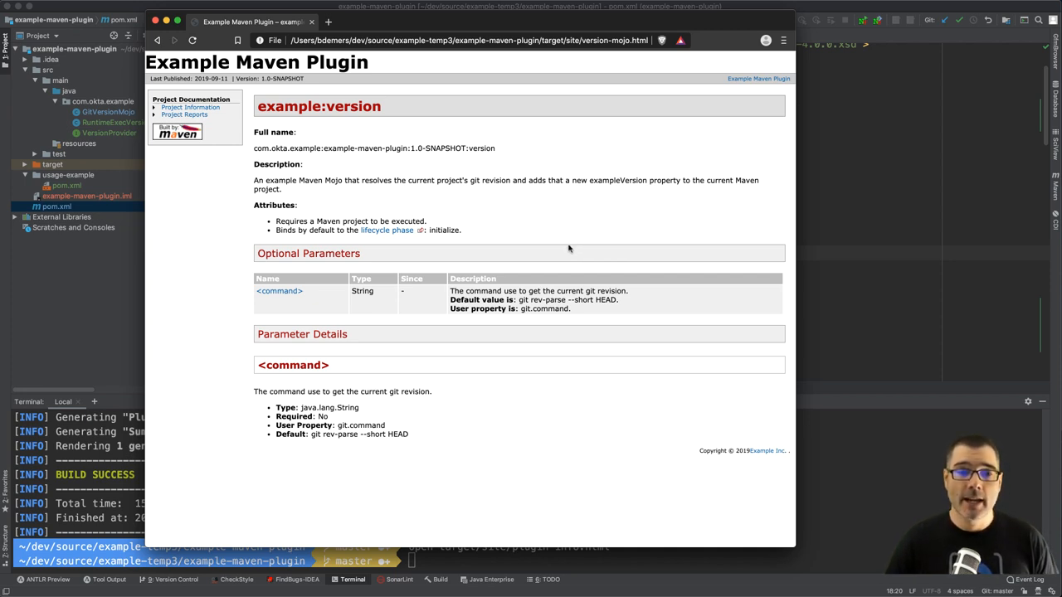
mouse_move(560, 401)
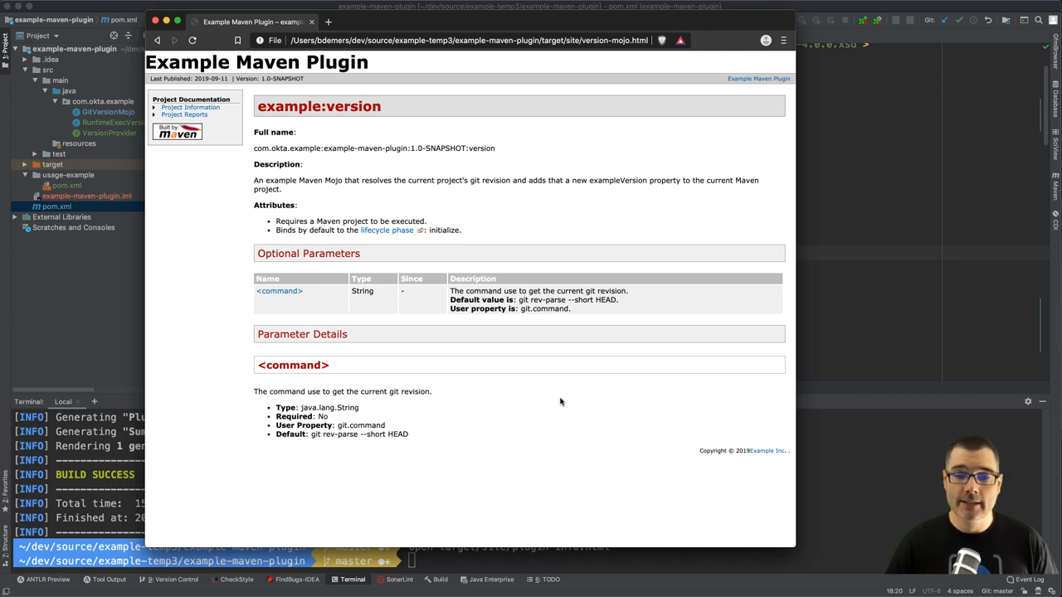
mouse_move(545, 393)
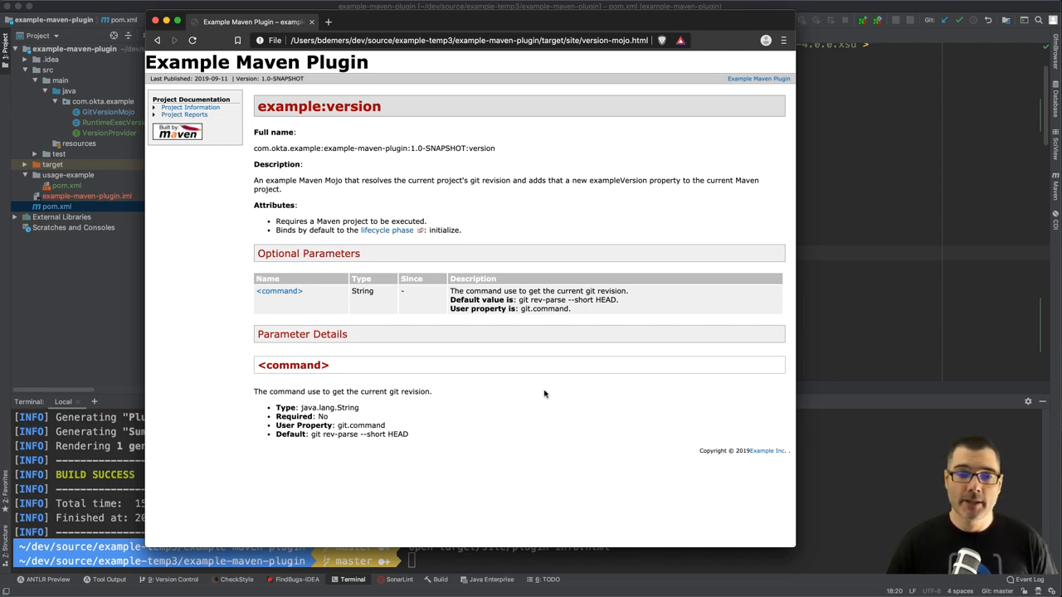
mouse_move(521, 420)
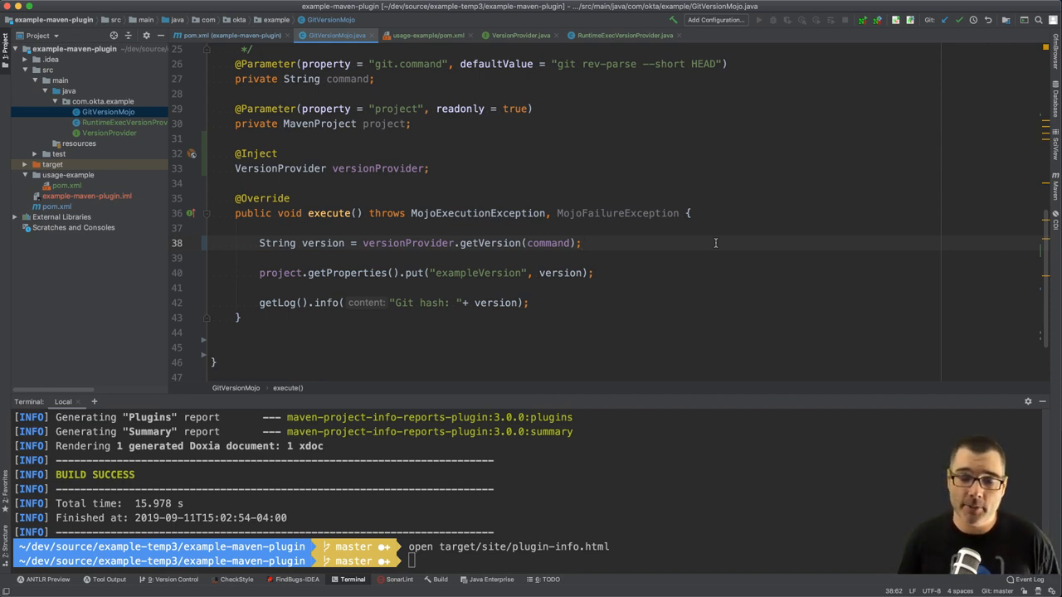
mouse_move(692, 273)
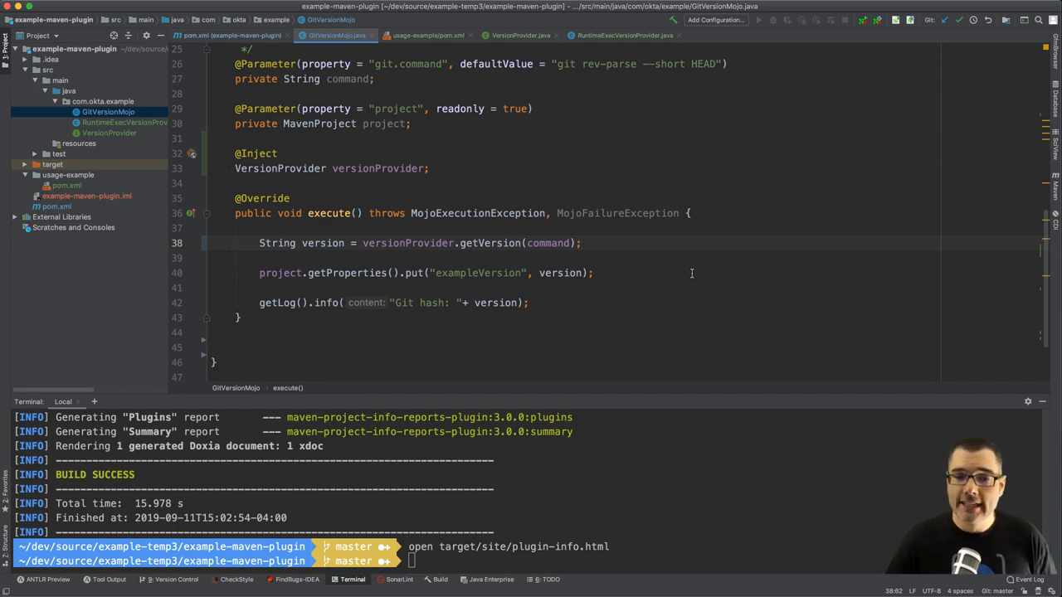